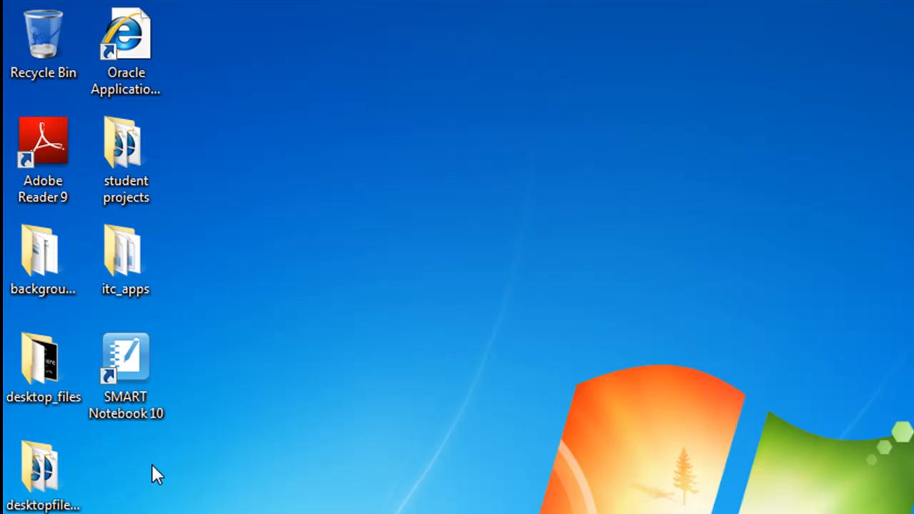
- Launch SMART Notebook 10 from its desktop shortcut into a new blank notebook
left_click(126, 374)
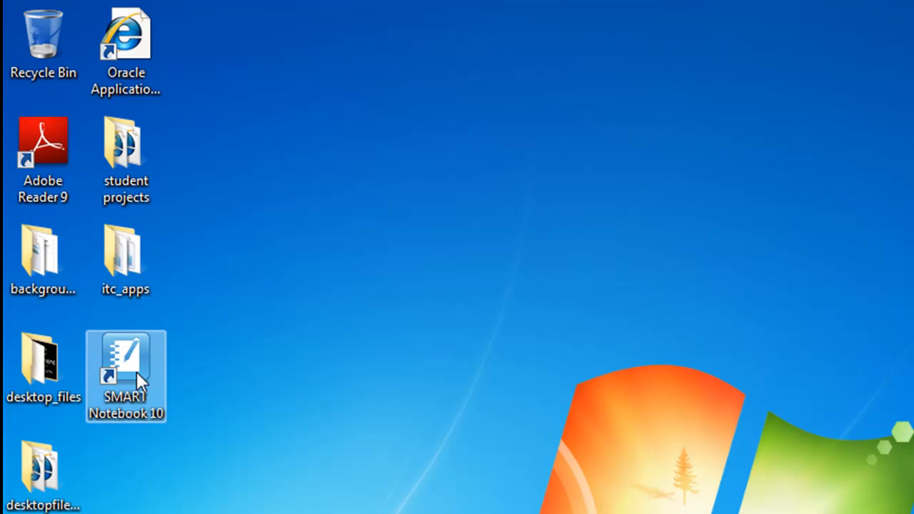
double_click(125, 364)
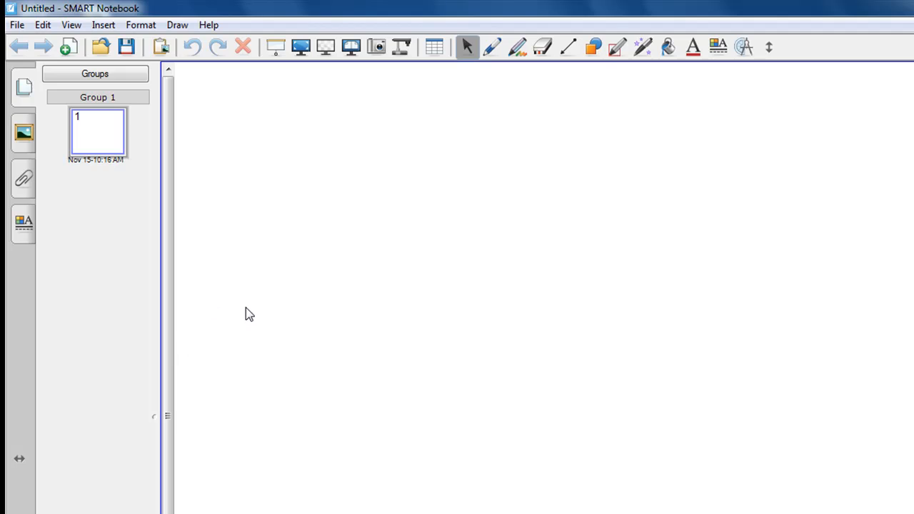
mouse_move(584, 17)
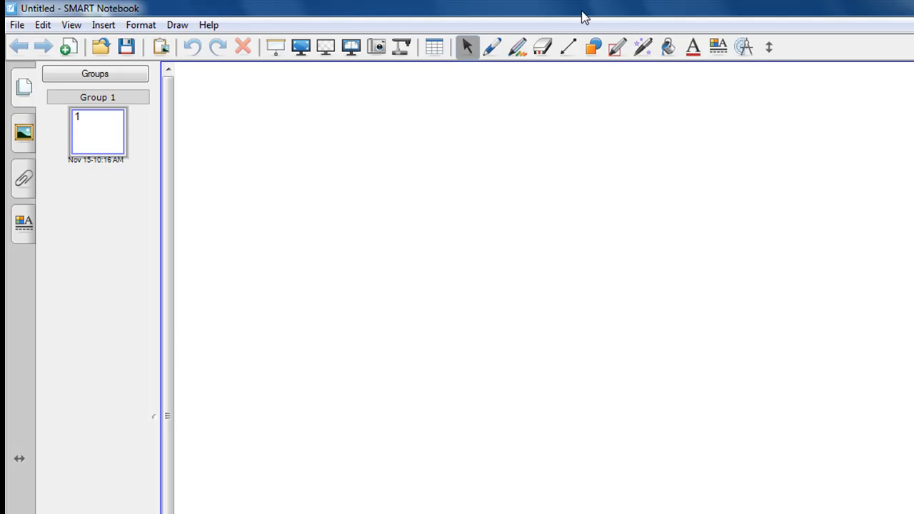
mouse_move(682, 160)
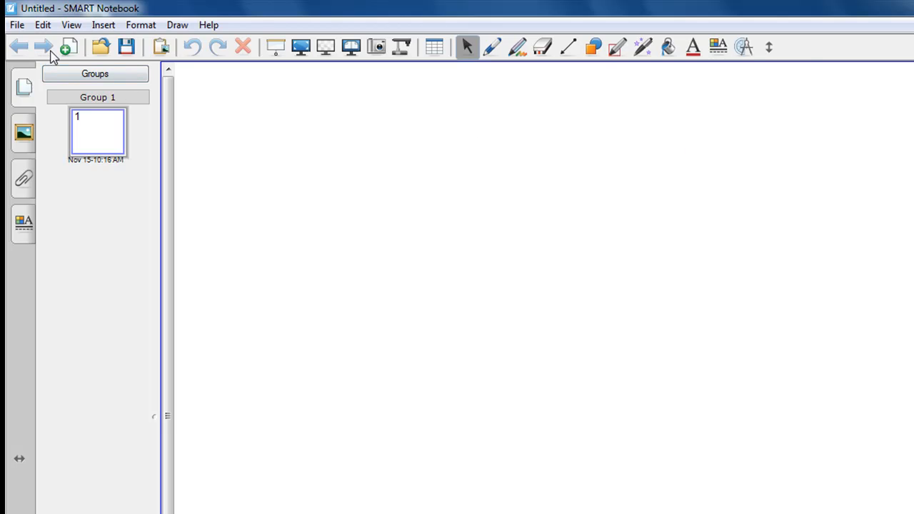
mouse_move(788, 63)
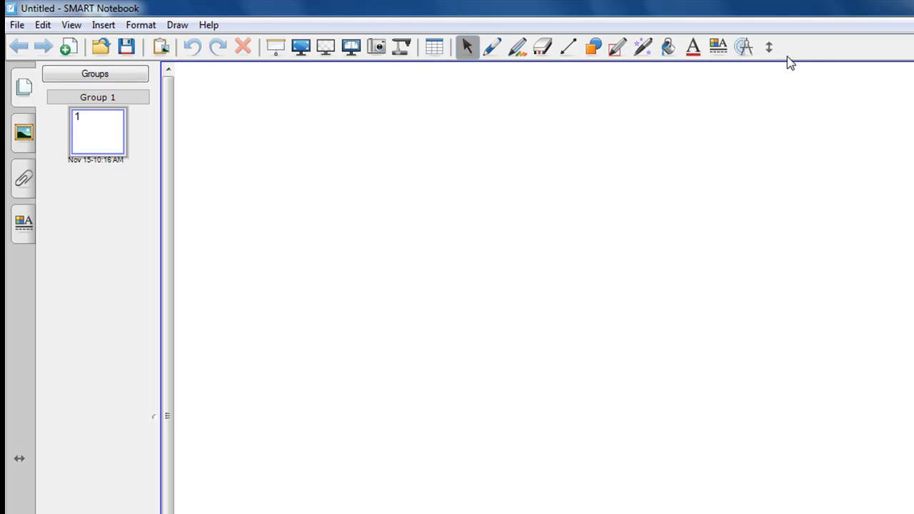
mouse_move(348, 131)
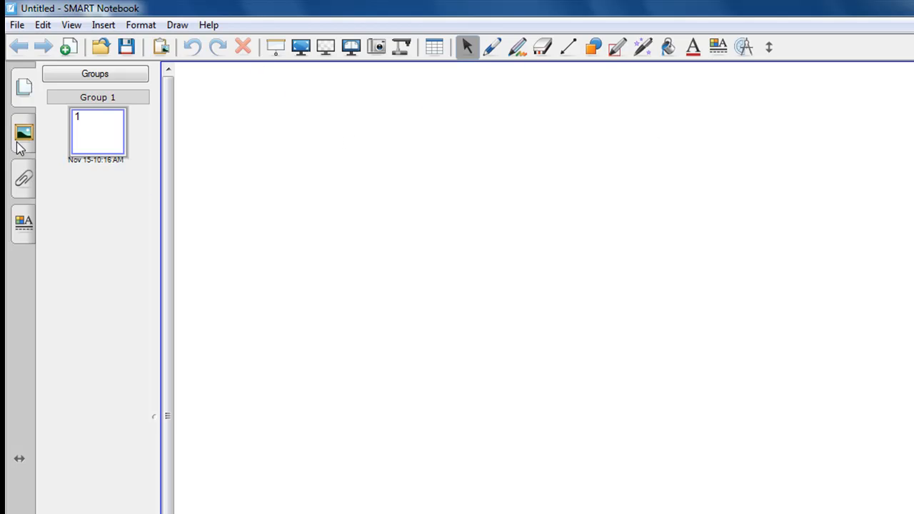
mouse_move(22, 140)
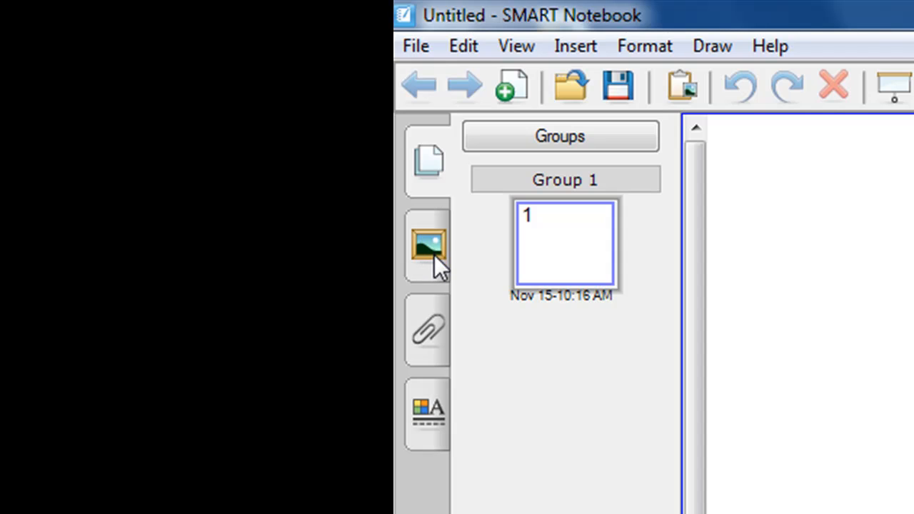
mouse_move(428, 269)
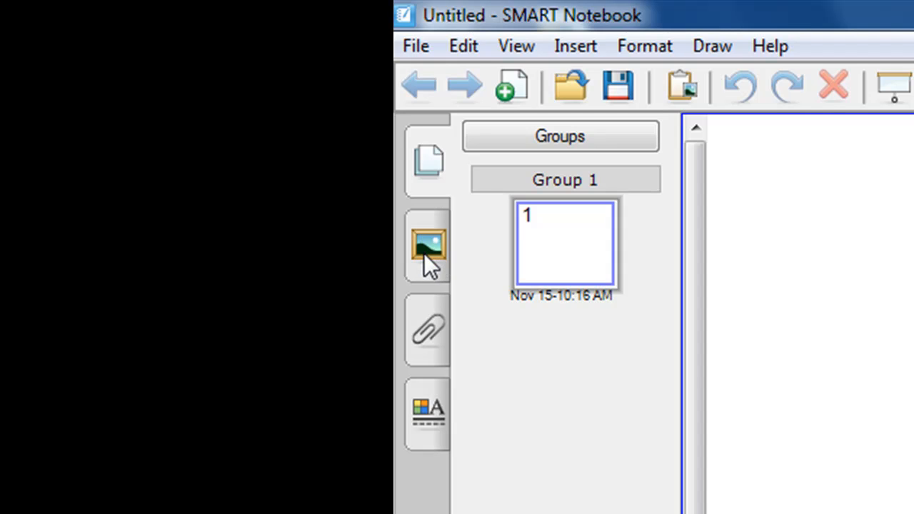
- Show the Gallery panel with My Content and Gallery Essentials collections
left_click(427, 245)
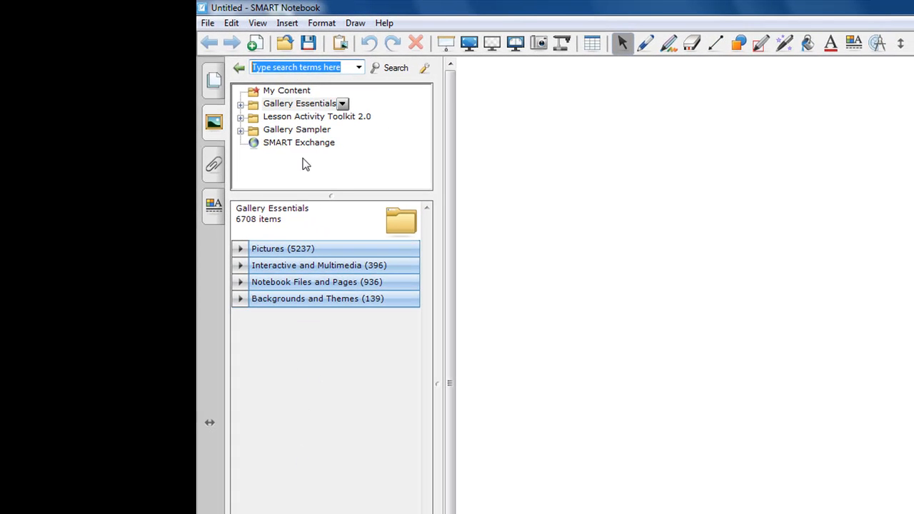
mouse_move(271, 156)
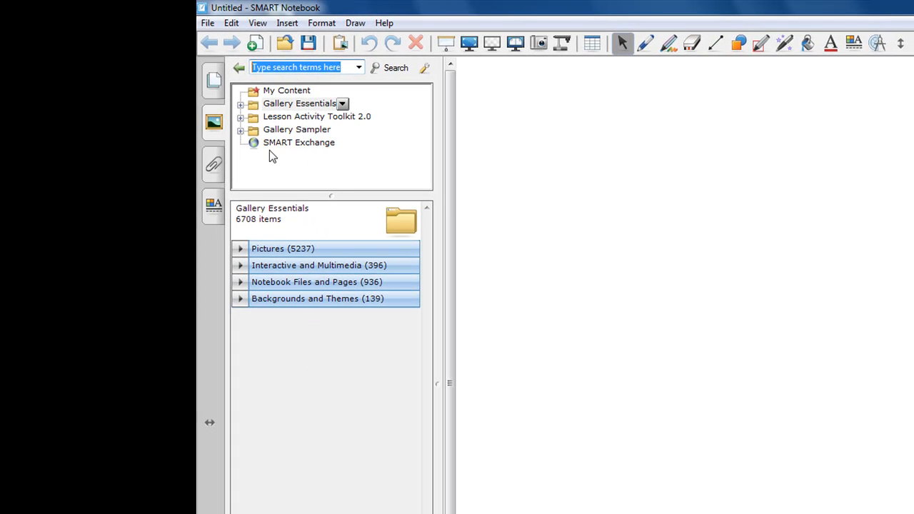
mouse_move(292, 105)
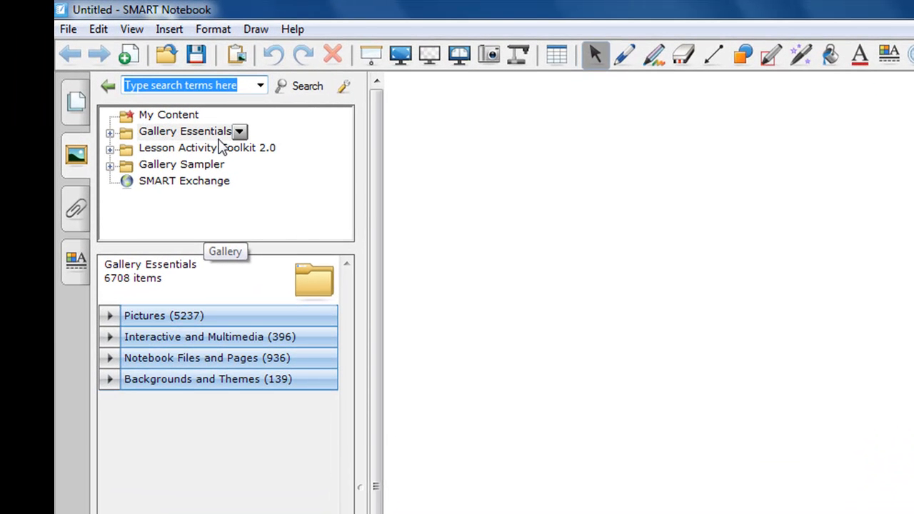
mouse_move(245, 157)
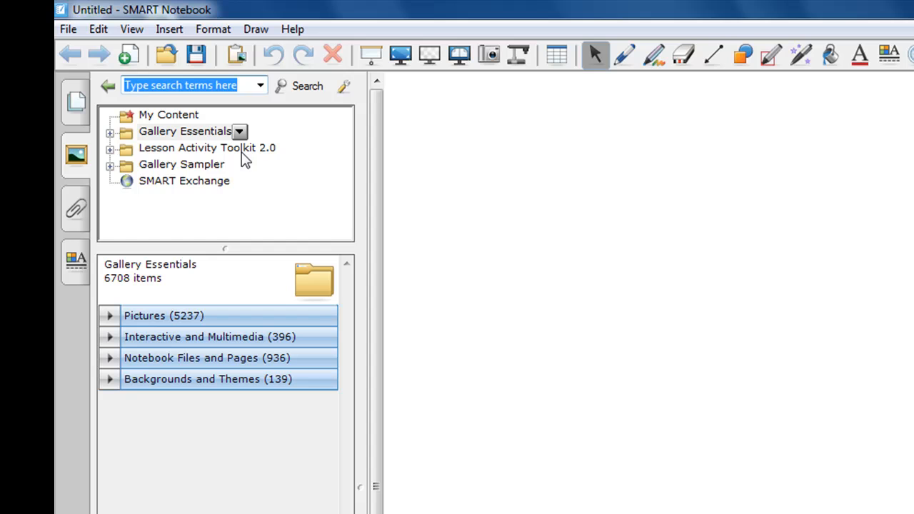
mouse_move(189, 194)
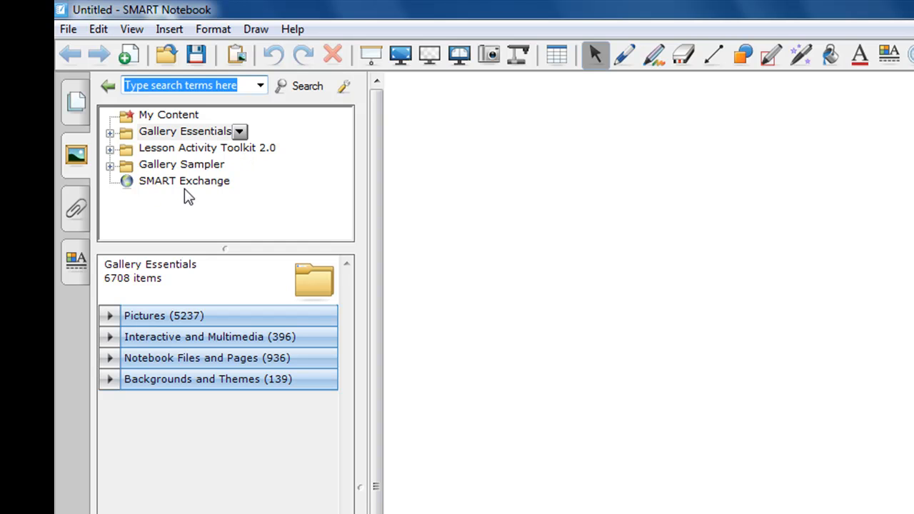
mouse_move(211, 194)
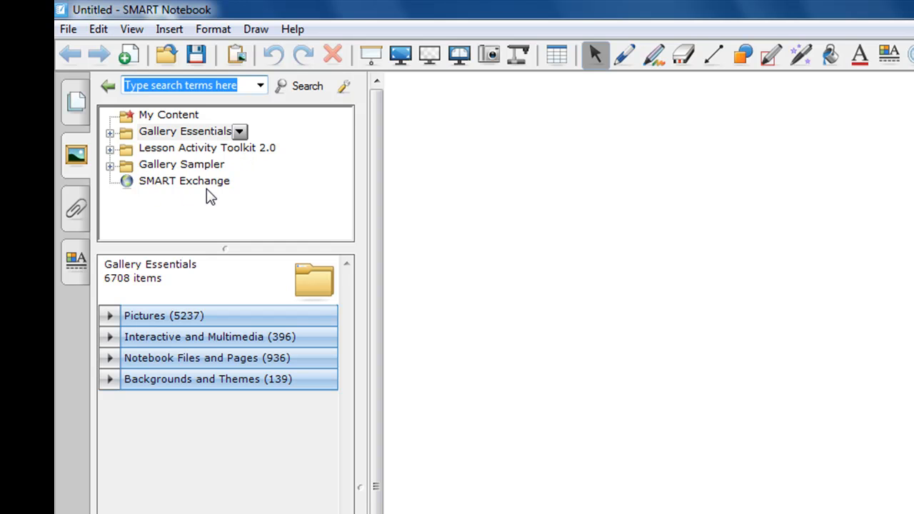
mouse_move(207, 140)
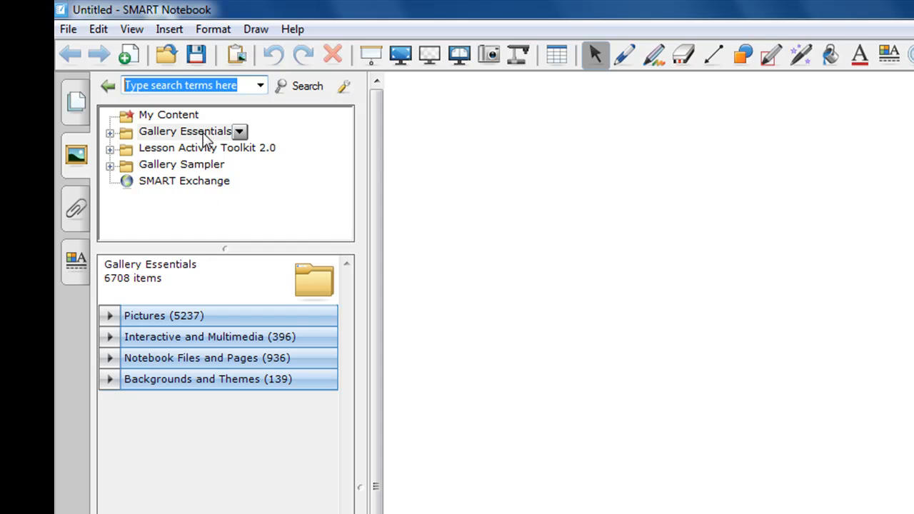
mouse_move(116, 143)
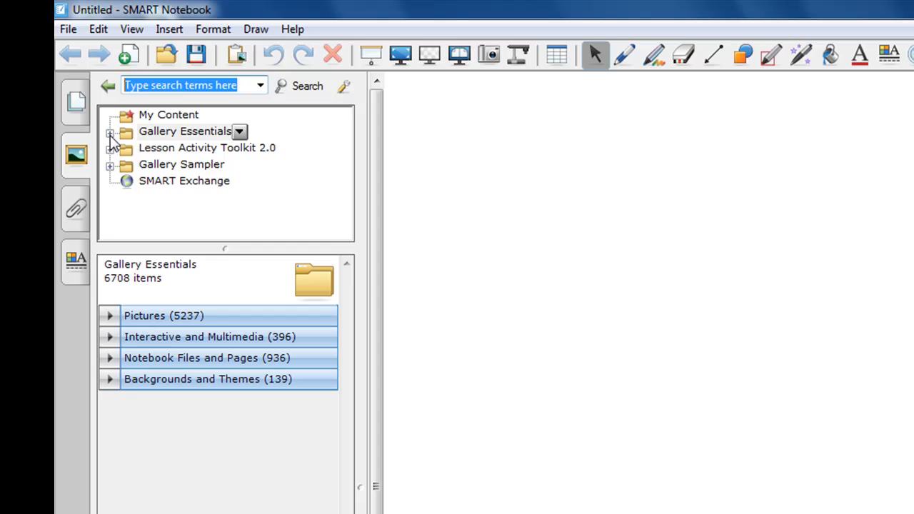
- Expand Gallery Essentials and browse its subject folders from Administration to Sports and Recreation
left_click(110, 131)
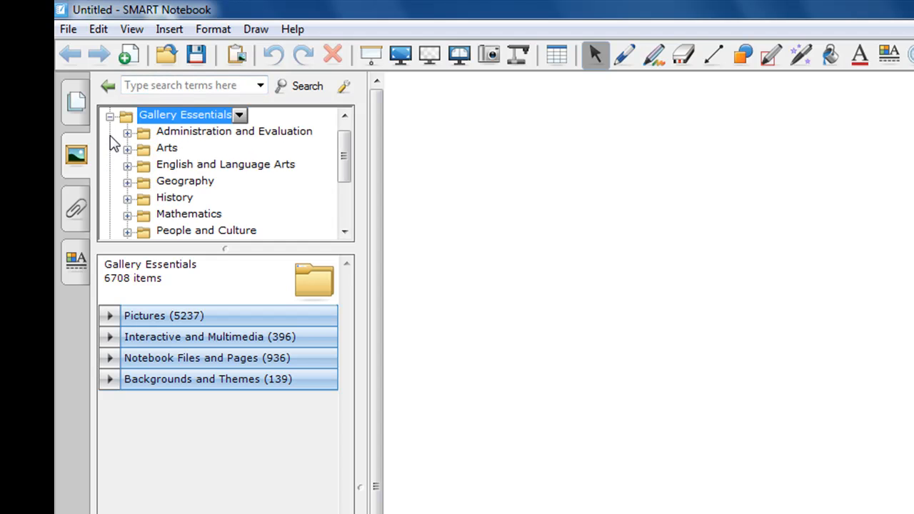
mouse_move(163, 179)
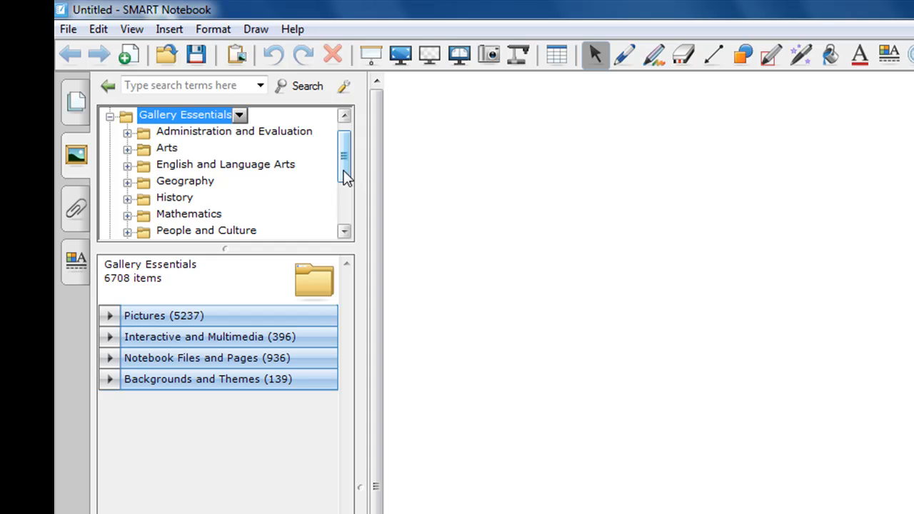
scroll("down", 3)
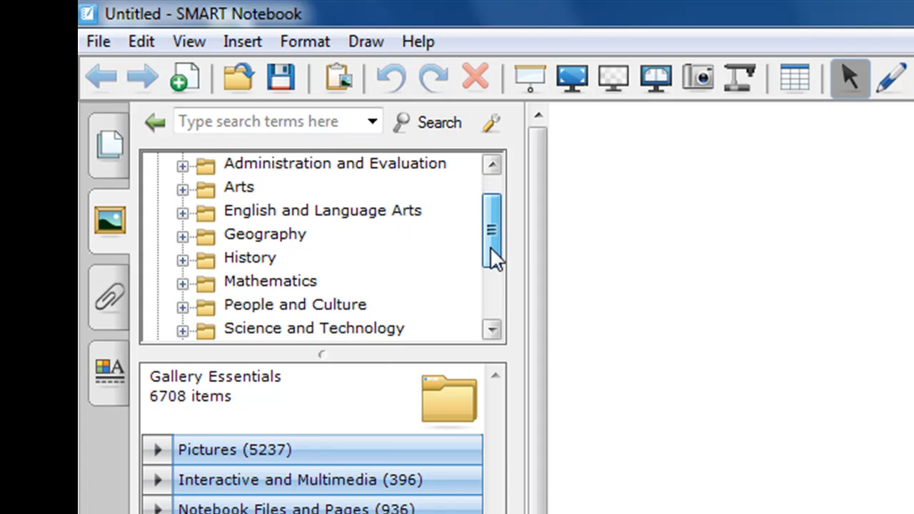
scroll("down", 3)
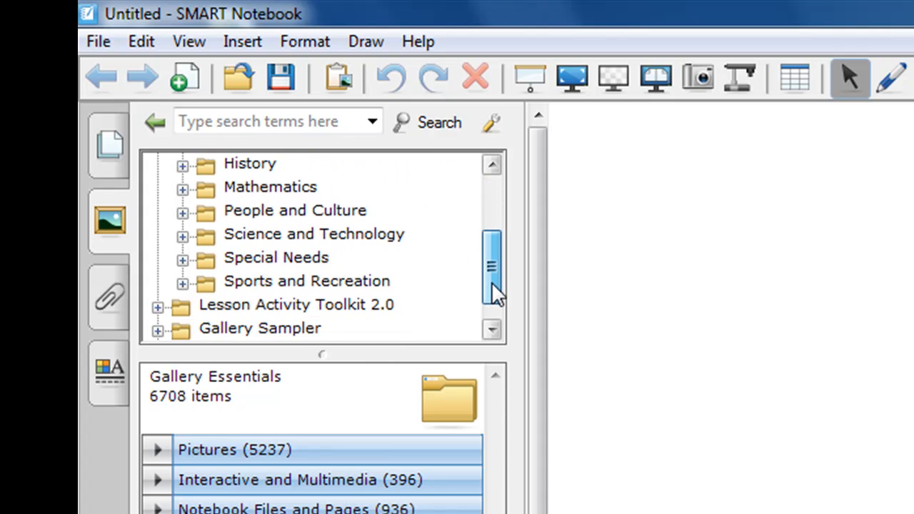
mouse_move(488, 302)
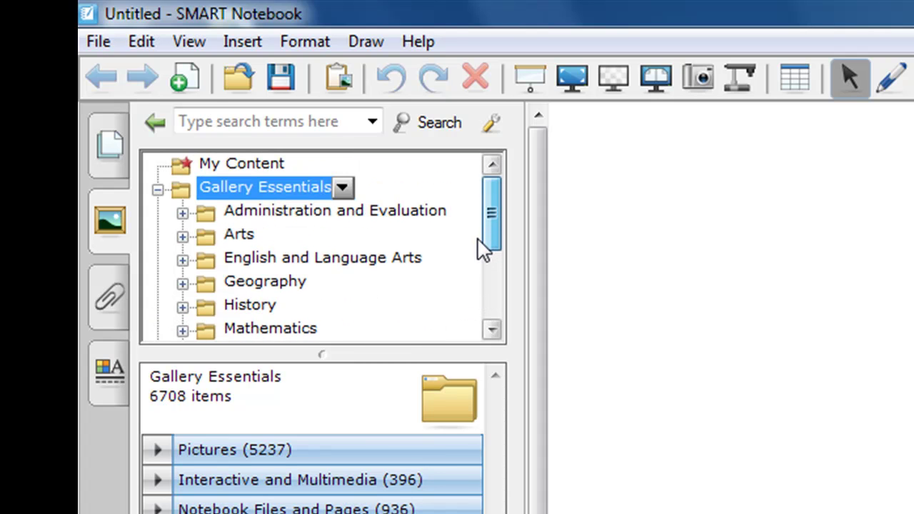
mouse_move(236, 259)
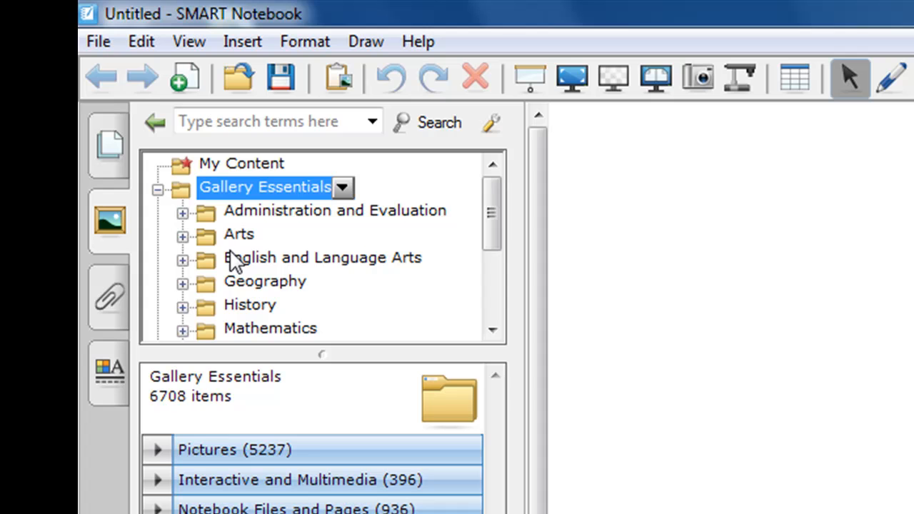
mouse_move(246, 274)
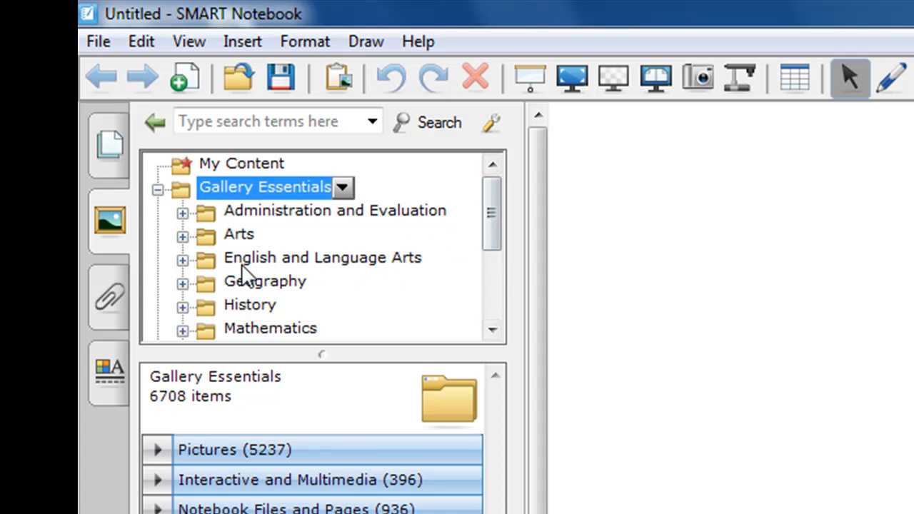
mouse_move(180, 300)
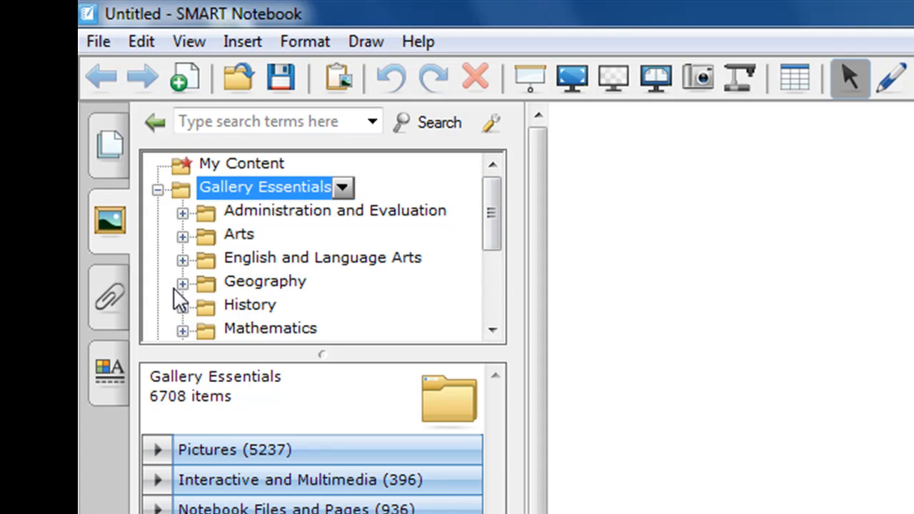
- Expand the Geography category to show its Flags, Landscape and Maps collections
left_click(264, 281)
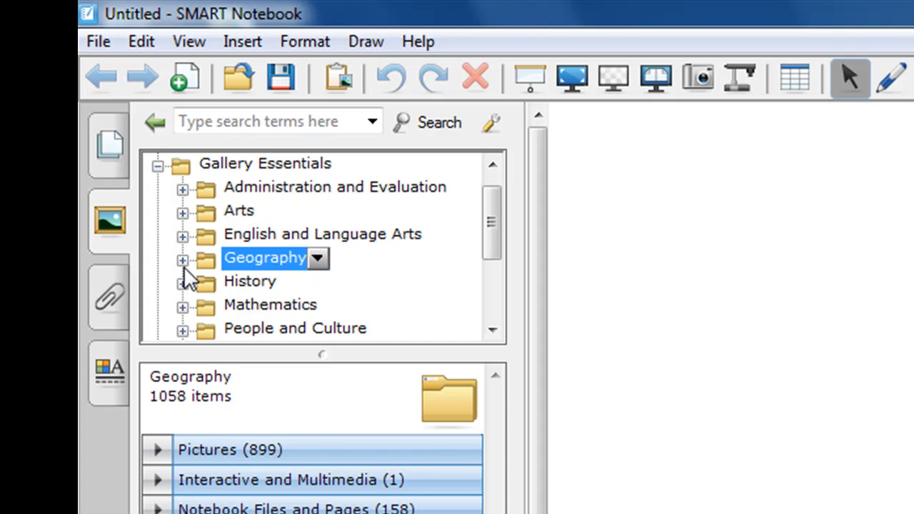
left_click(183, 260)
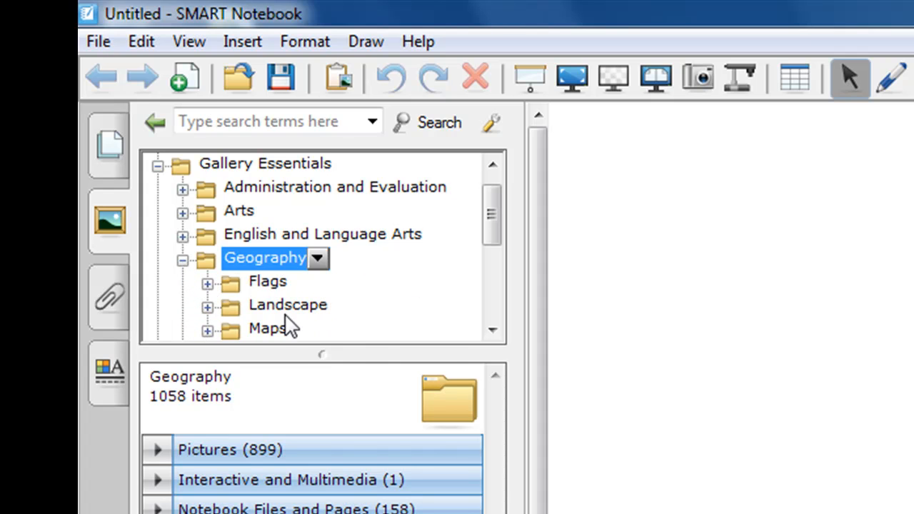
scroll("down", 3)
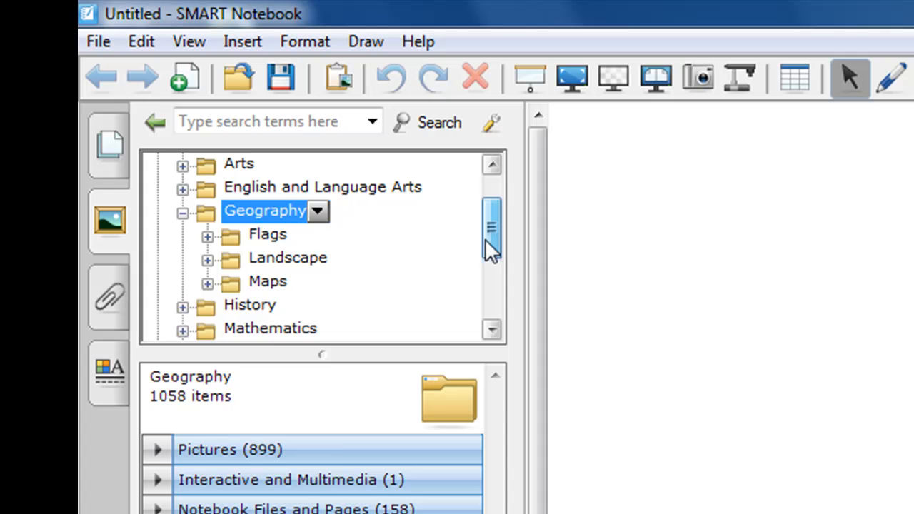
mouse_move(270, 234)
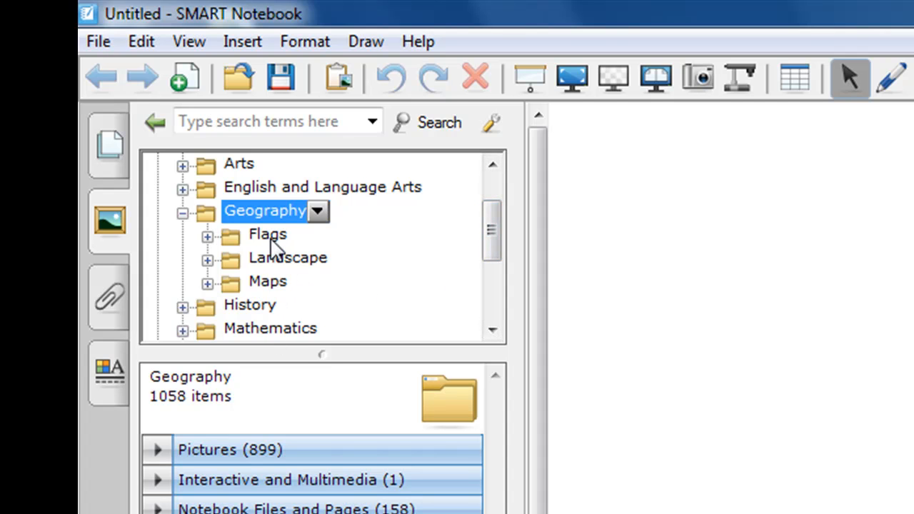
mouse_move(254, 299)
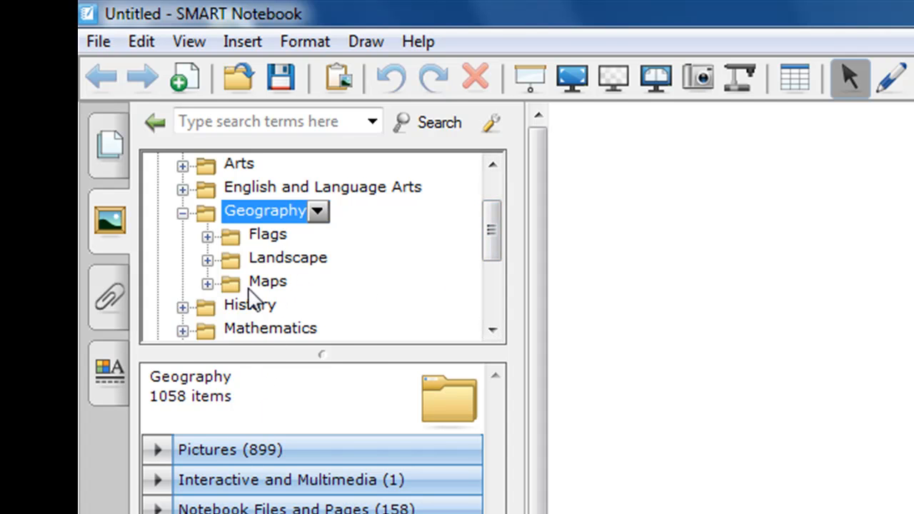
mouse_move(259, 226)
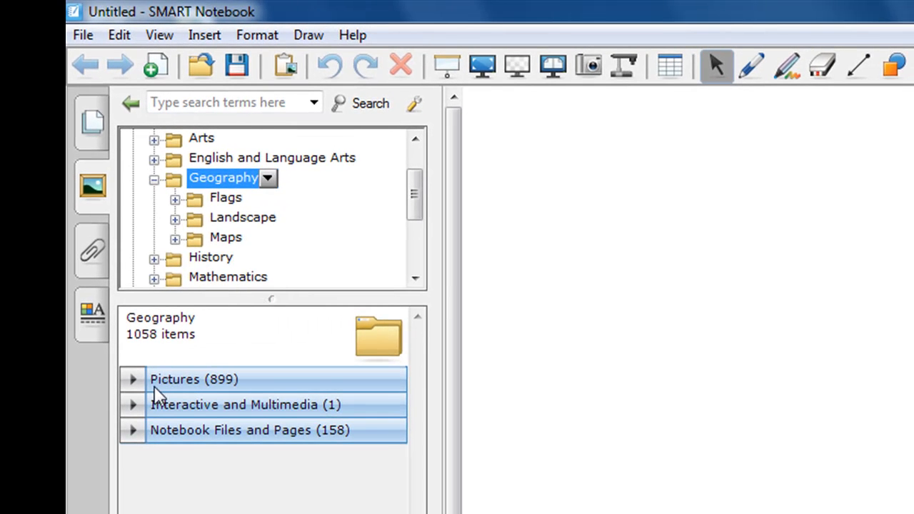
mouse_move(198, 396)
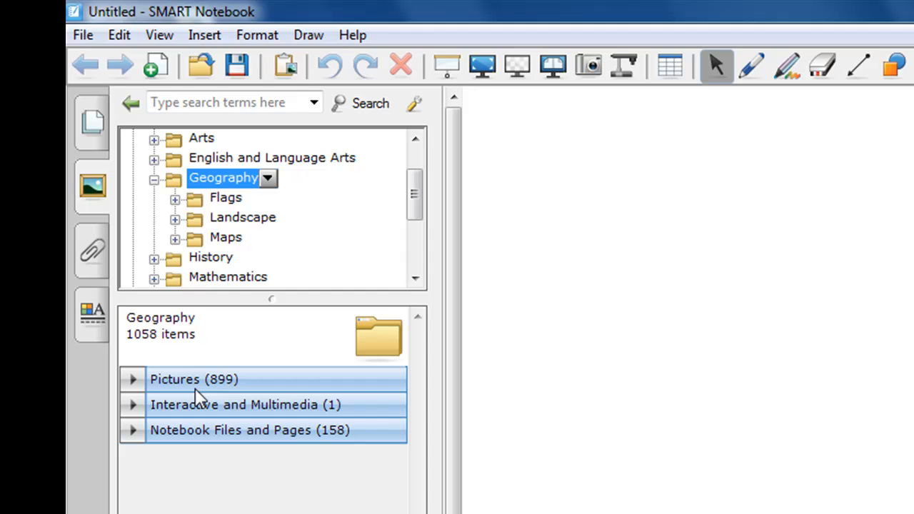
mouse_move(180, 420)
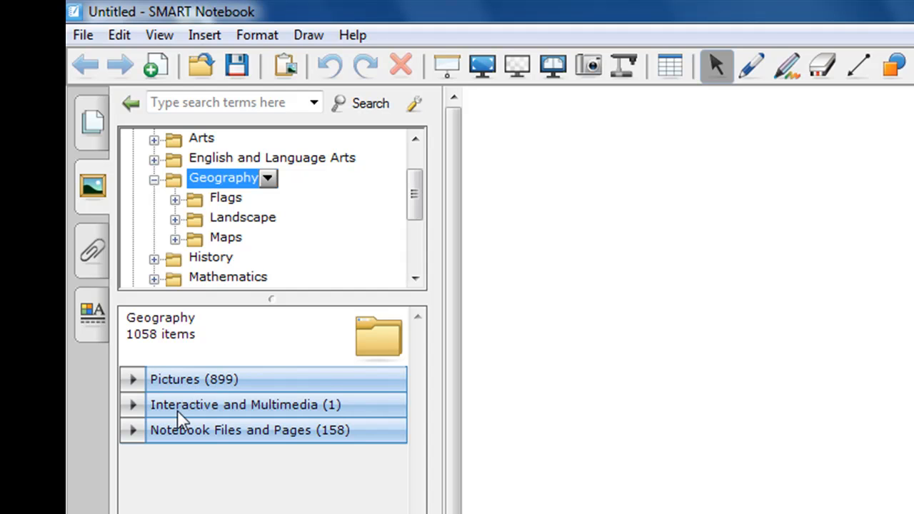
mouse_move(188, 440)
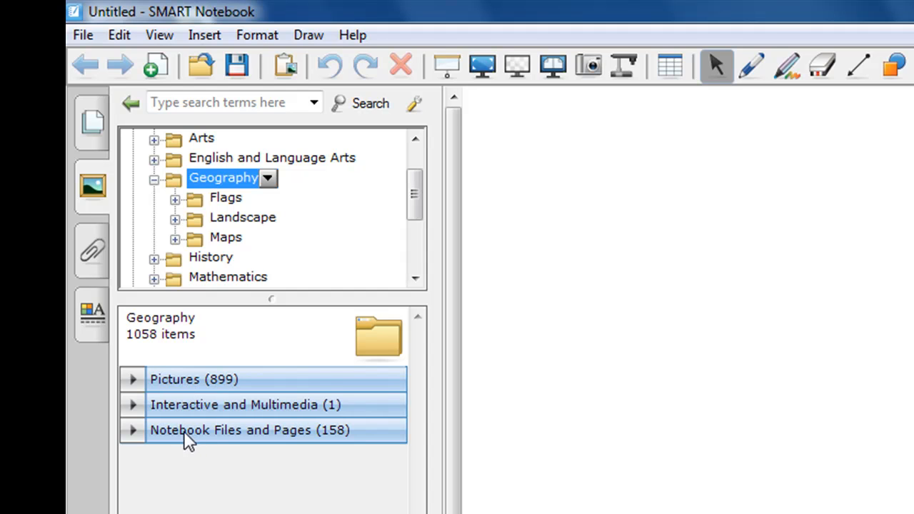
mouse_move(246, 406)
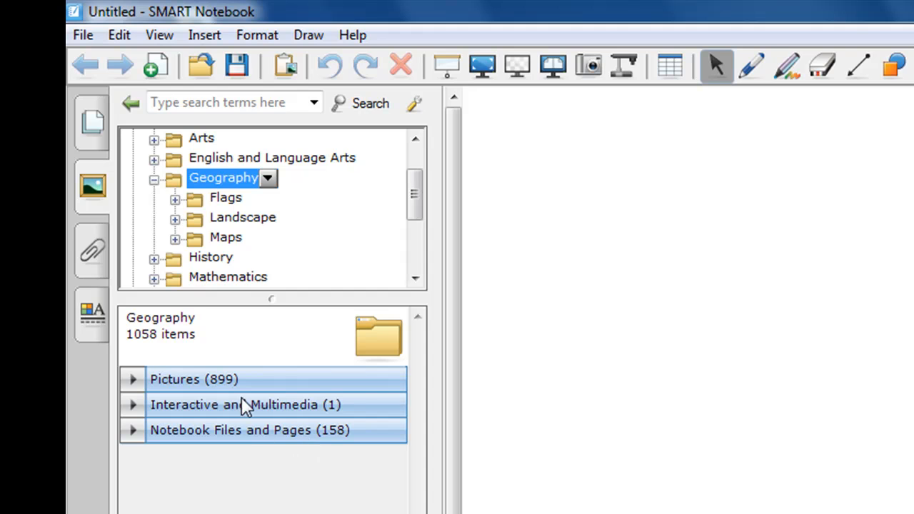
mouse_move(265, 394)
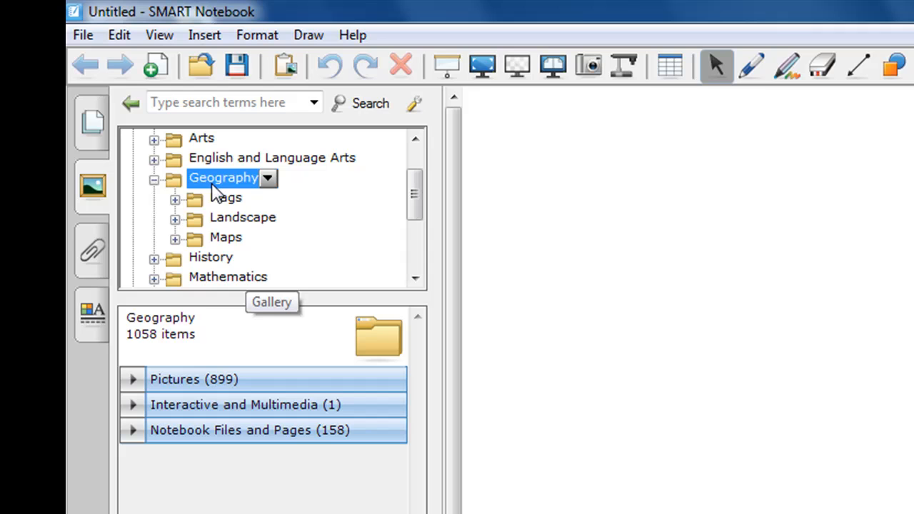
mouse_move(221, 199)
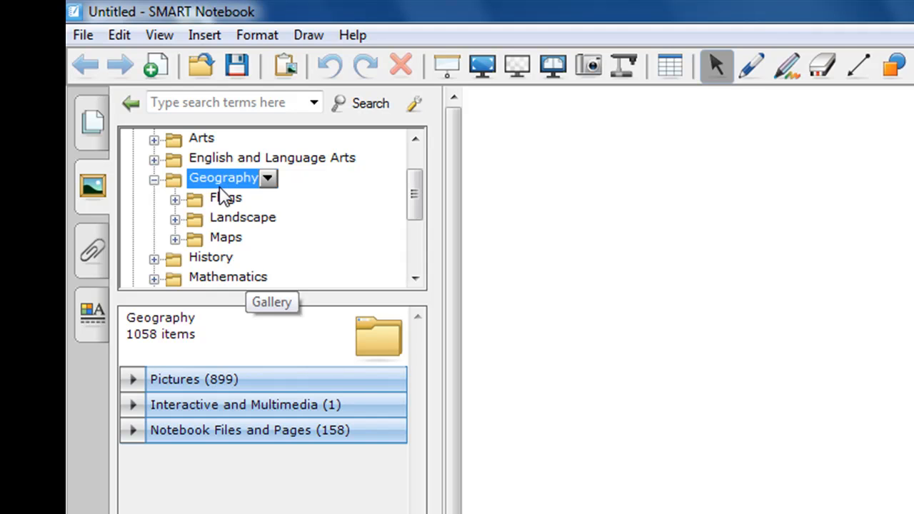
mouse_move(178, 250)
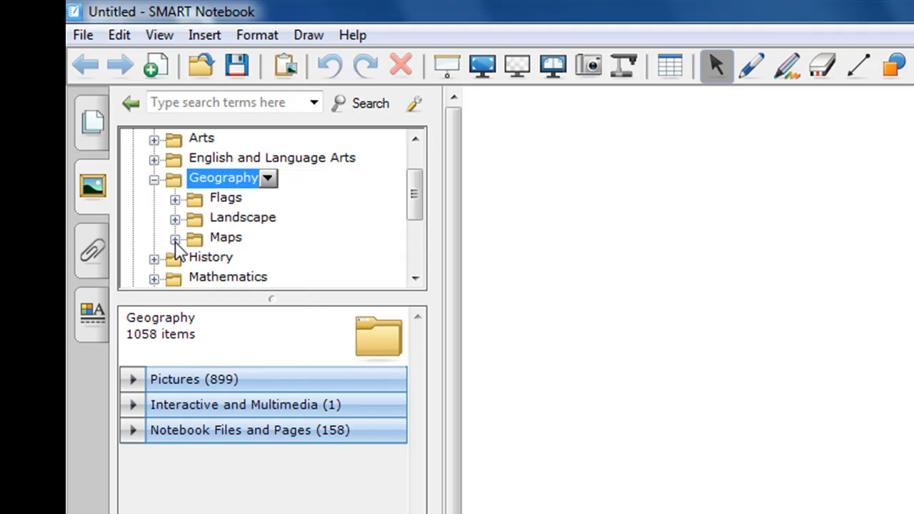
mouse_move(198, 252)
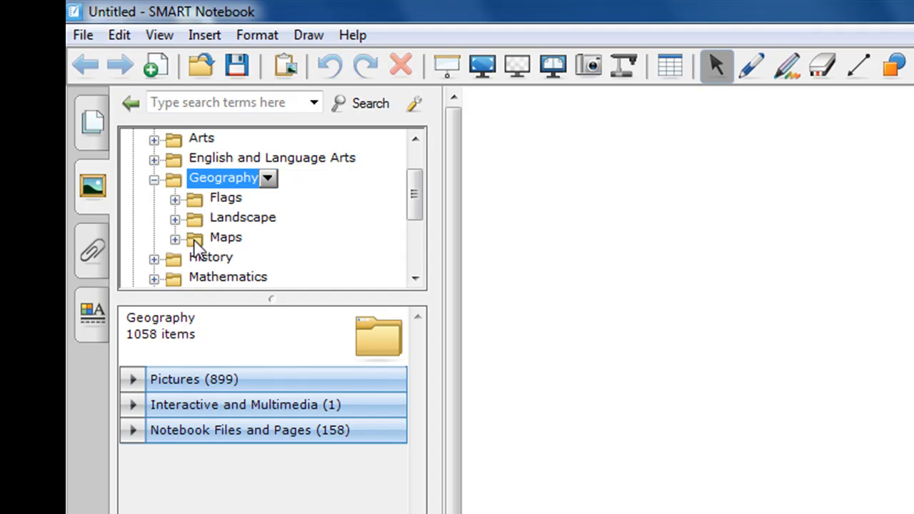
mouse_move(178, 250)
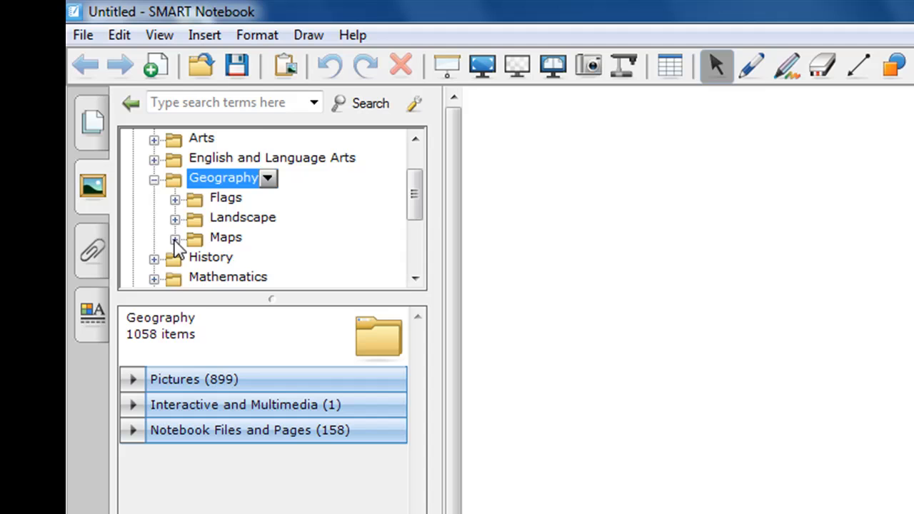
- Expand the Maps collection to list its region folders from Africa through World
left_click(225, 237)
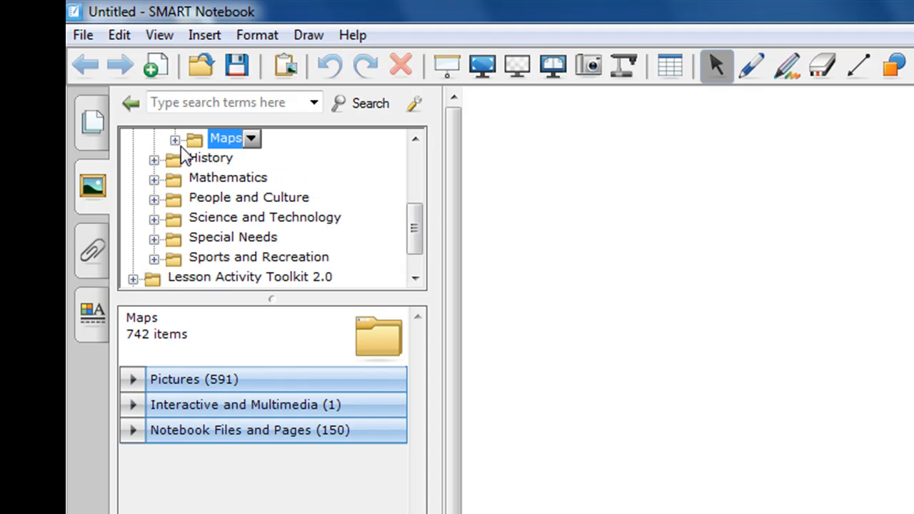
left_click(174, 140)
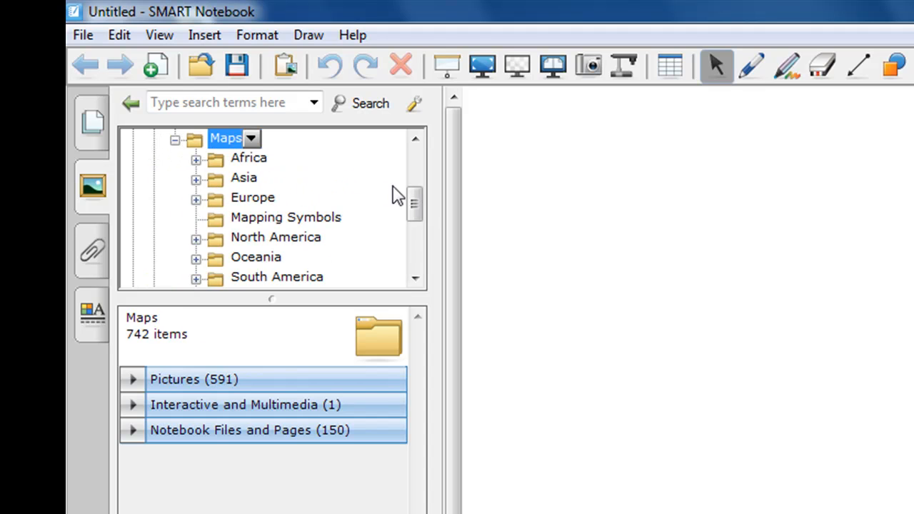
scroll("up", 3)
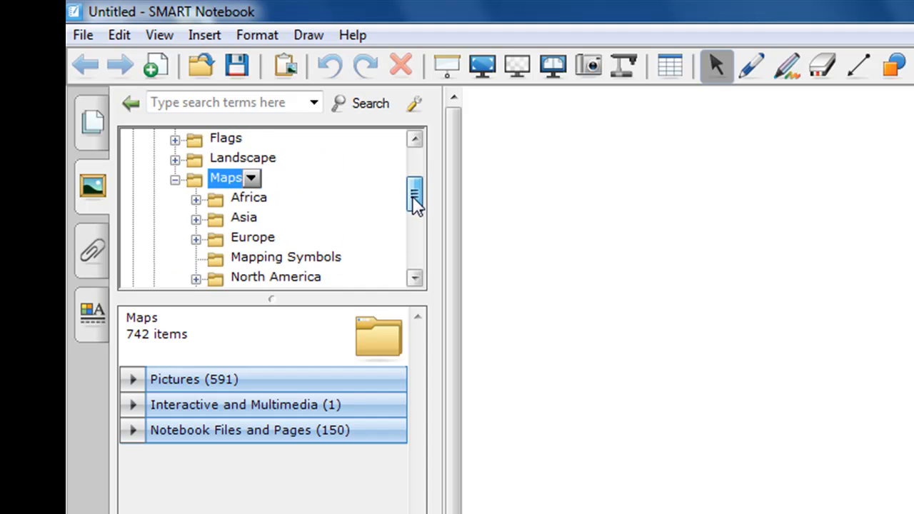
scroll("down", 3)
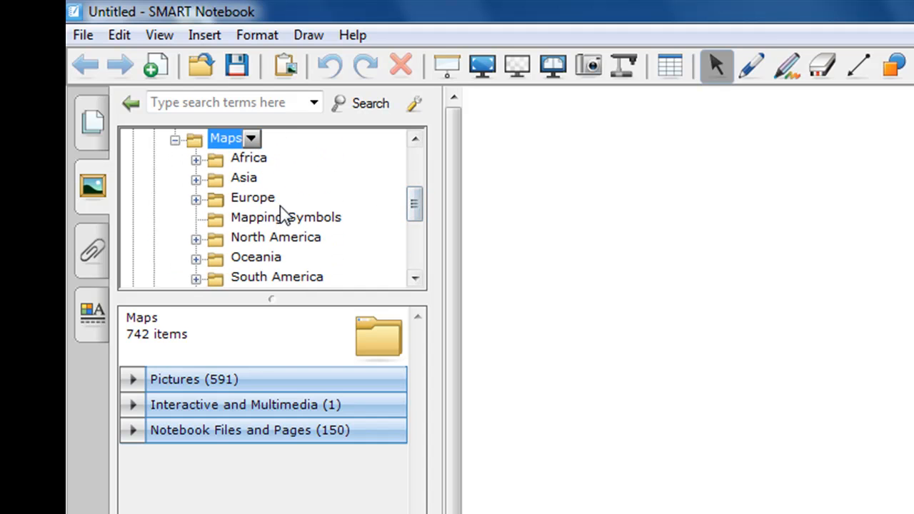
mouse_move(241, 269)
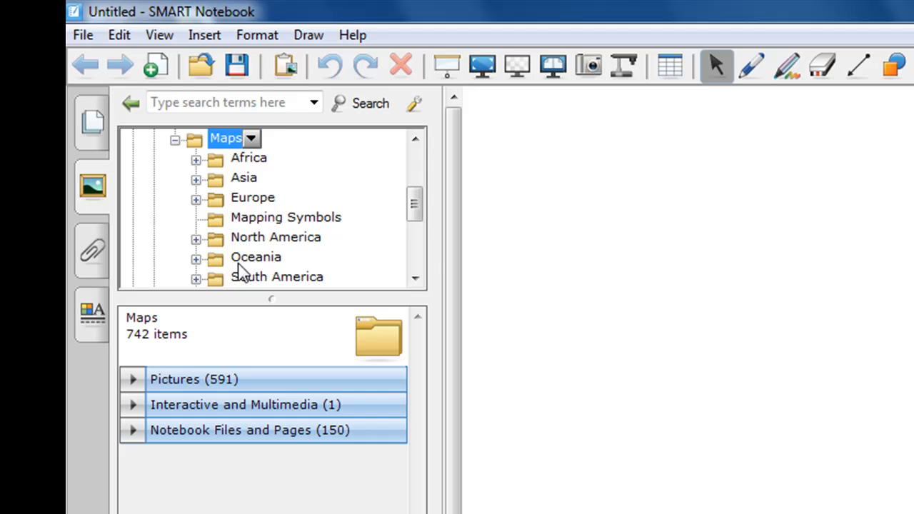
scroll("down", 3)
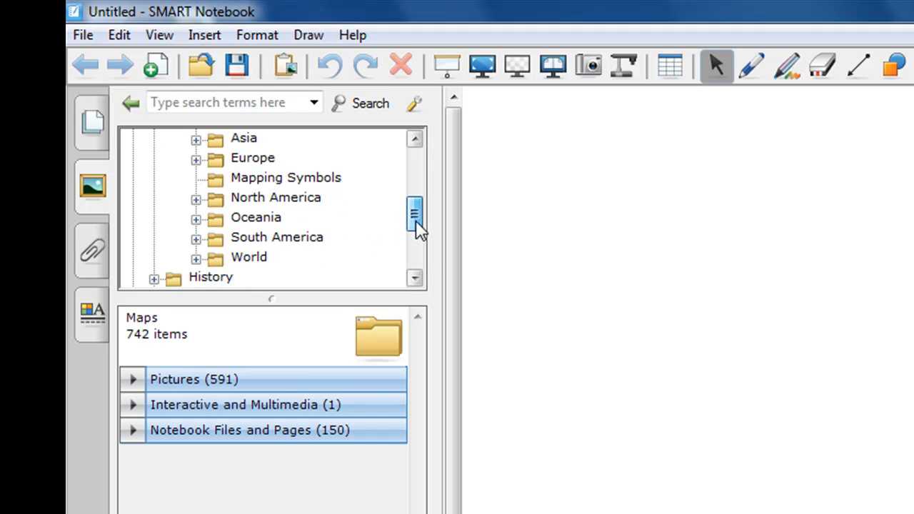
mouse_move(394, 246)
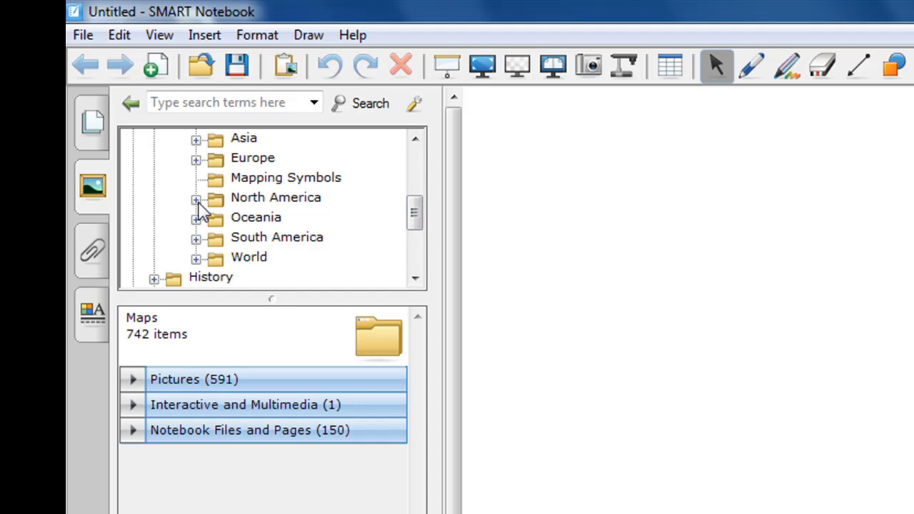
- Expand North America and select the USA map collection with its 155 items
left_click(275, 197)
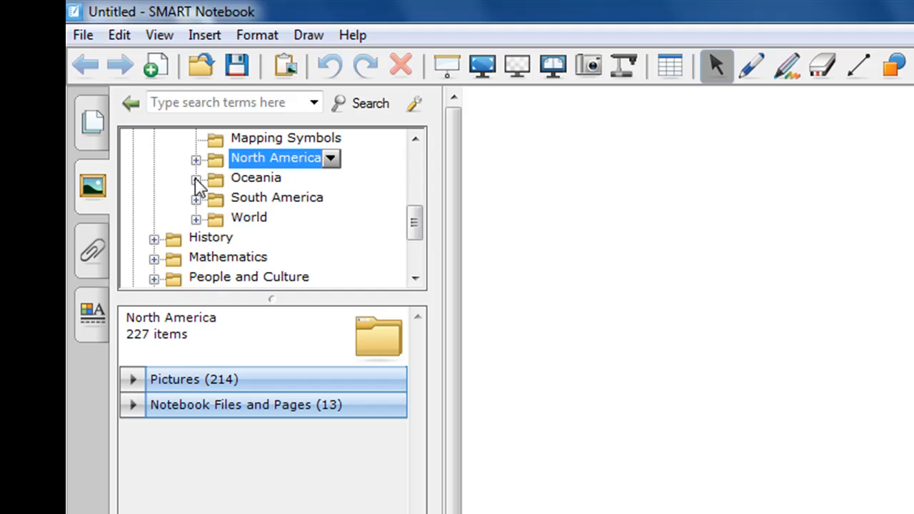
left_click(197, 158)
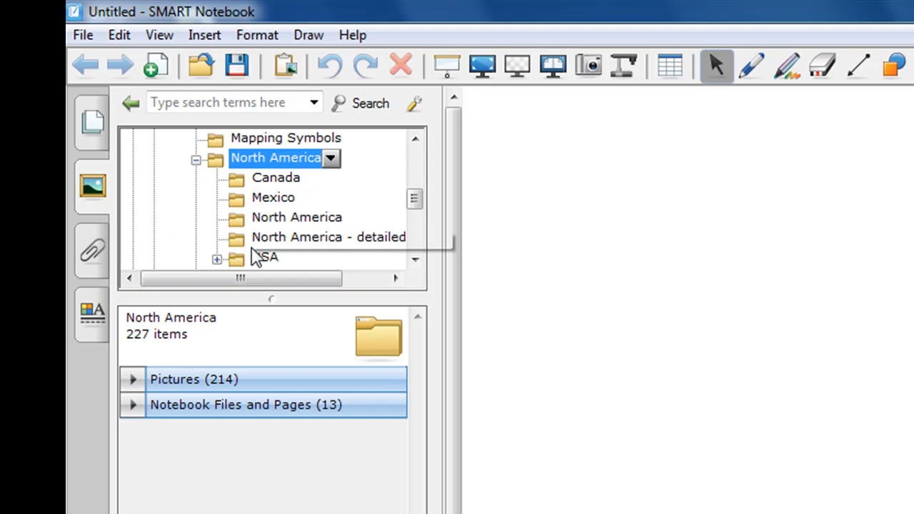
mouse_move(265, 264)
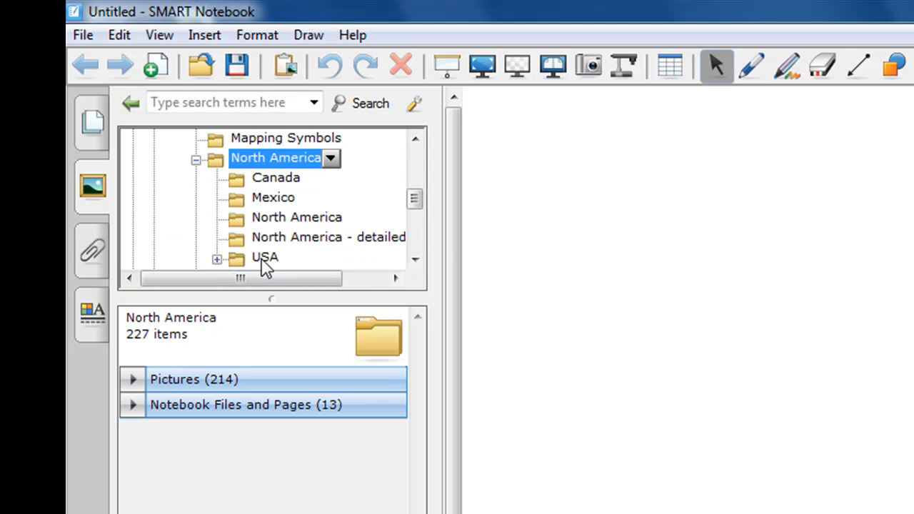
left_click(266, 257)
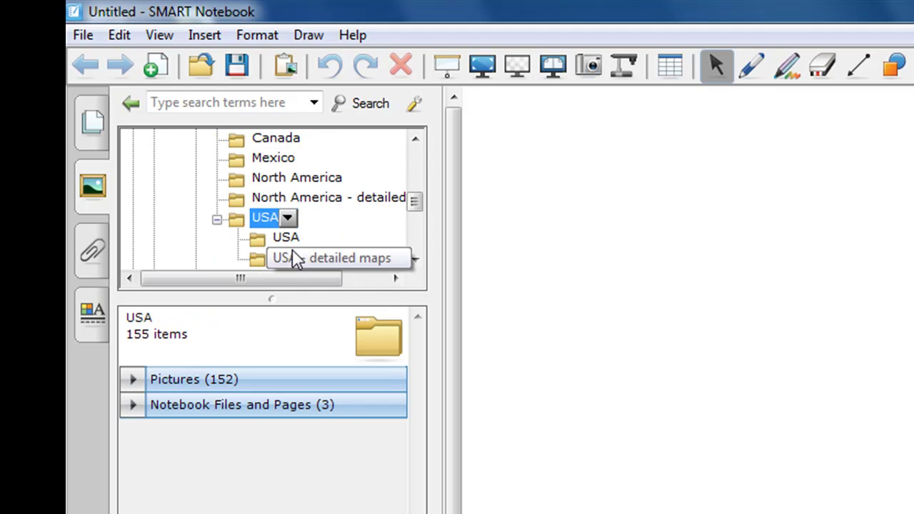
mouse_move(421, 240)
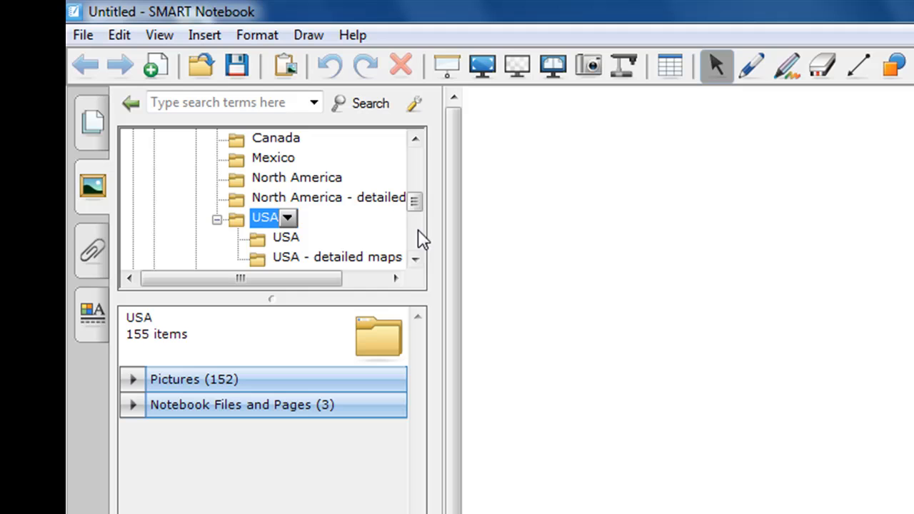
mouse_move(285, 257)
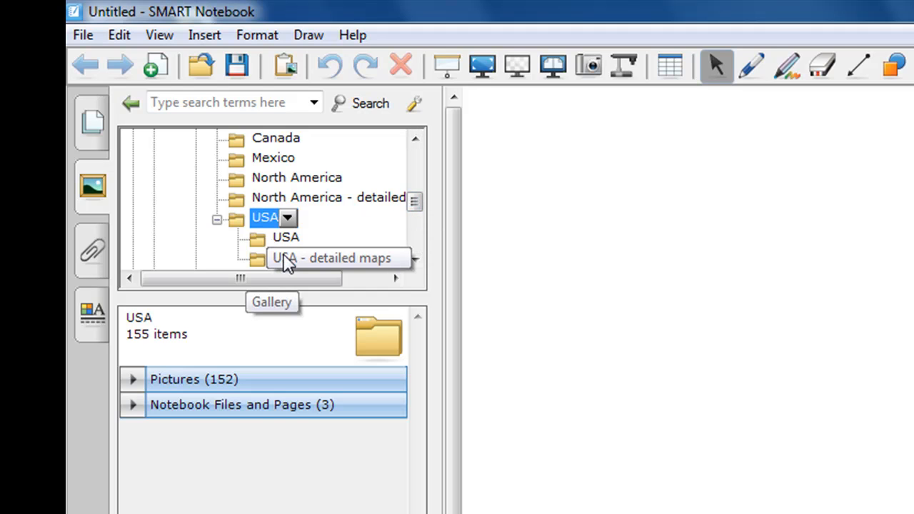
mouse_move(187, 400)
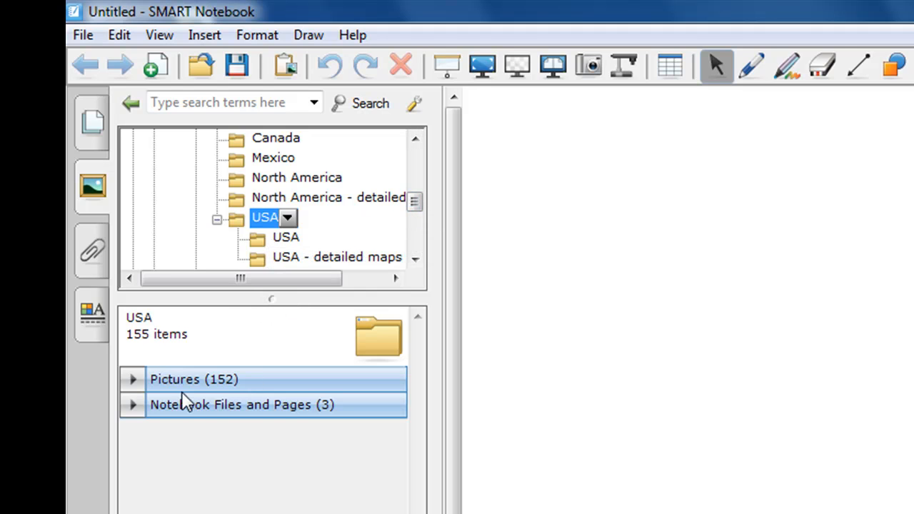
mouse_move(285, 413)
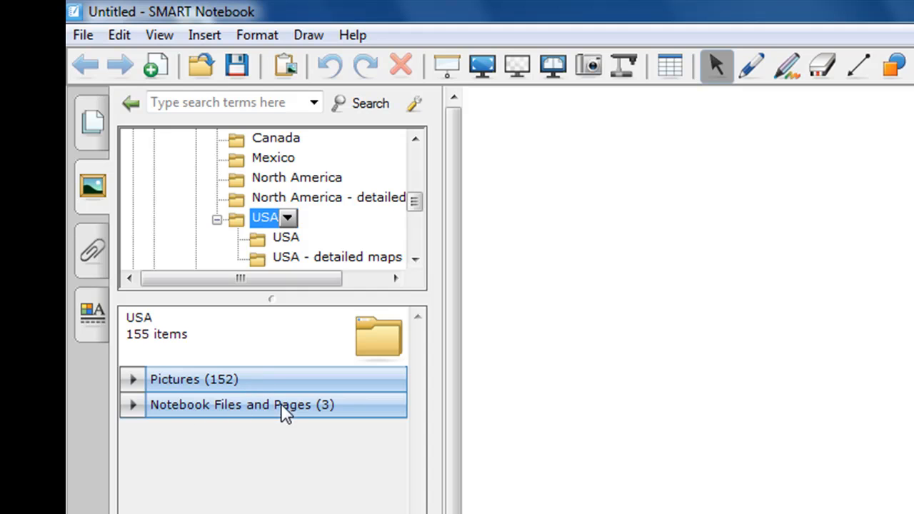
mouse_move(217, 419)
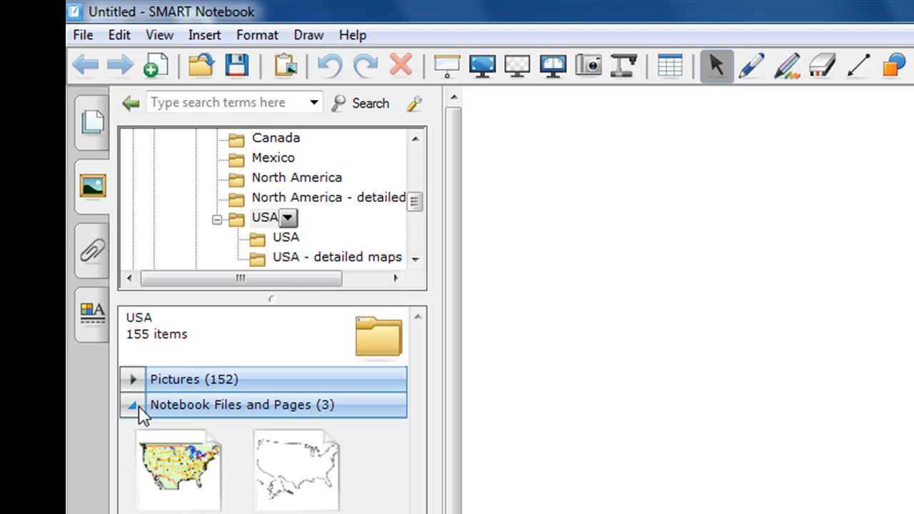
- Insert the 'USA - states' outline map from the USA notebook files onto the page
left_click(132, 404)
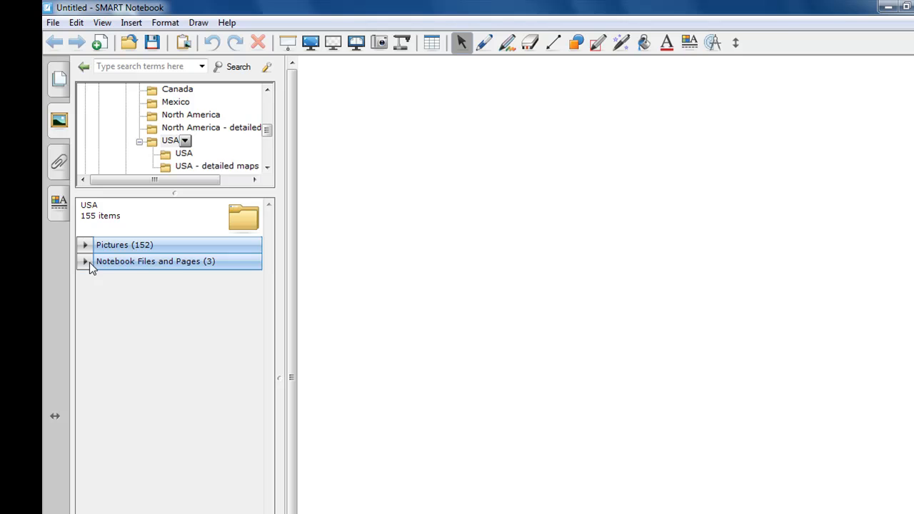
left_click(84, 260)
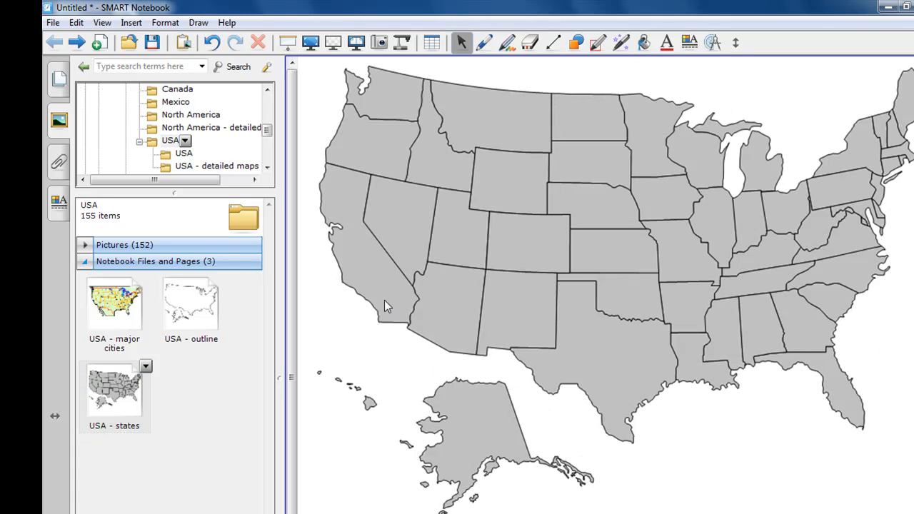
mouse_move(511, 399)
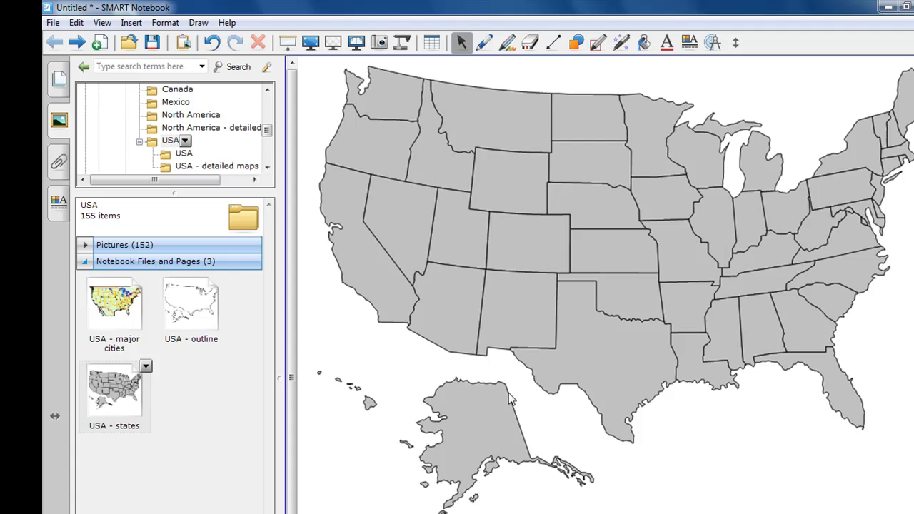
mouse_move(208, 298)
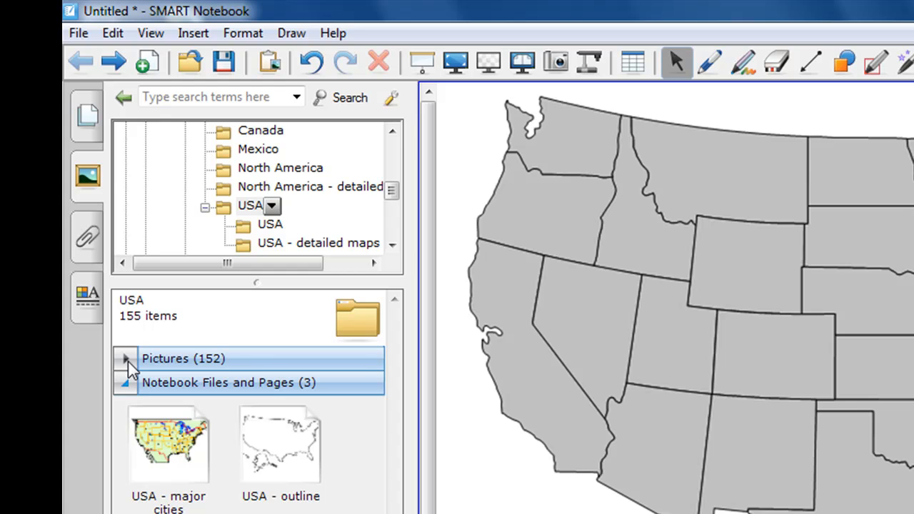
- Show the USA state pictures and add the Alabama and Alaska shapes beside the map
left_click(126, 359)
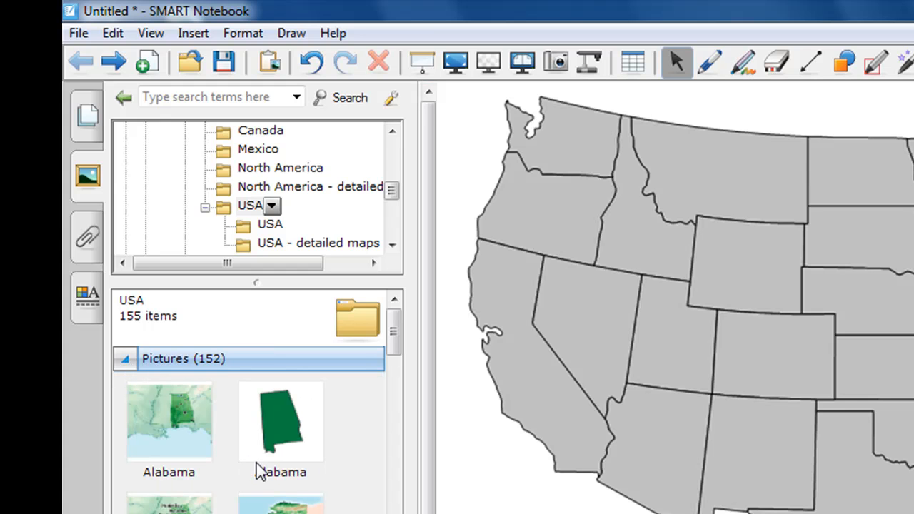
left_click(279, 421)
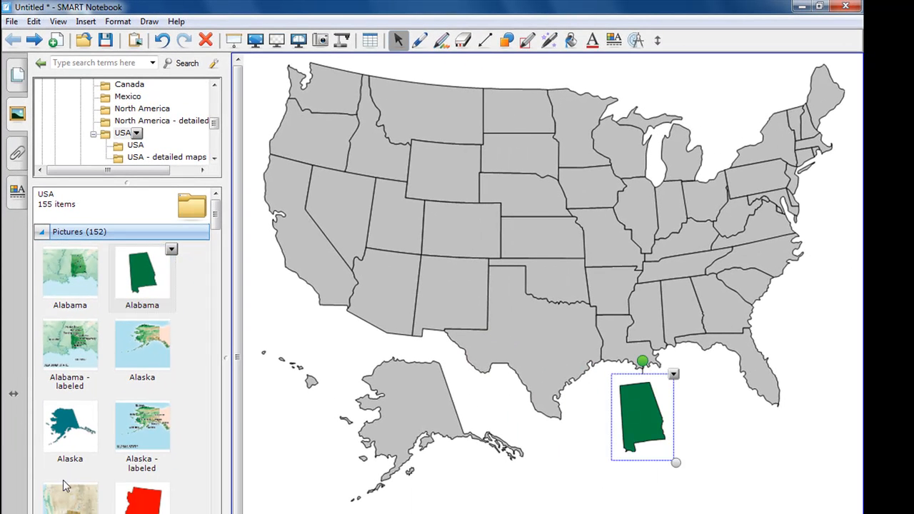
left_click_drag(70, 426, 428, 429)
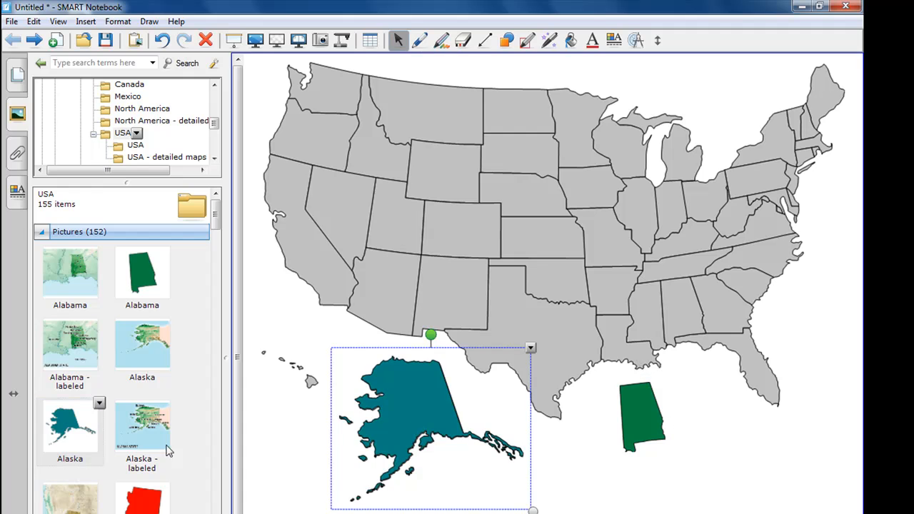
mouse_move(100, 440)
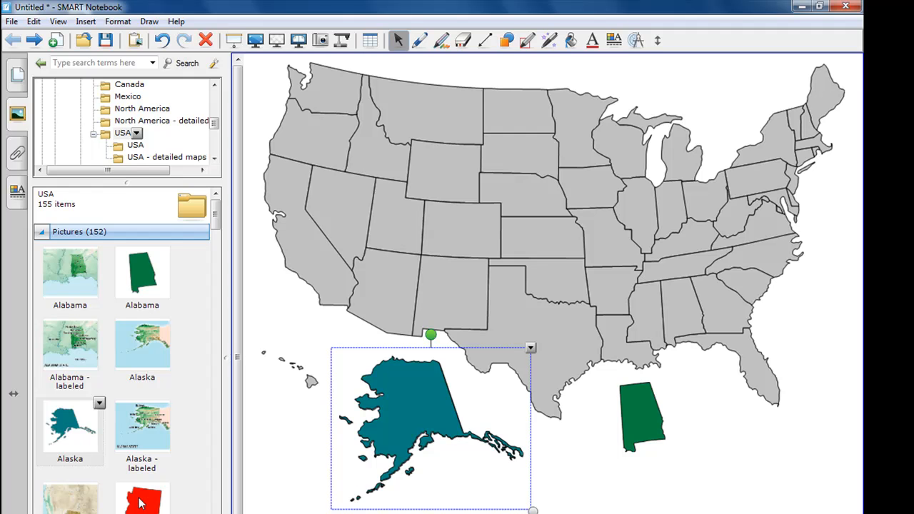
mouse_move(140, 507)
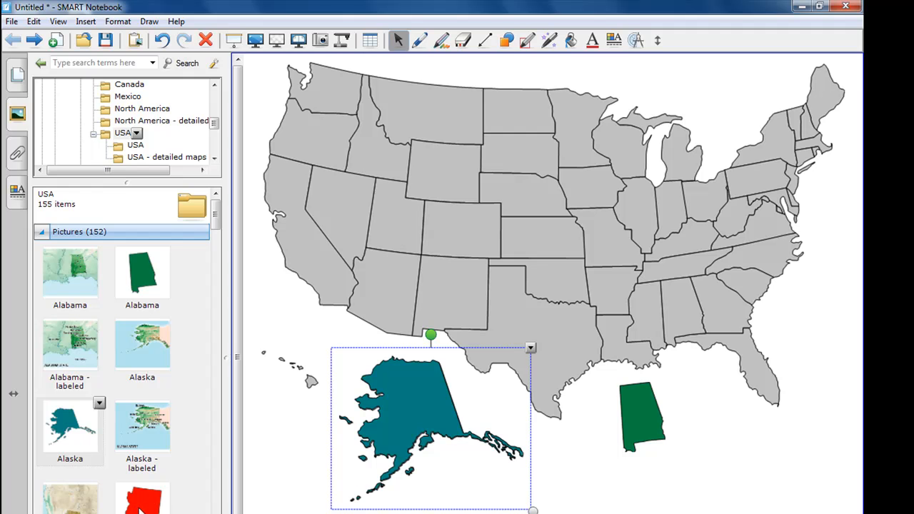
- Drag Arizona, California and Alabama into their correct positions on the US map
left_click_drag(141, 500, 417, 307)
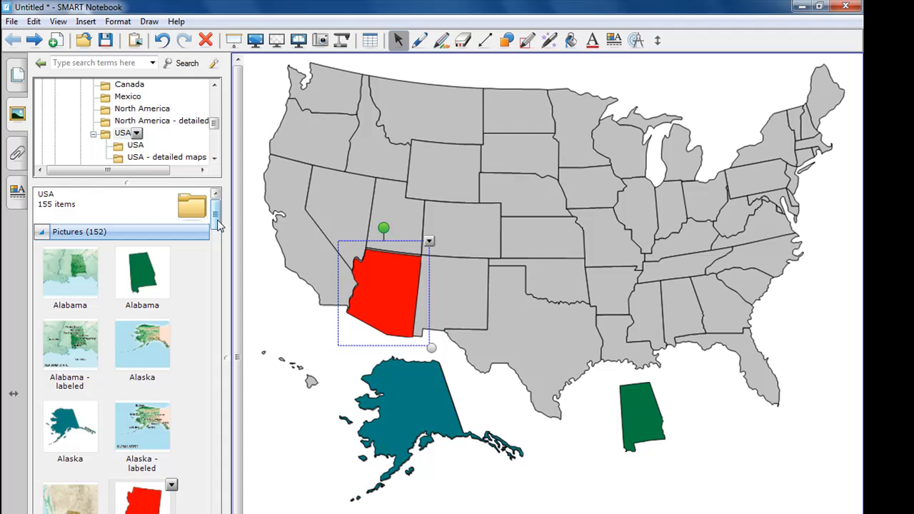
scroll("down", 3)
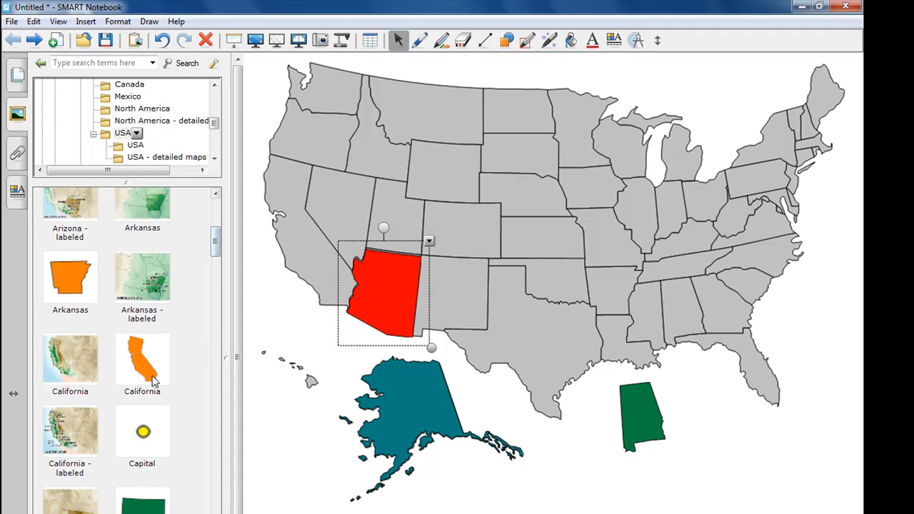
left_click_drag(141, 359, 307, 243)
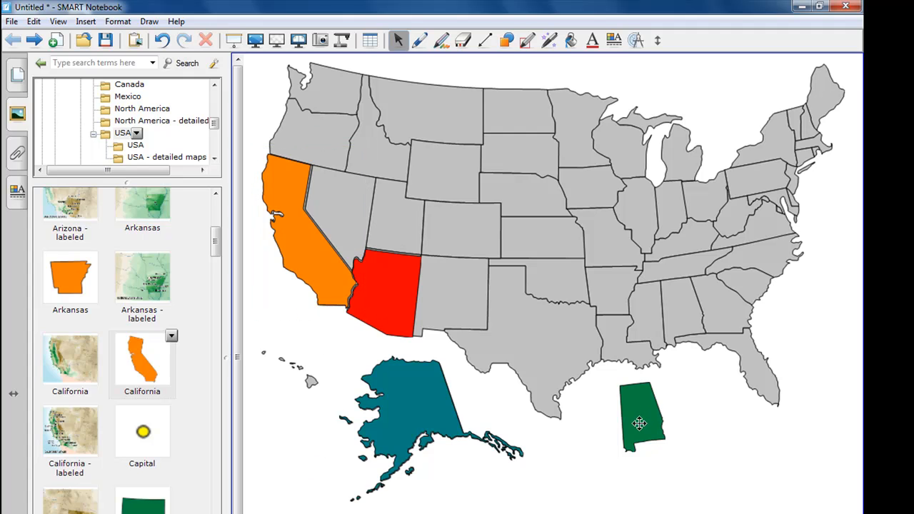
left_click_drag(640, 417, 678, 314)
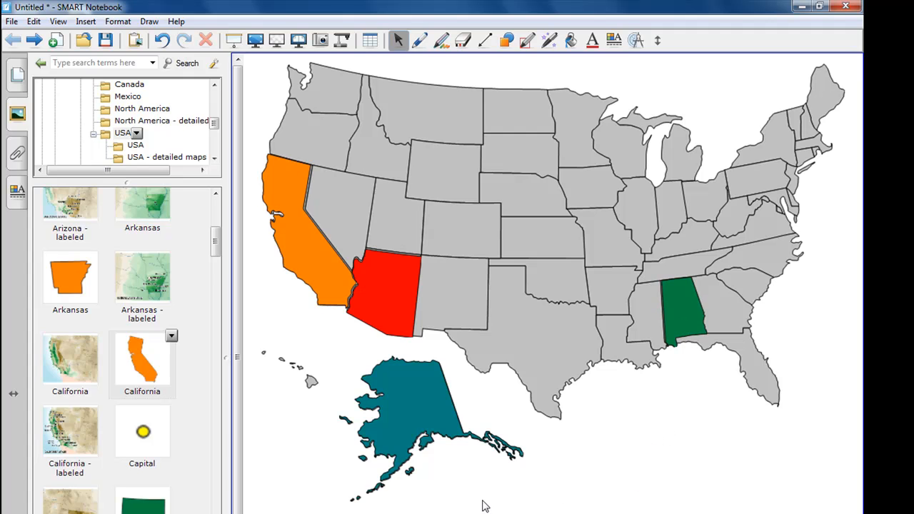
mouse_move(227, 283)
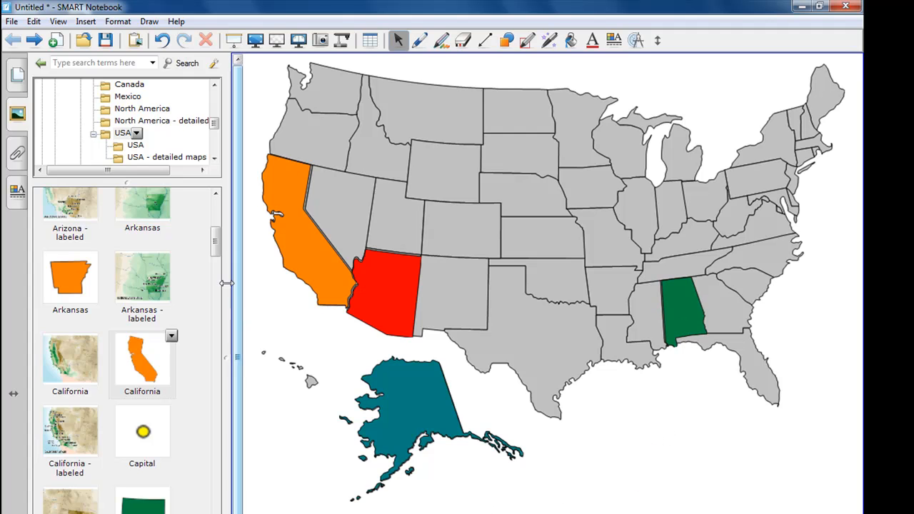
scroll("down", 3)
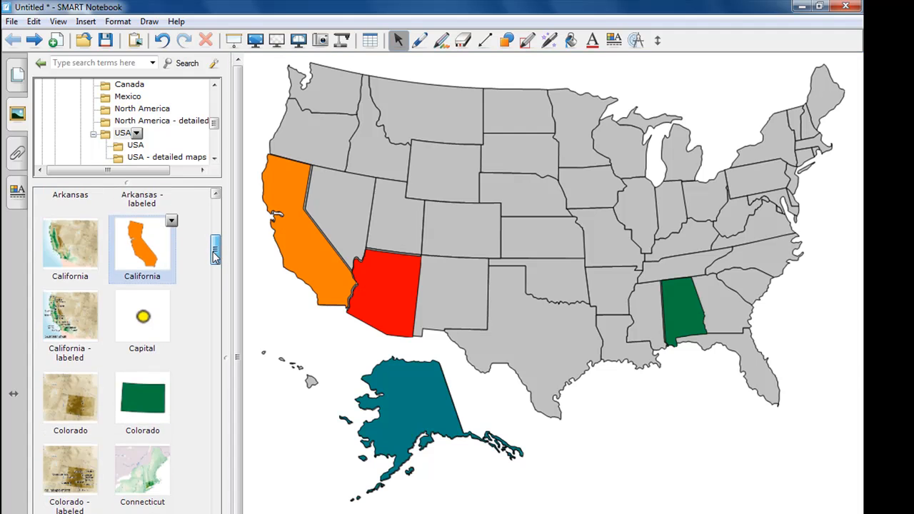
scroll("up", 3)
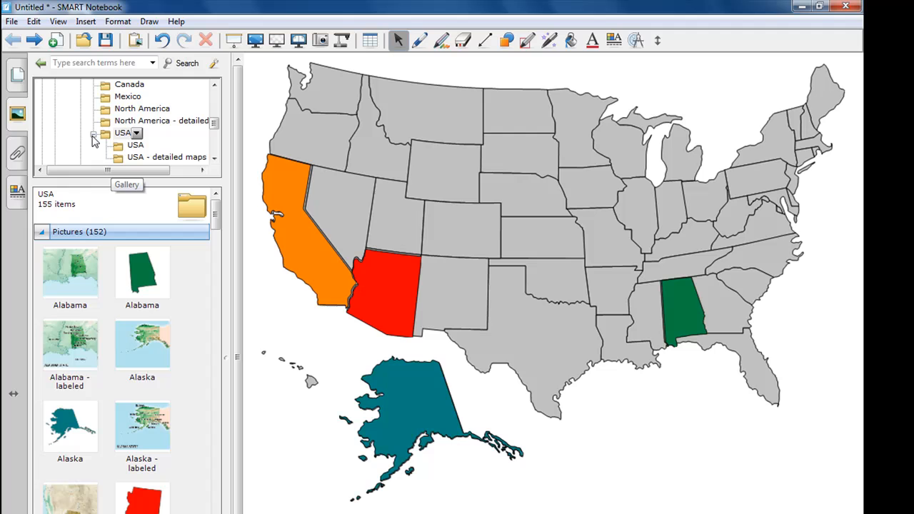
- Collapse the USA folder and scroll the gallery tree back to the Geography category
left_click(94, 134)
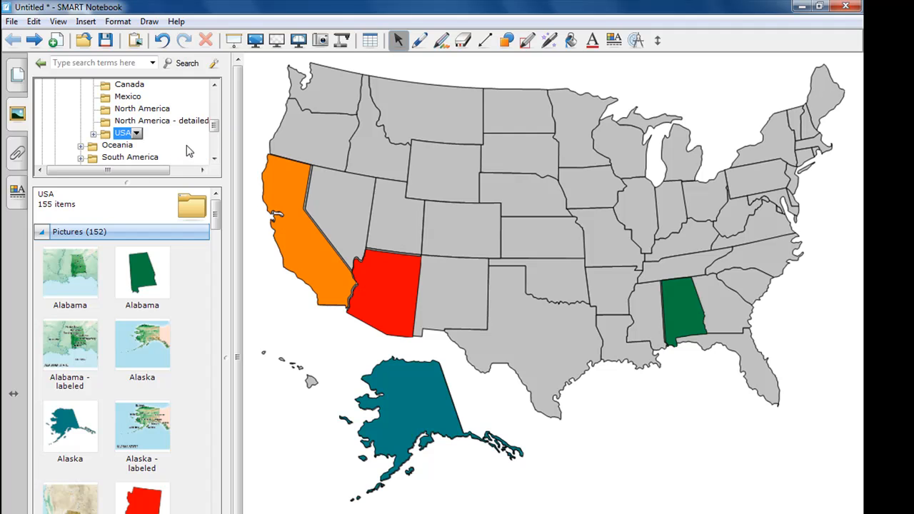
scroll("up", 3)
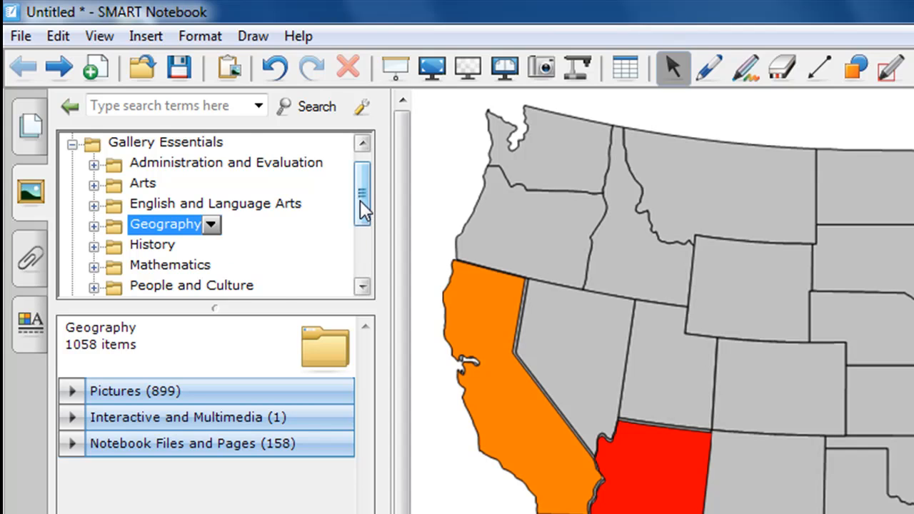
scroll("down", 3)
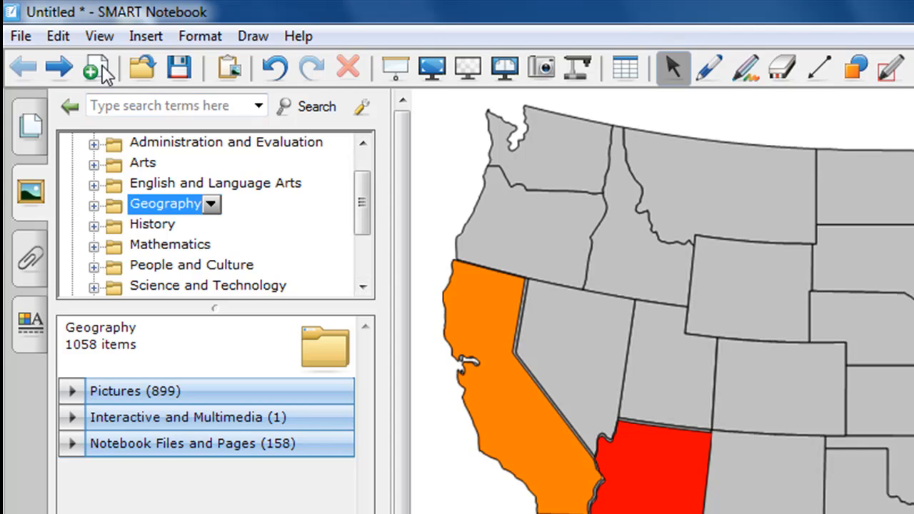
mouse_move(97, 69)
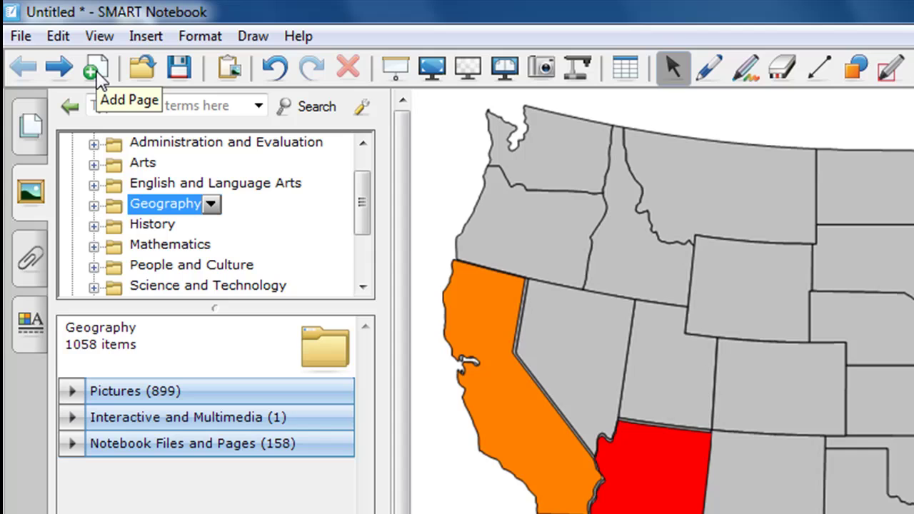
- Add a blank second page after the map page and return to the Gallery
left_click(97, 69)
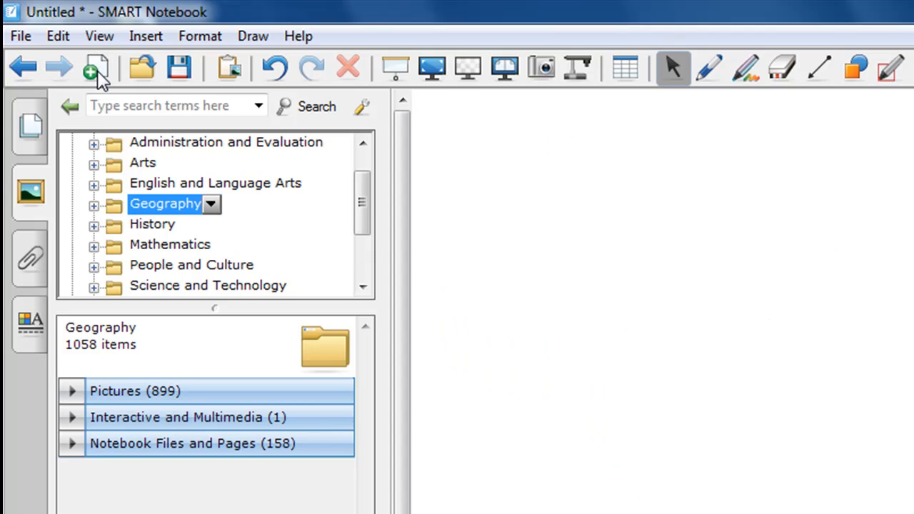
mouse_move(335, 259)
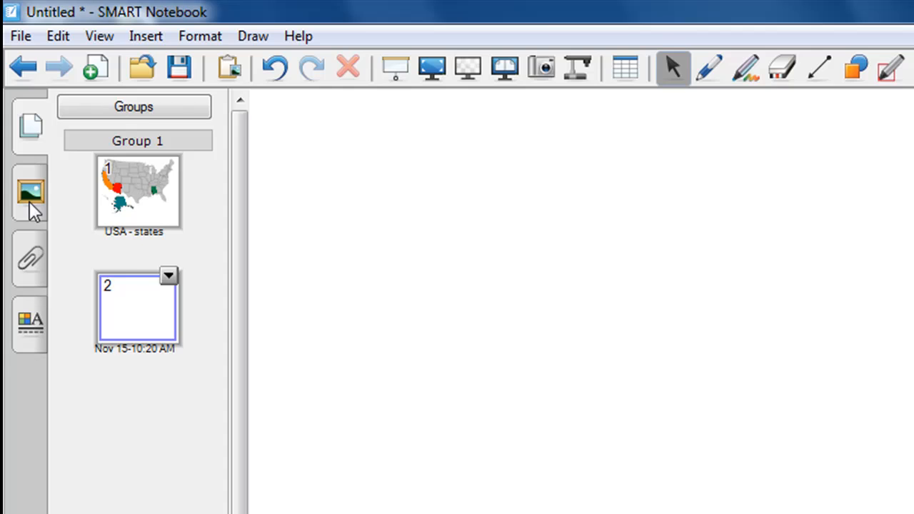
left_click(30, 193)
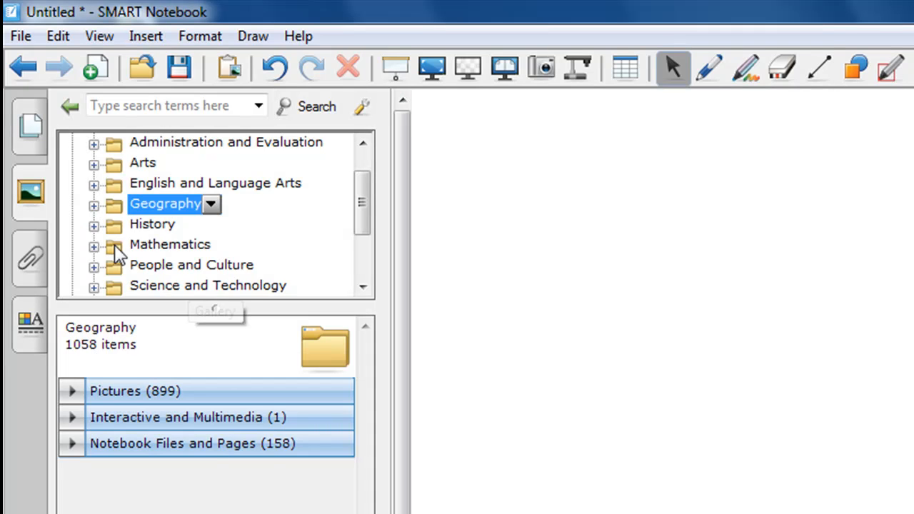
- Expand Mathematics and select its Statistics and Probability collection of 110 items
left_click(170, 244)
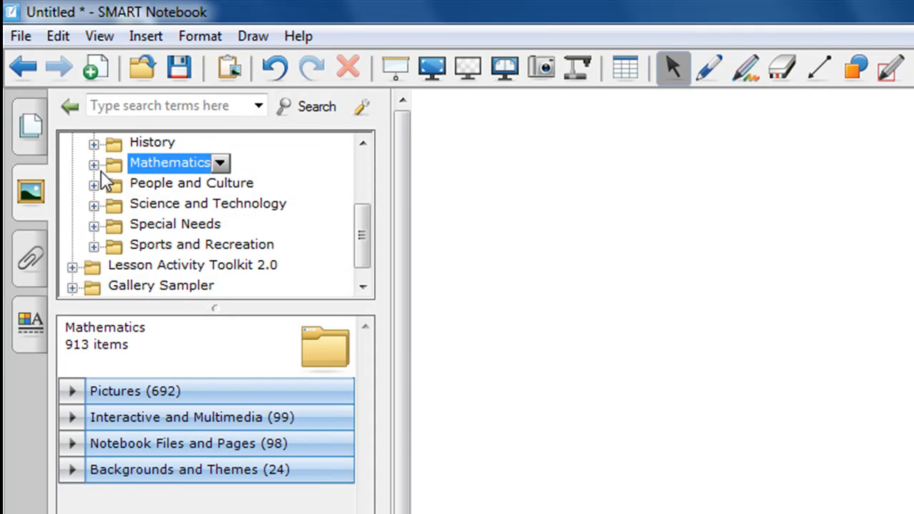
left_click(94, 165)
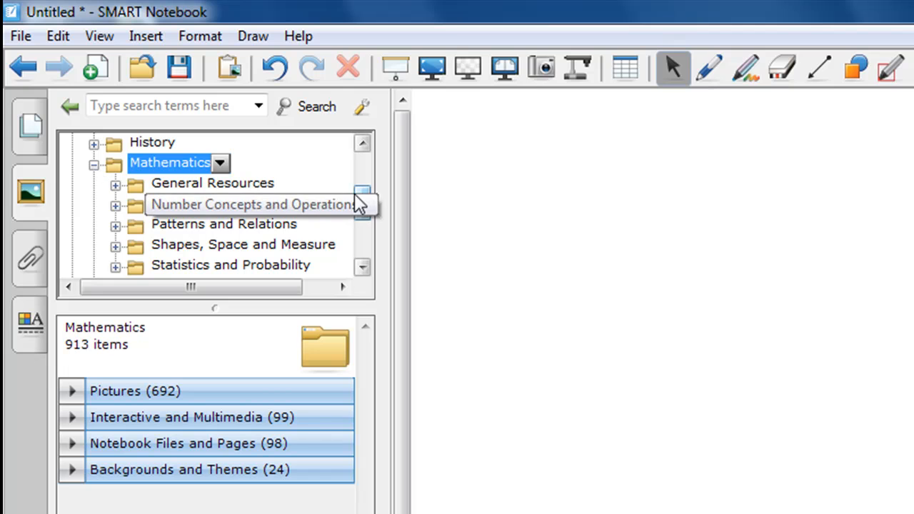
scroll("down", 3)
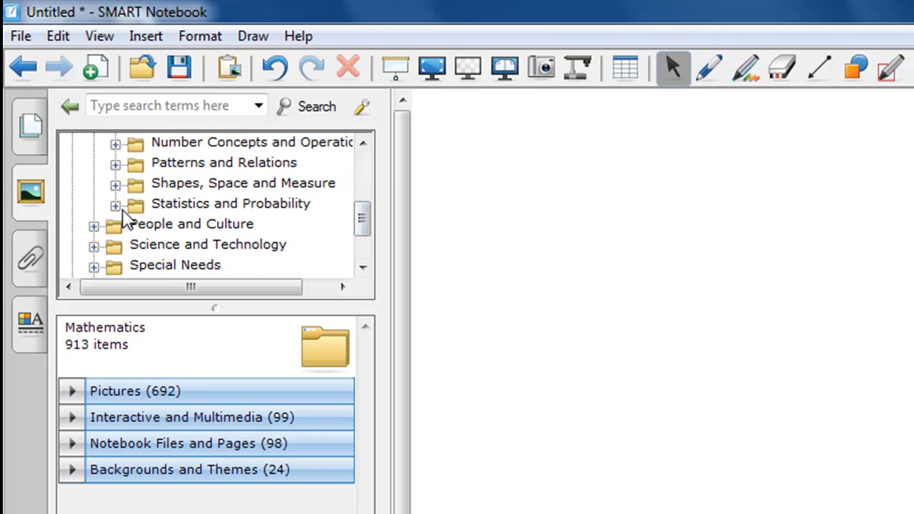
left_click(230, 203)
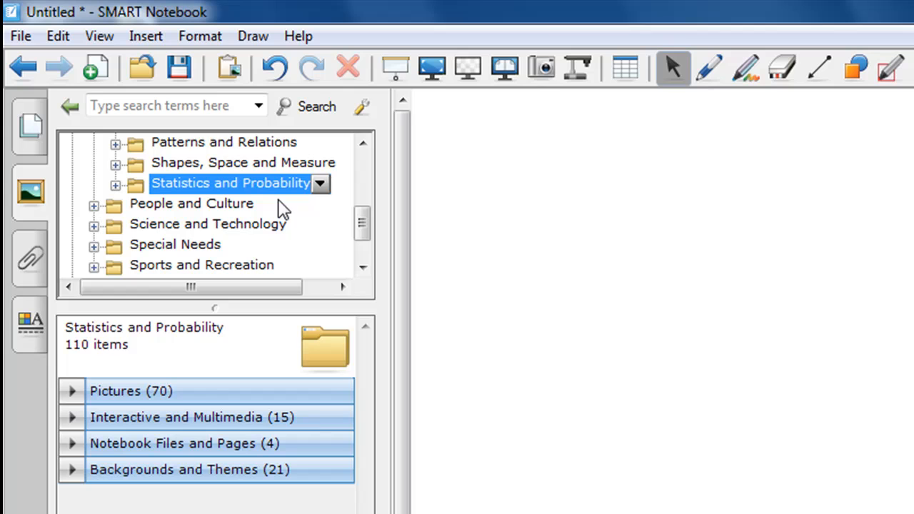
mouse_move(169, 460)
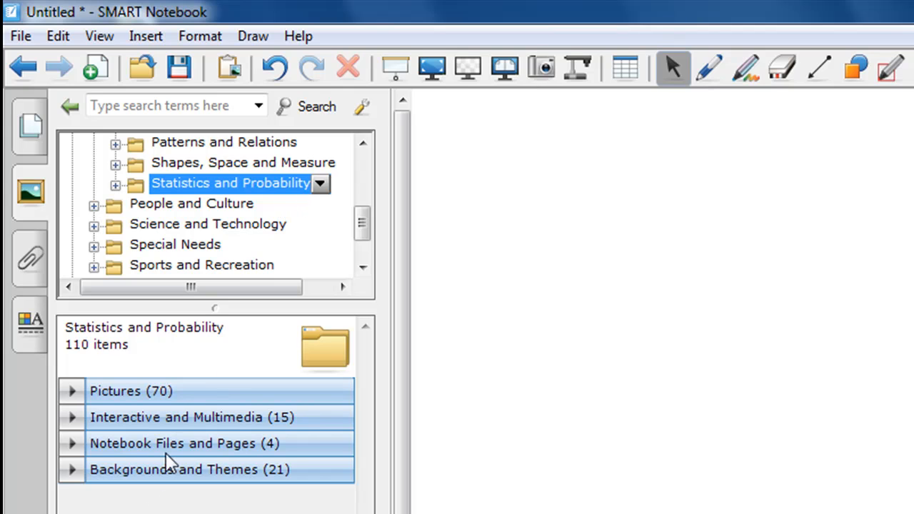
mouse_move(154, 483)
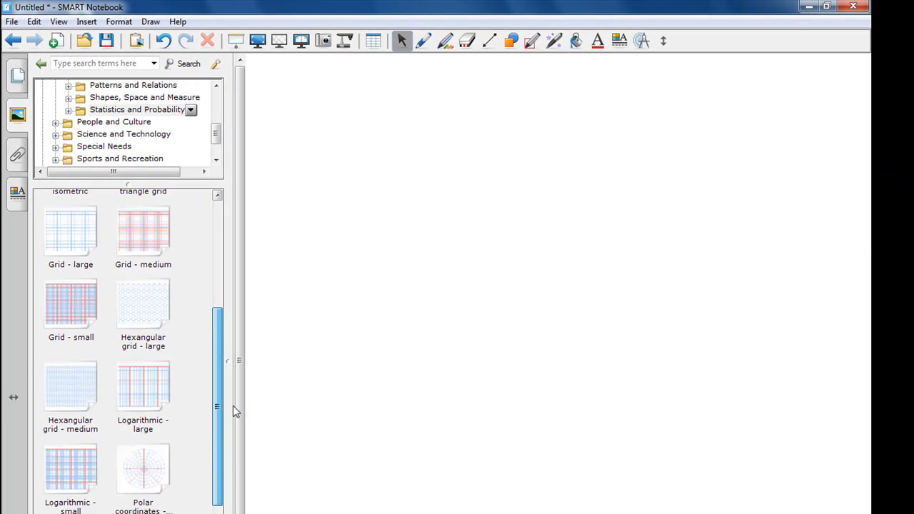
- Place the 'XY axis - large' grid from the Gallery on the page, ready for straight lines
scroll("down", 3)
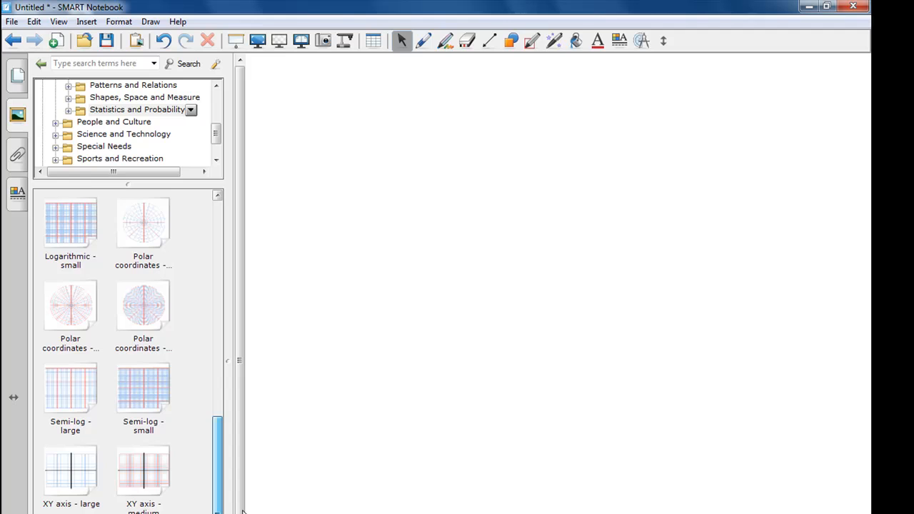
scroll("down", 3)
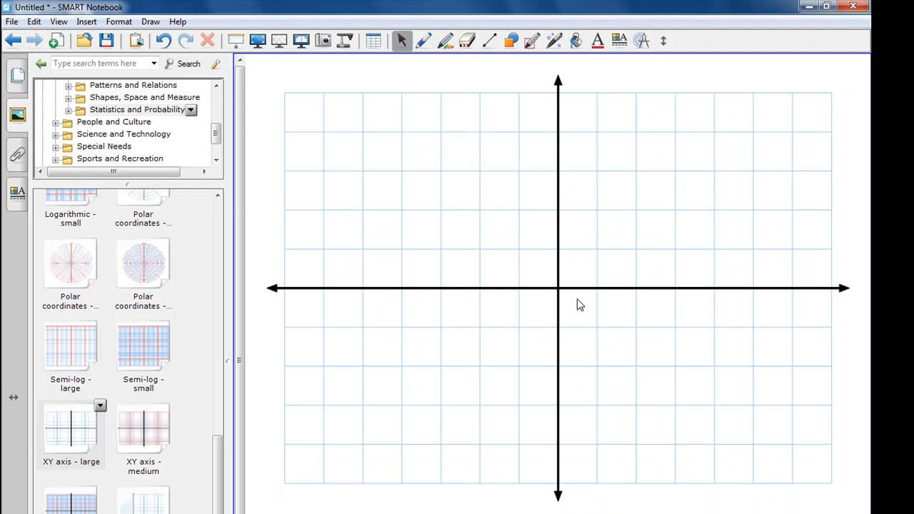
mouse_move(534, 323)
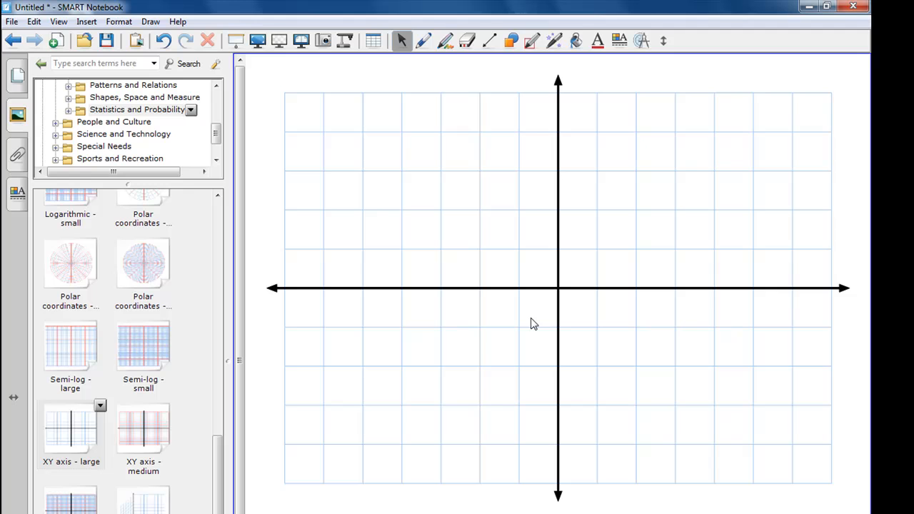
mouse_move(505, 247)
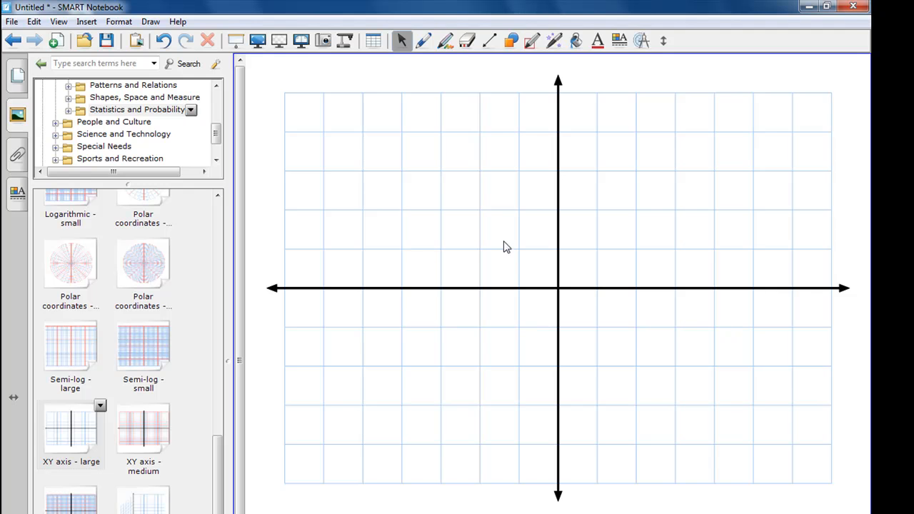
mouse_move(497, 43)
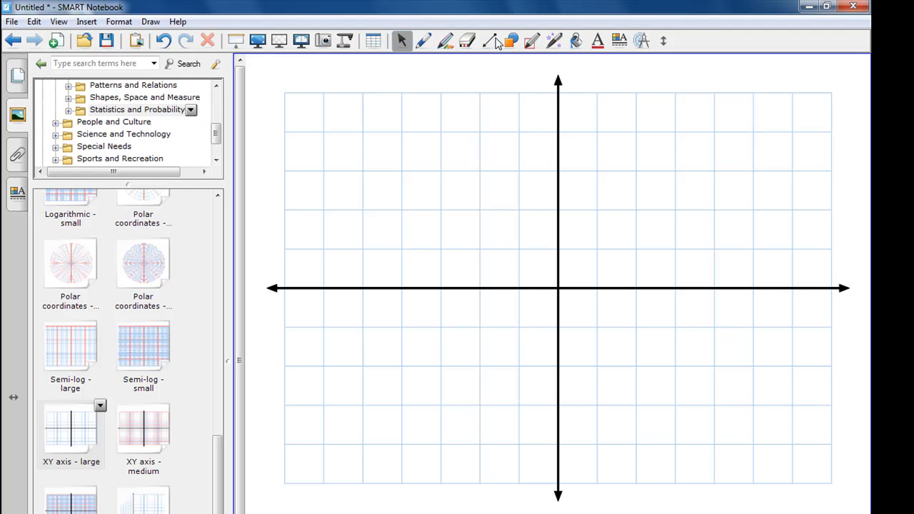
left_click(488, 40)
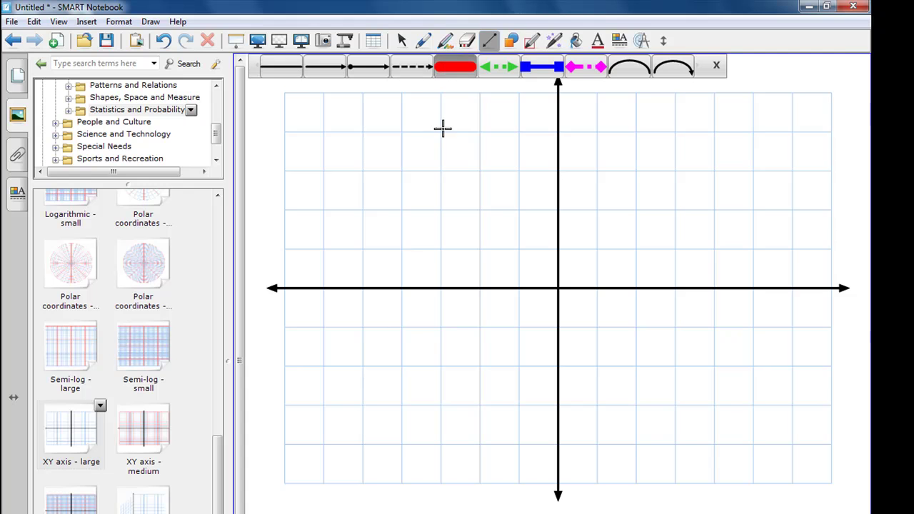
- Draw a thick red line rising diagonally across the XY grid through both axes
left_click_drag(343, 388, 625, 143)
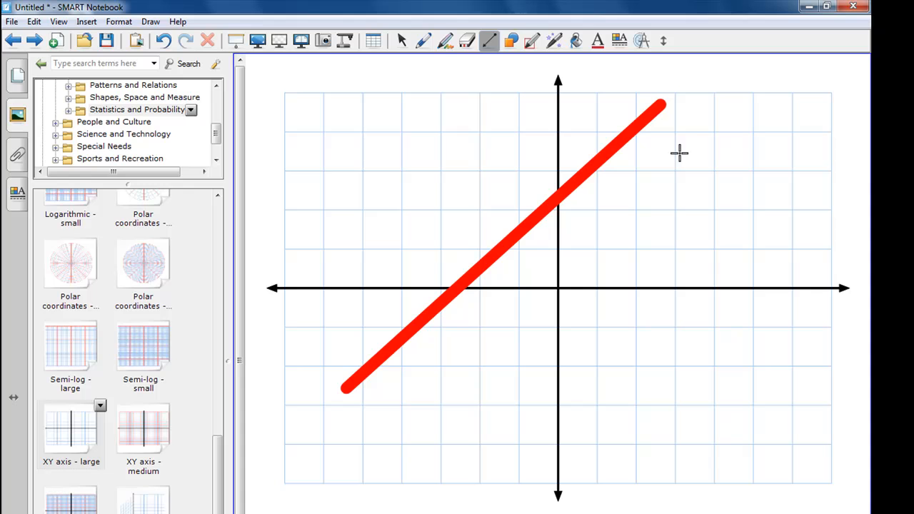
mouse_move(165, 271)
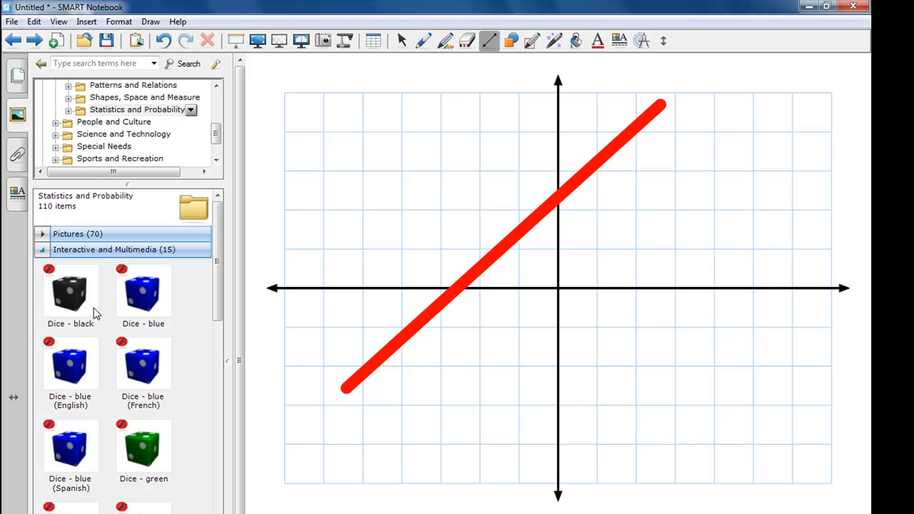
- Drop the blue interactive die at the grid's upper left, roll it, and add a blank page
left_click_drag(143, 291, 312, 235)
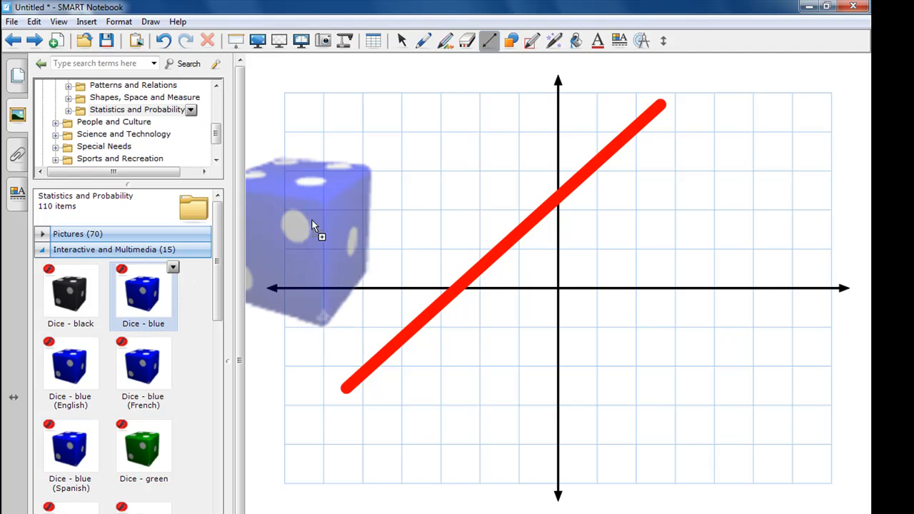
left_click_drag(312, 228, 388, 197)
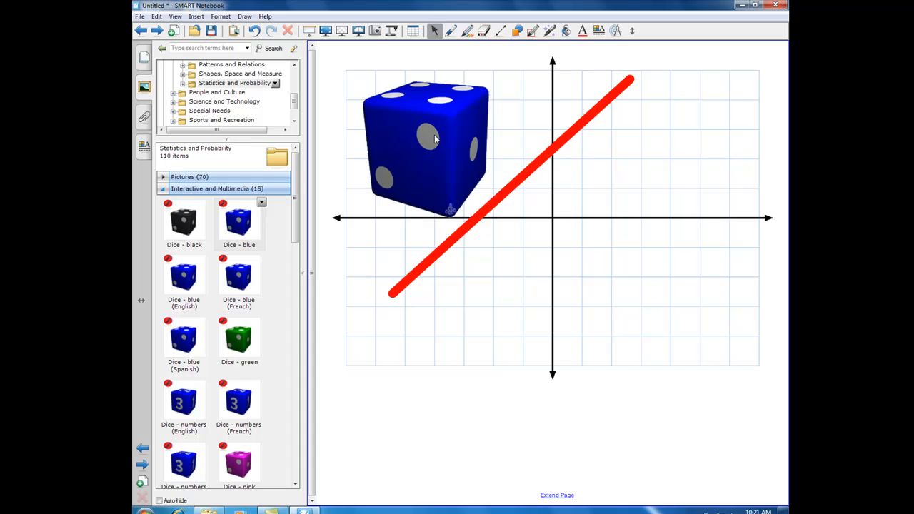
left_click(428, 146)
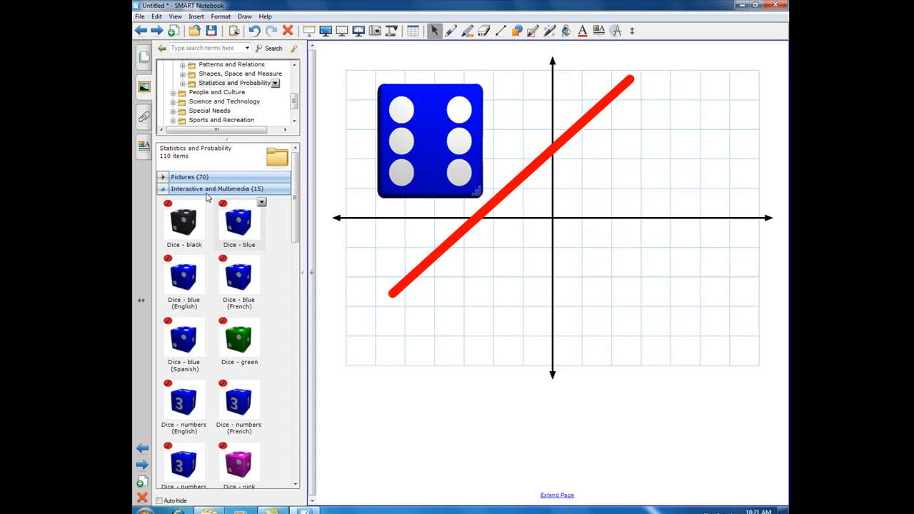
mouse_move(175, 211)
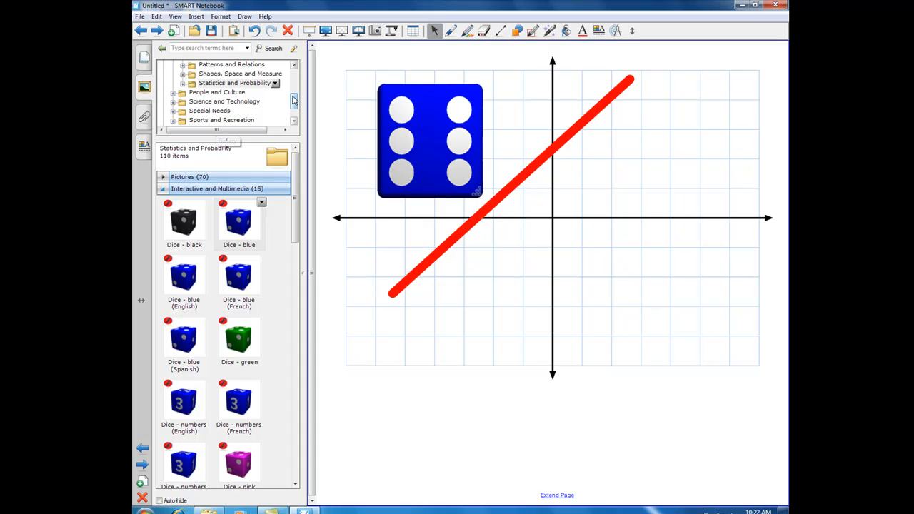
left_click(207, 75)
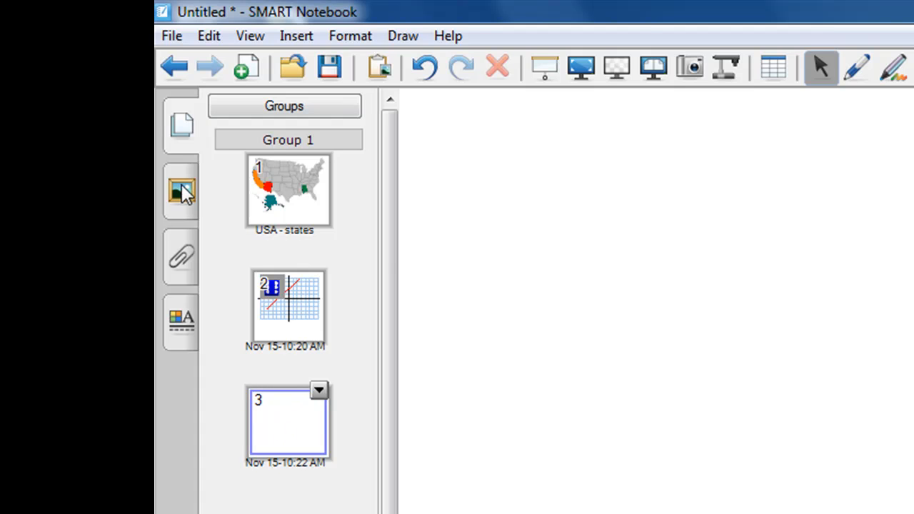
- Expand Gallery > Science and Technology > Chemistry to show its subtopics like Elements
left_click(180, 189)
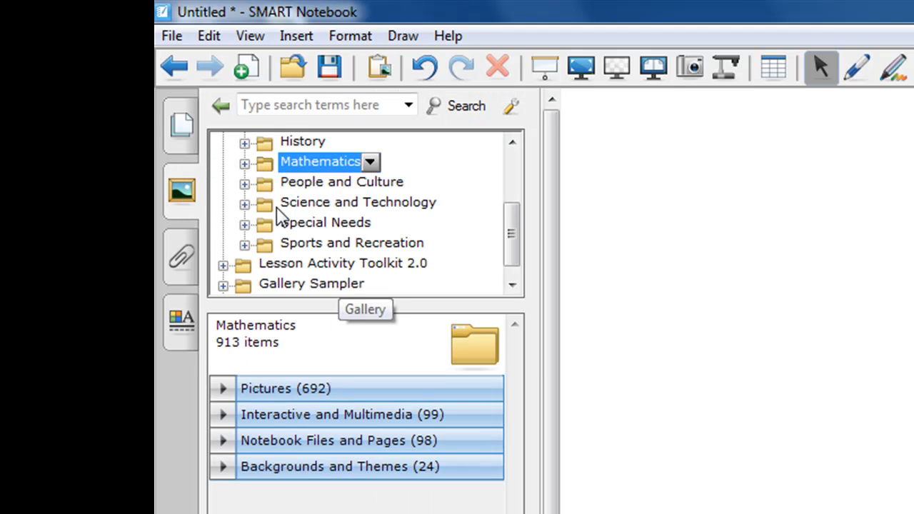
left_click(357, 203)
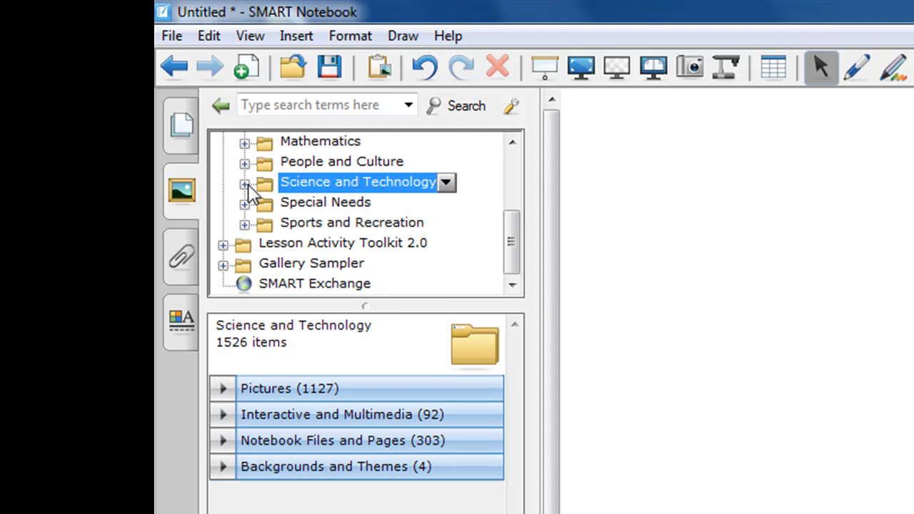
left_click(246, 183)
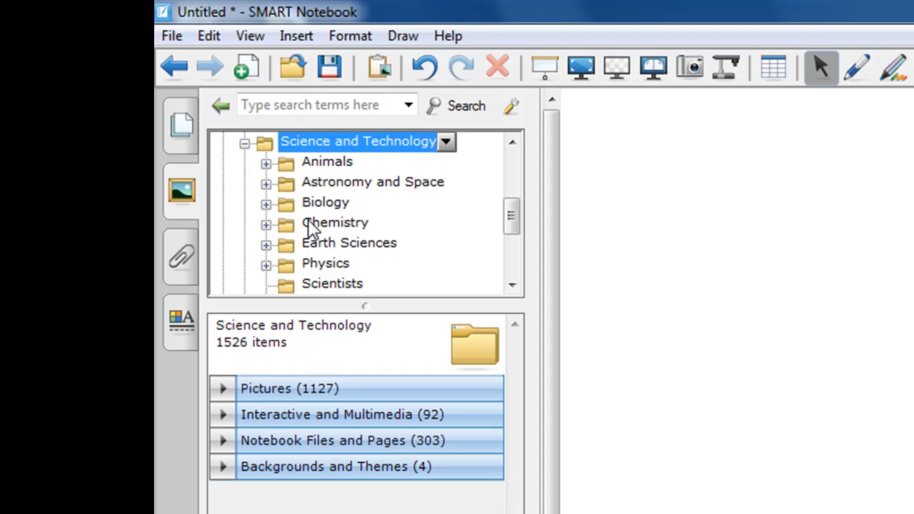
left_click(334, 222)
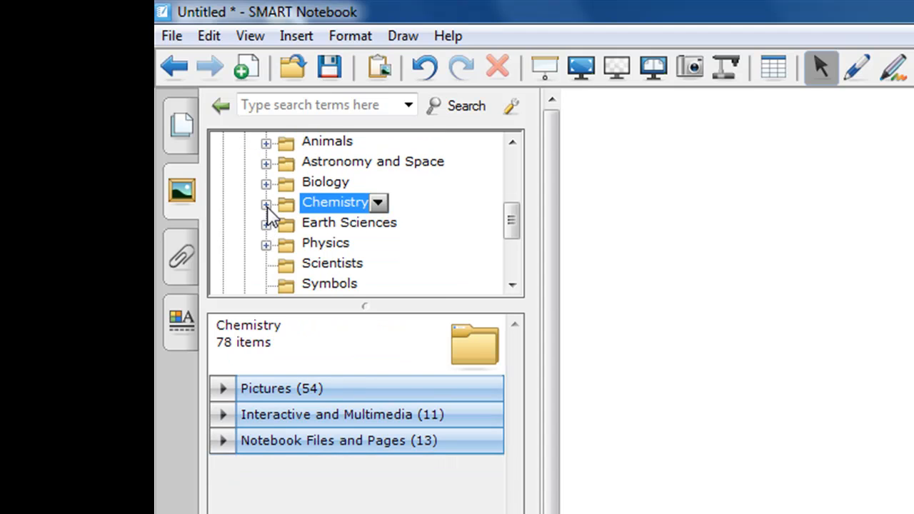
left_click(265, 206)
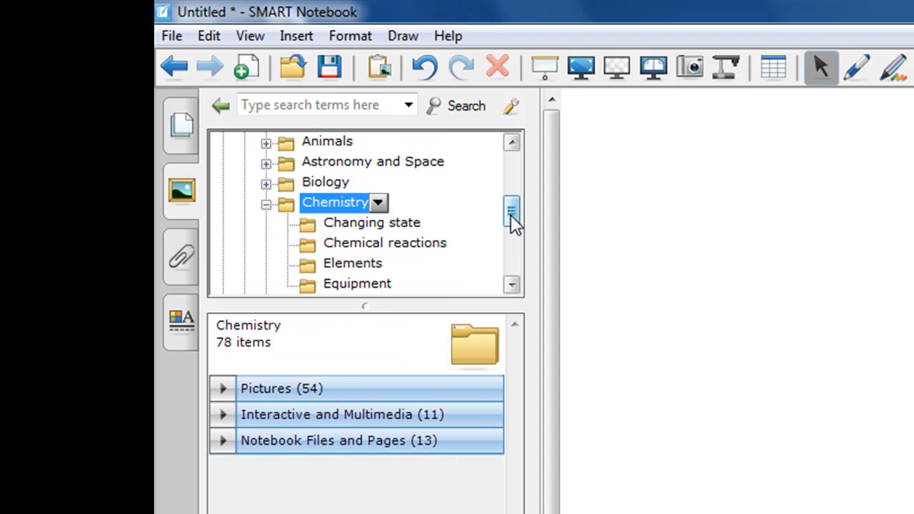
mouse_move(297, 374)
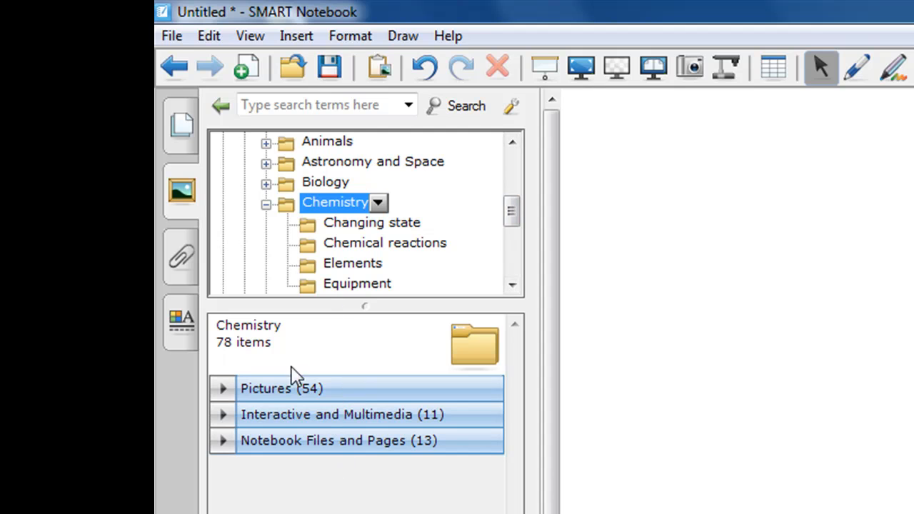
mouse_move(317, 407)
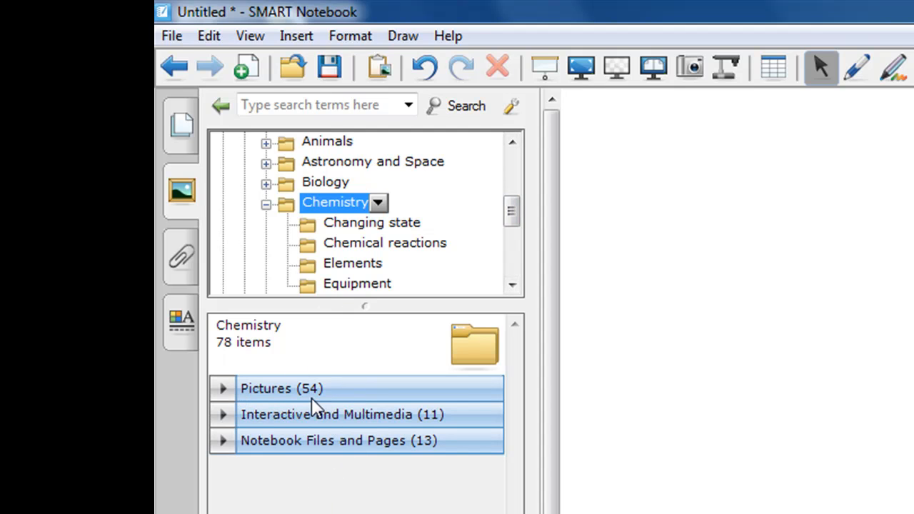
mouse_move(377, 420)
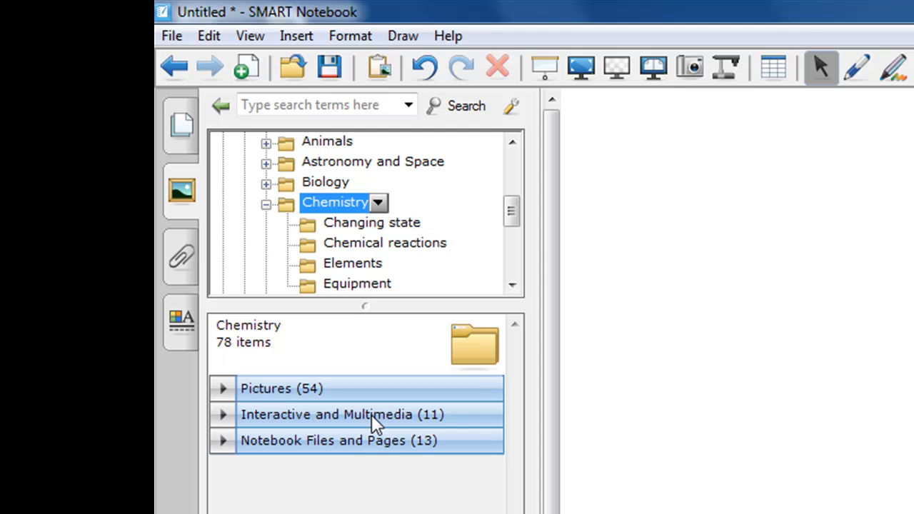
mouse_move(426, 449)
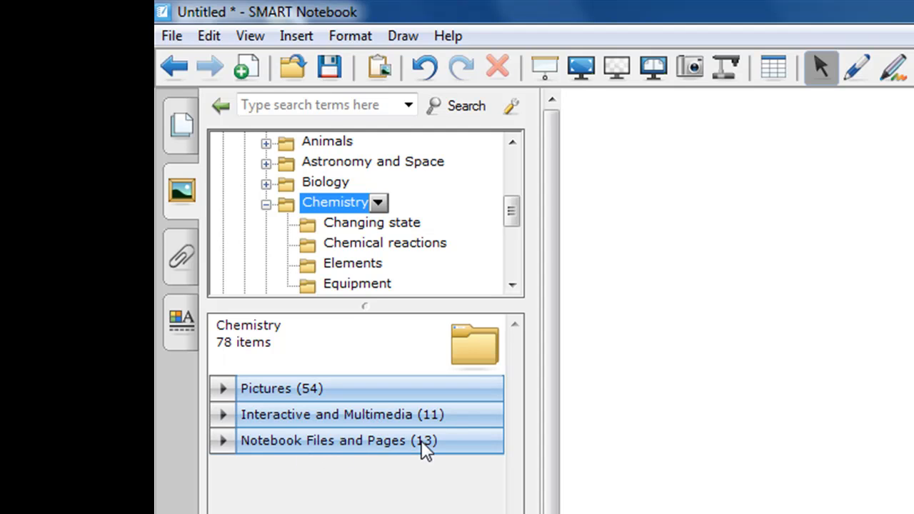
mouse_move(279, 422)
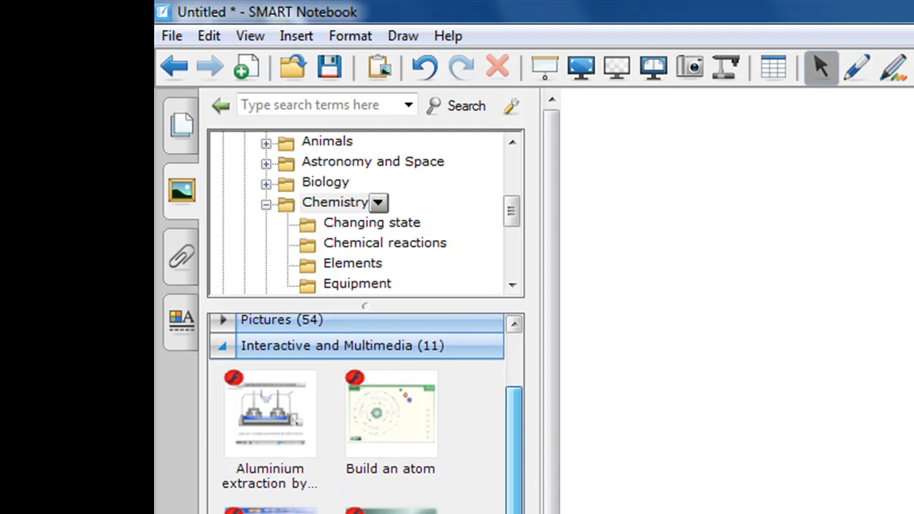
- Expand Chemistry's Notebook Files and Pages to list the periodic table resources
scroll("down", 3)
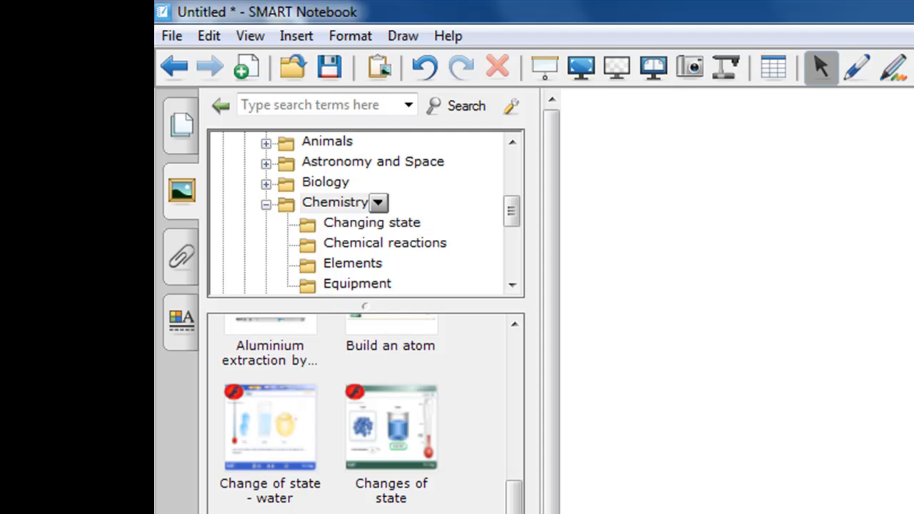
mouse_move(388, 441)
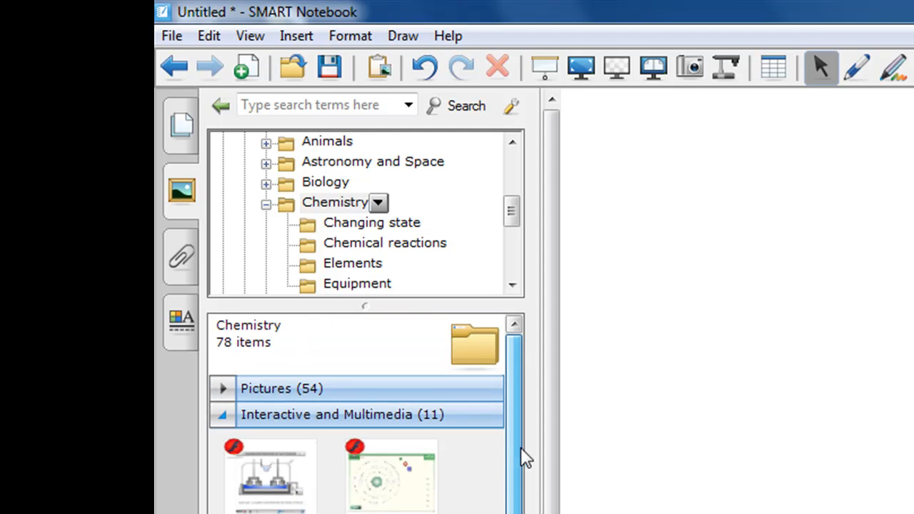
left_click(222, 414)
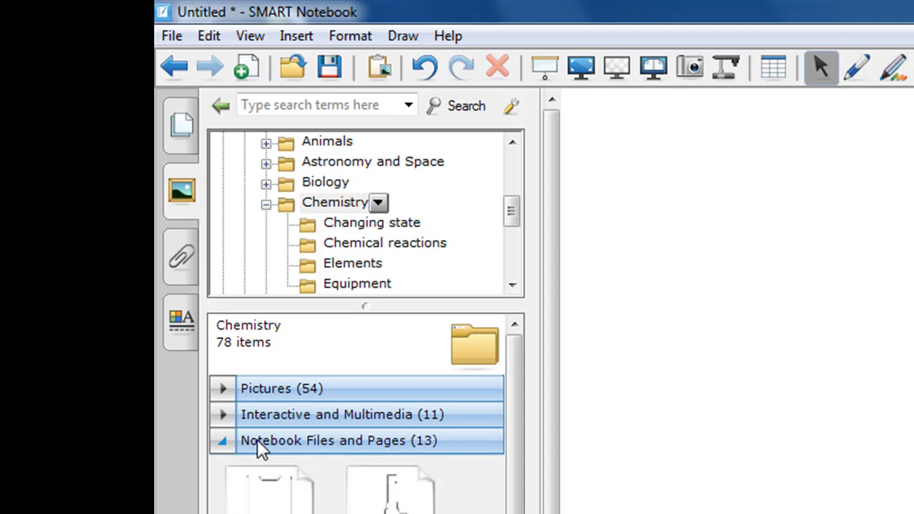
scroll("down", 3)
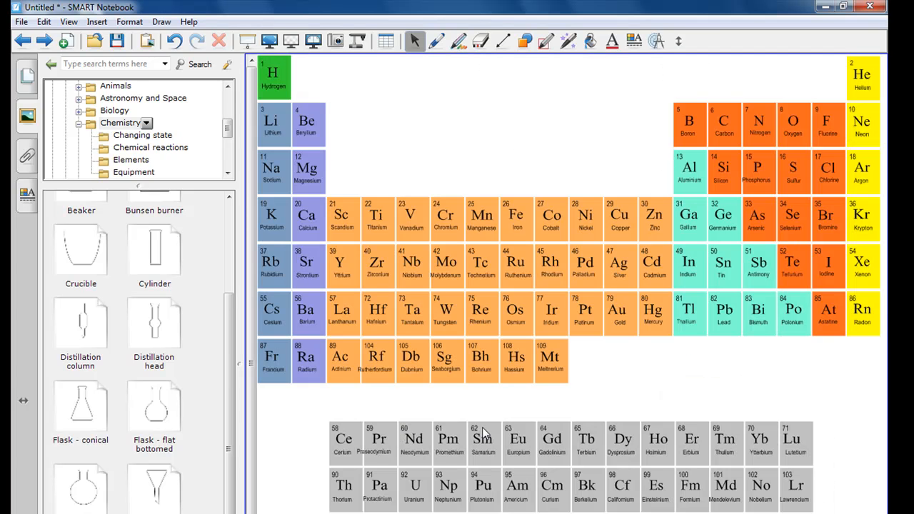
mouse_move(484, 433)
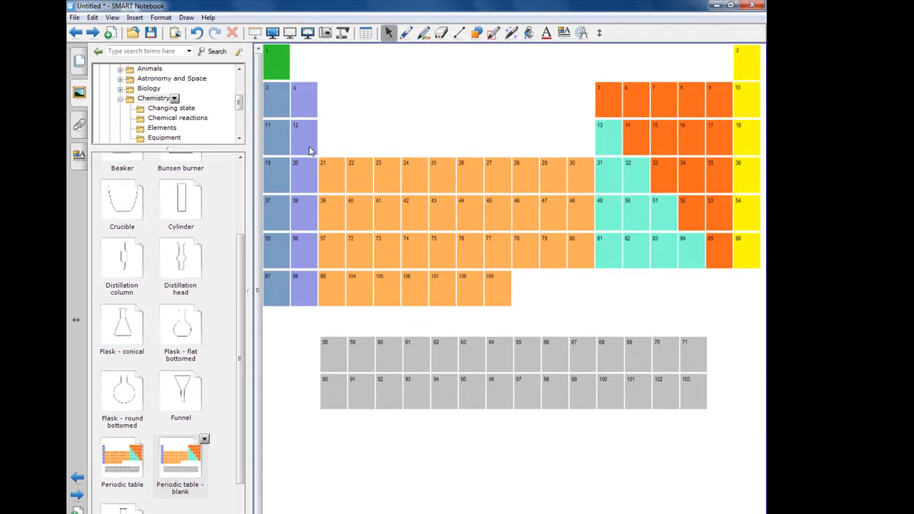
mouse_move(246, 334)
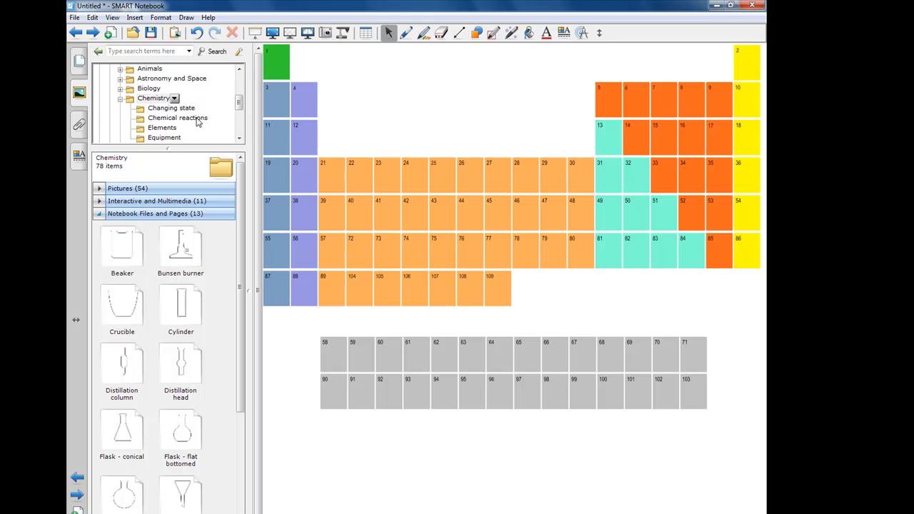
- With the blank periodic table on page three, select the Elements resource folder
scroll("down", 3)
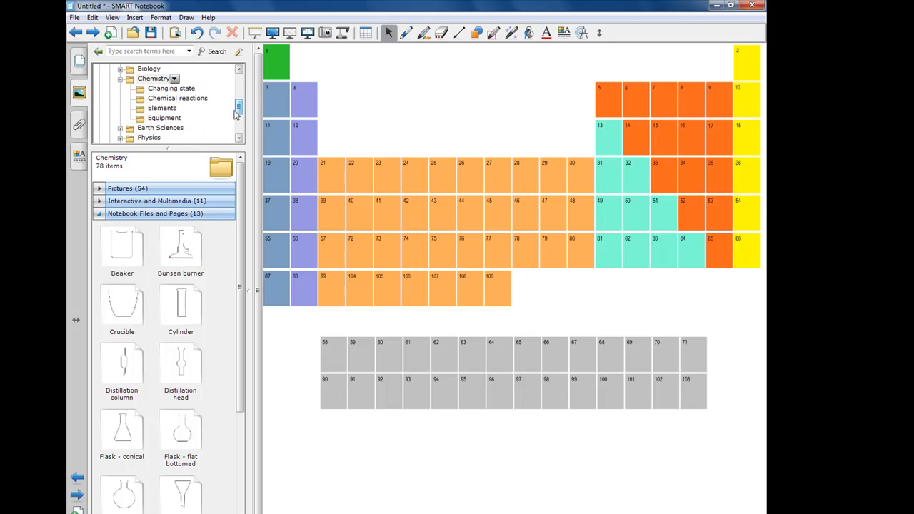
left_click(163, 108)
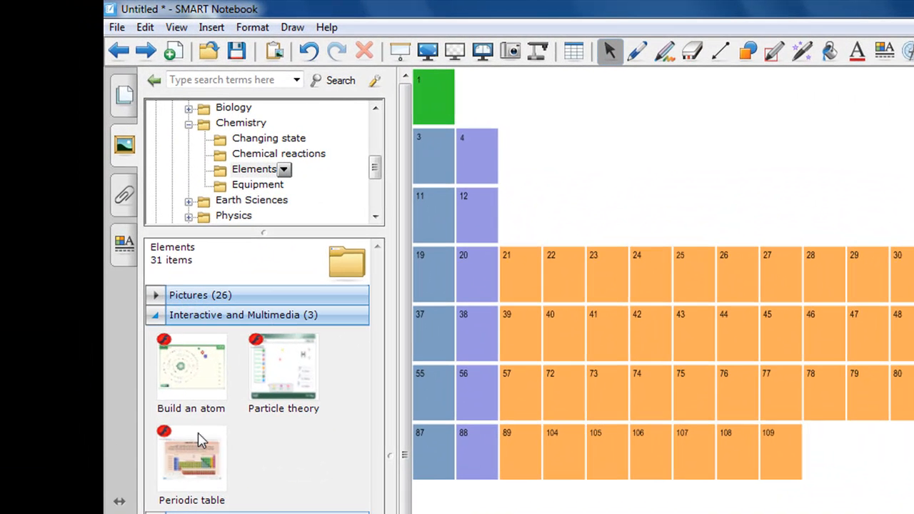
- Add the interactive periodic table and view details for Na, K, He and O
double_click(192, 457)
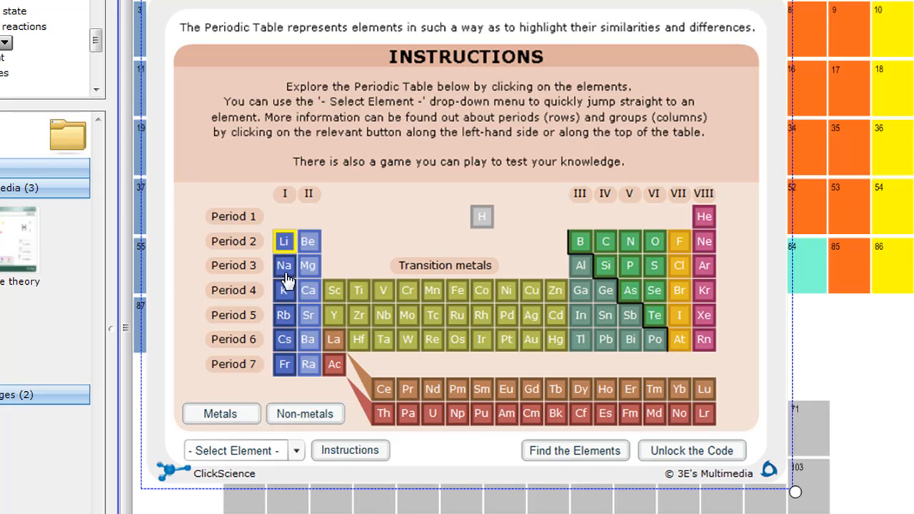
left_click(283, 264)
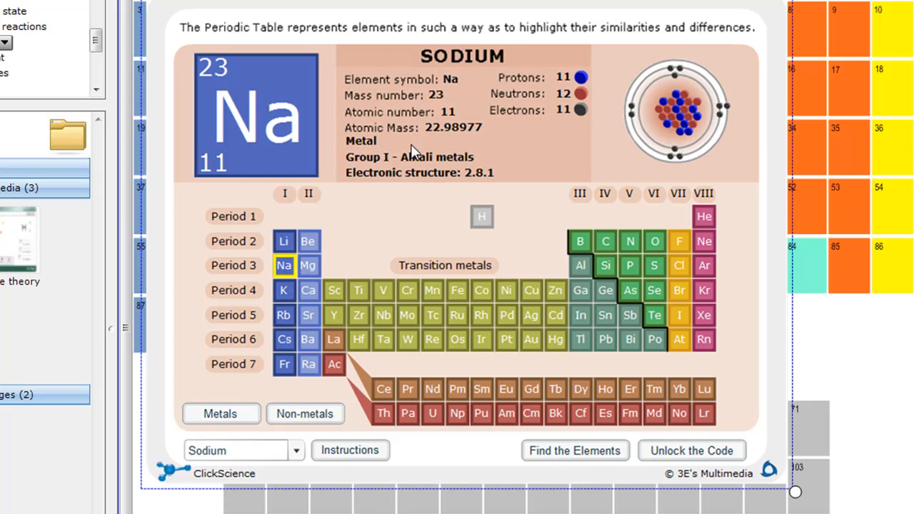
left_click(283, 290)
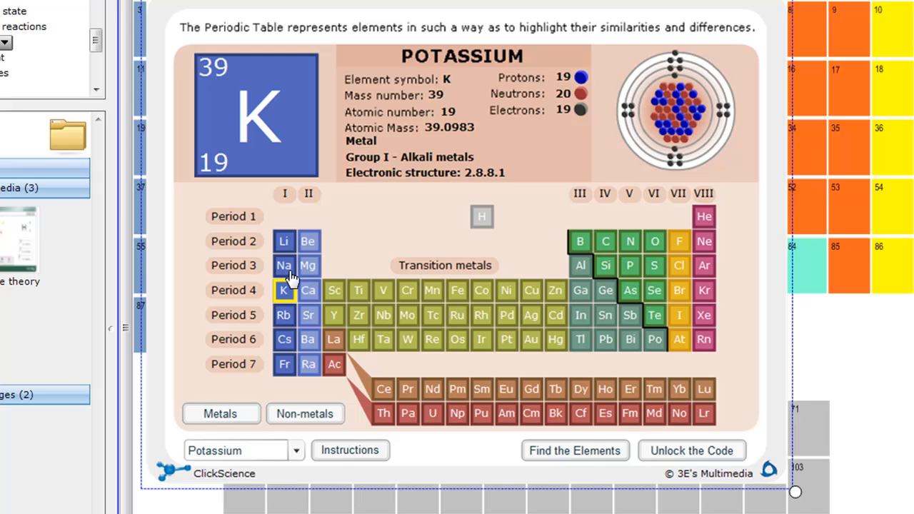
mouse_move(327, 251)
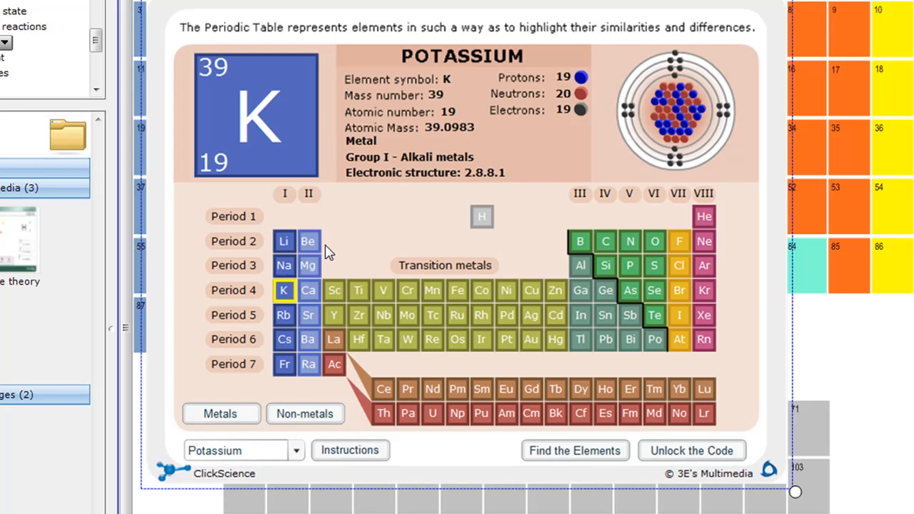
left_click(282, 264)
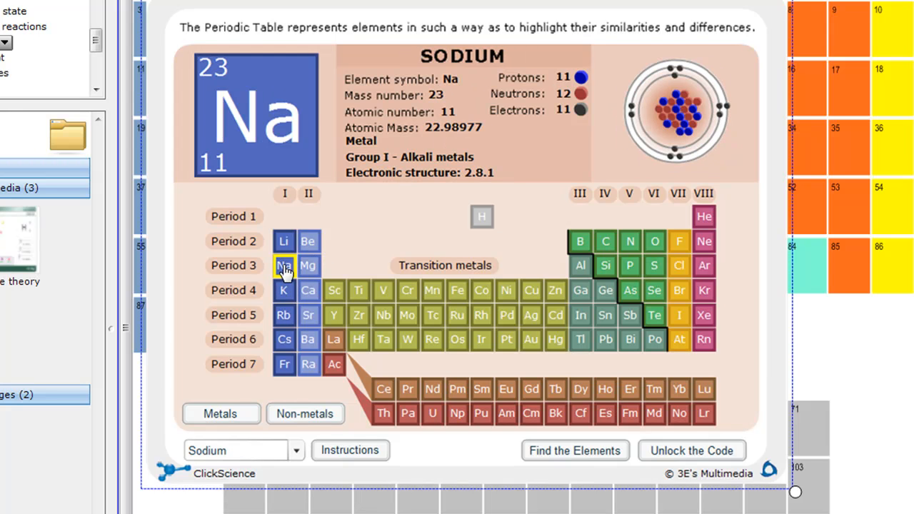
left_click(702, 217)
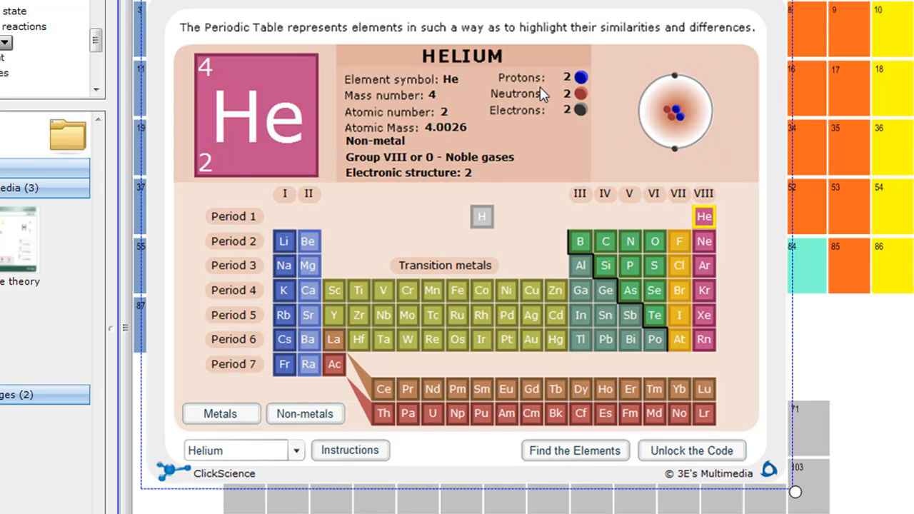
mouse_move(386, 72)
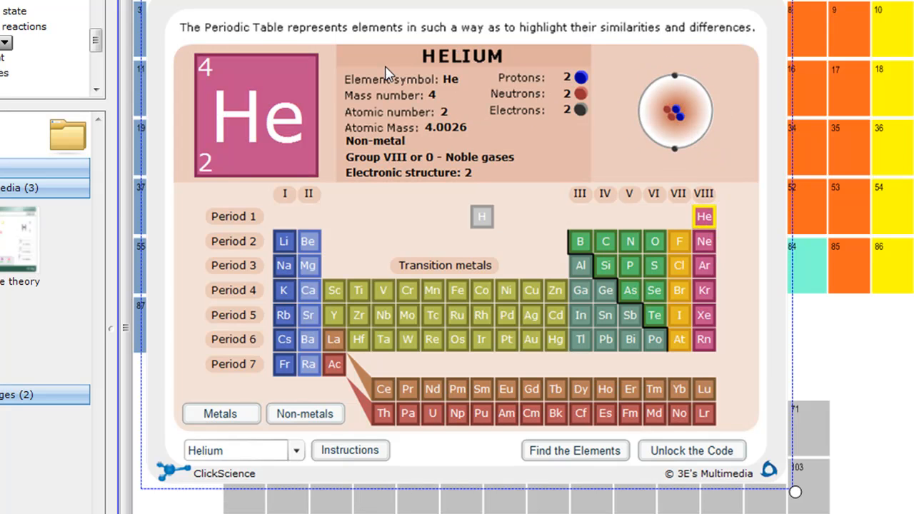
mouse_move(654, 265)
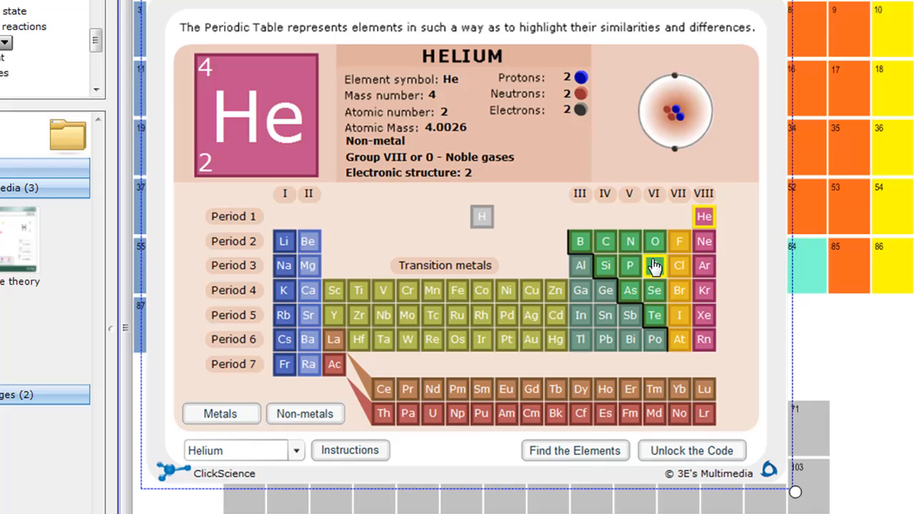
left_click(653, 240)
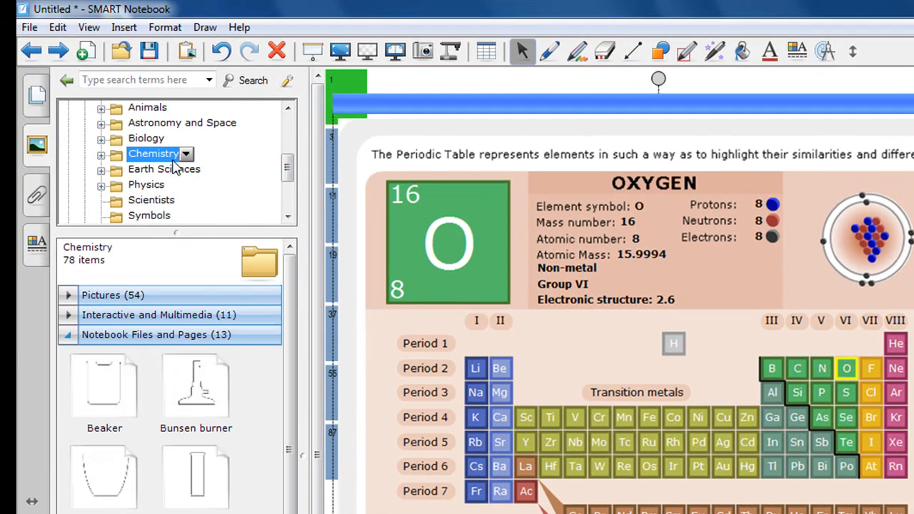
- Expand Gallery Essentials > Special Needs to list Emotions and Sign language folders
scroll("down", 3)
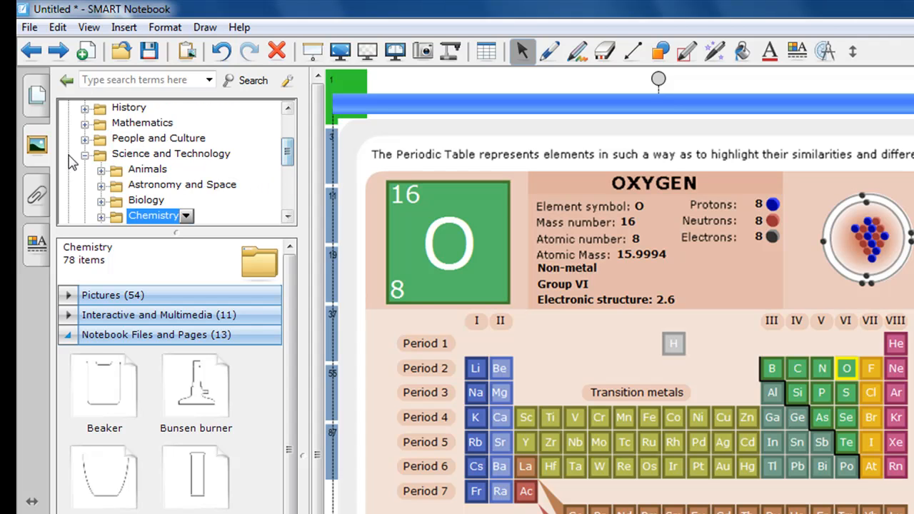
left_click(172, 155)
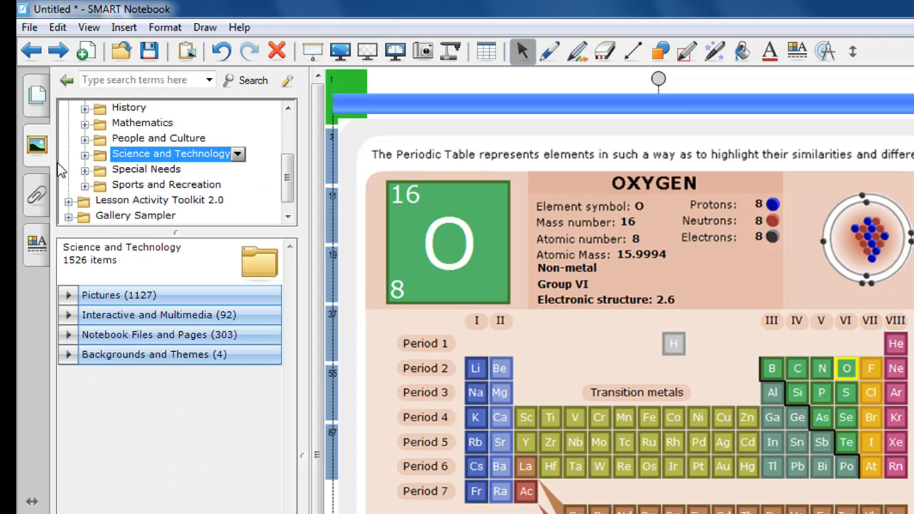
left_click(145, 168)
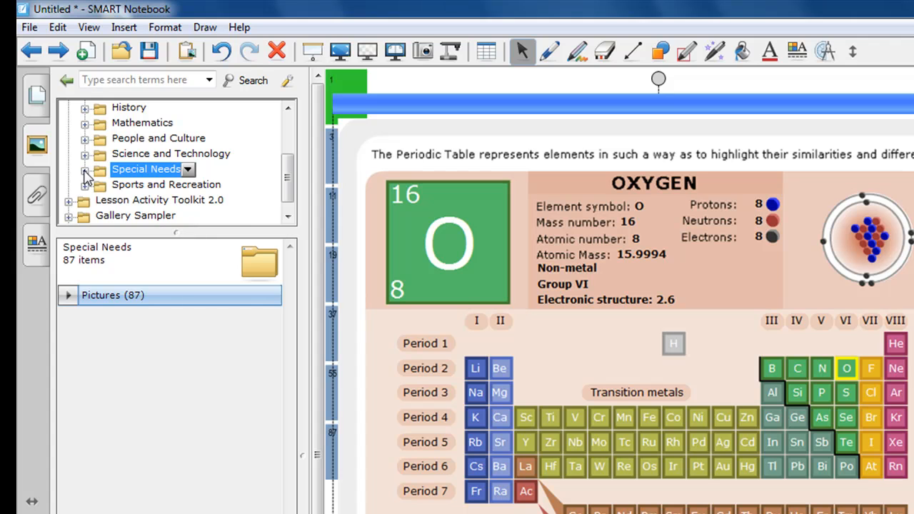
left_click(86, 169)
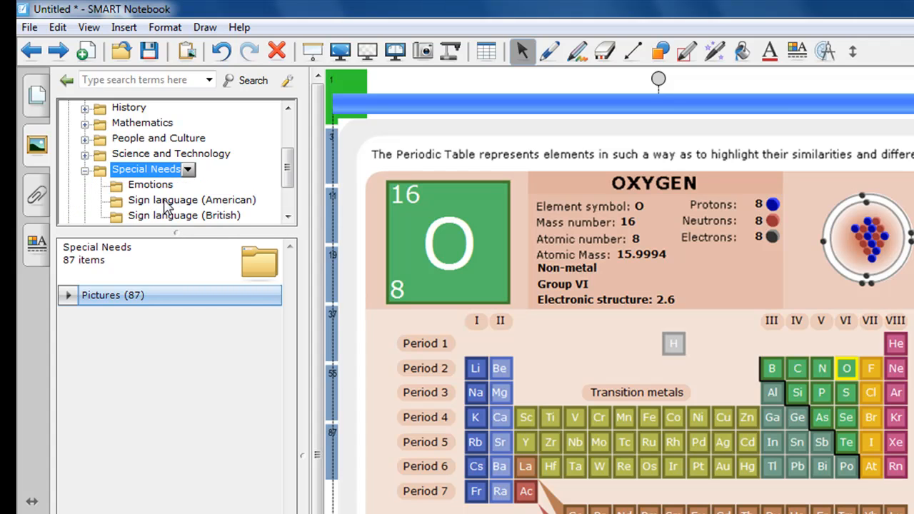
mouse_move(86, 55)
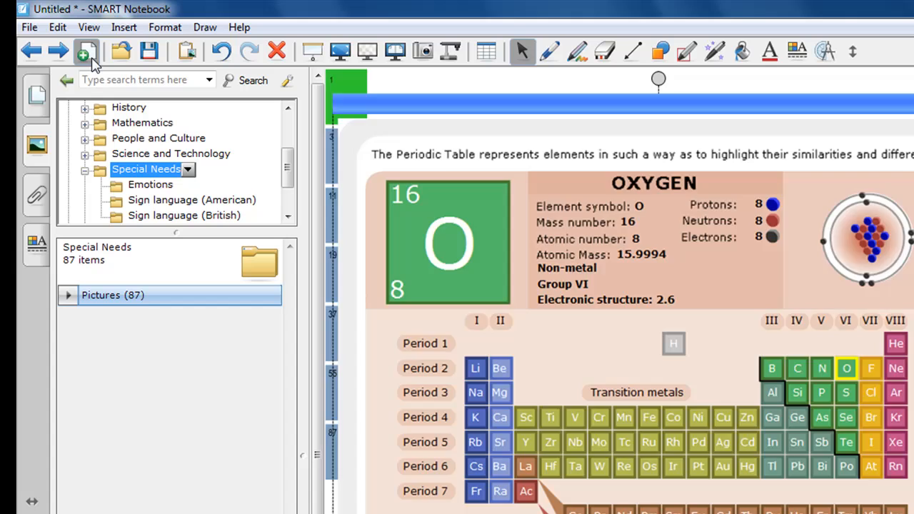
- Add a blank page and place the American sign-language Letter C hand on it
left_click(191, 200)
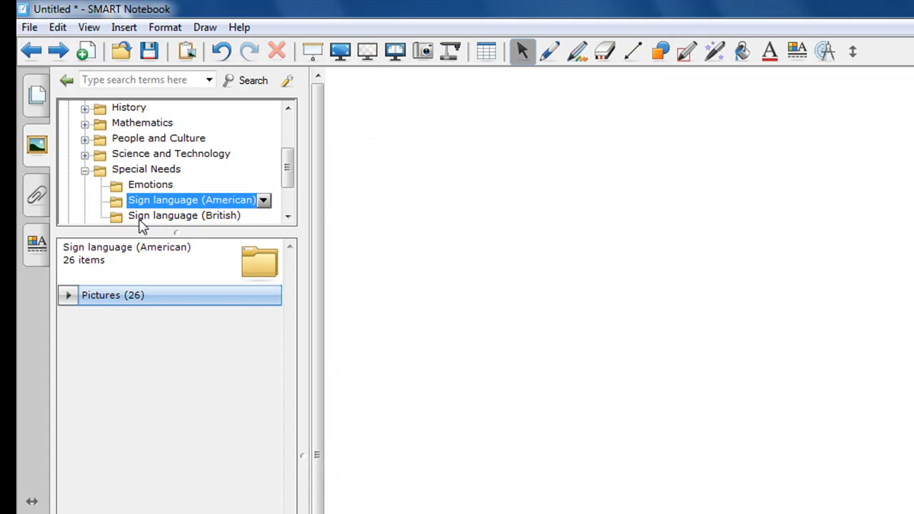
mouse_move(112, 300)
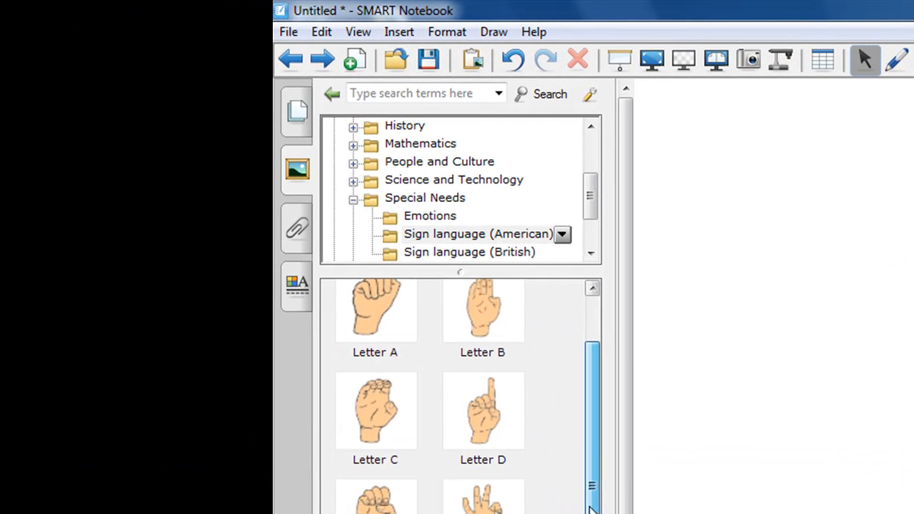
left_click_drag(374, 411, 835, 443)
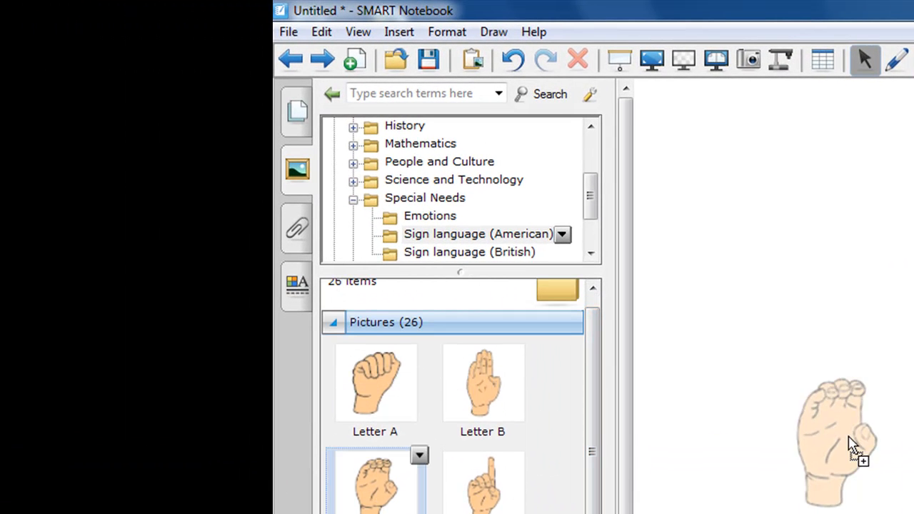
left_click_drag(482, 382, 821, 421)
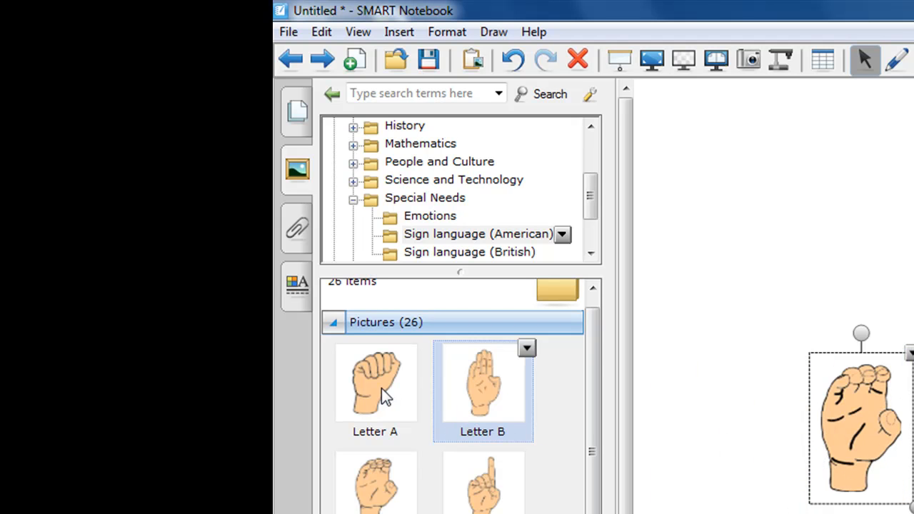
left_click(374, 383)
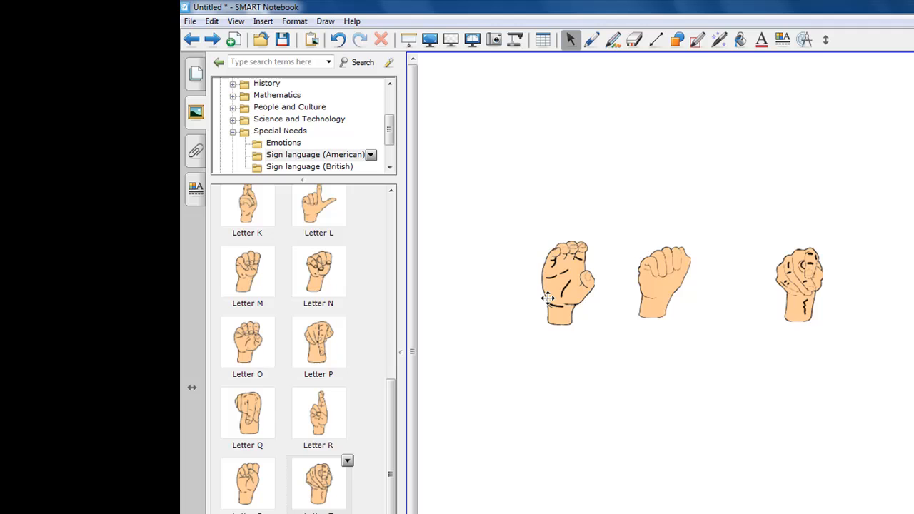
- Enlarge the C and T hands with their corner handles so the row spells CAT
left_click(565, 283)
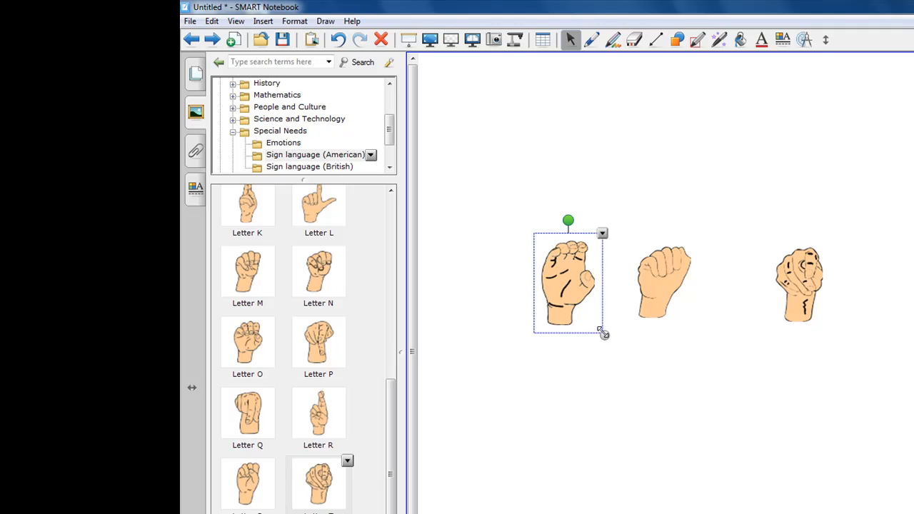
left_click_drag(603, 334, 630, 374)
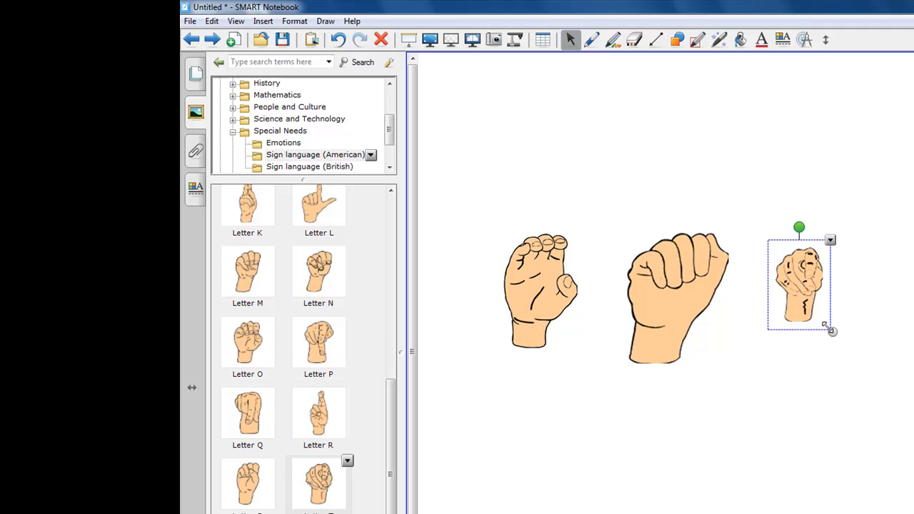
left_click_drag(831, 331, 897, 382)
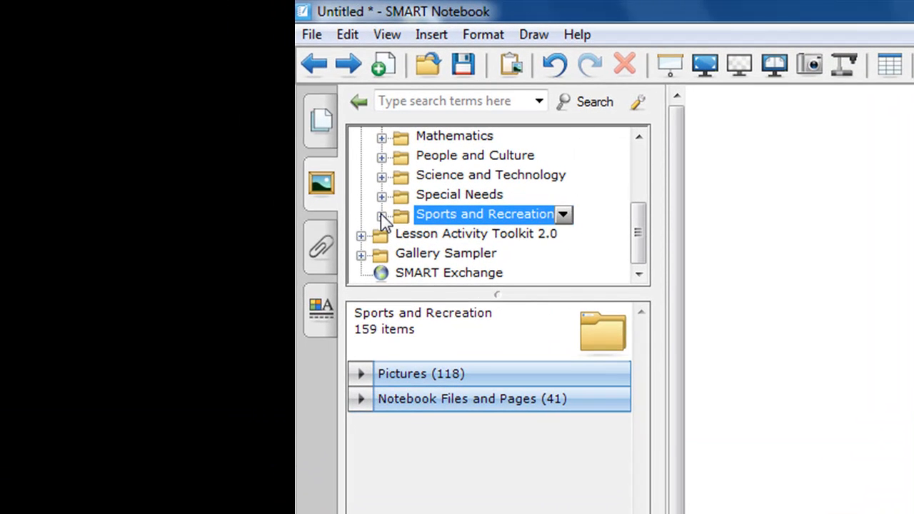
- Expand Sports and Recreation and select the Football (North American) collection
left_click(382, 214)
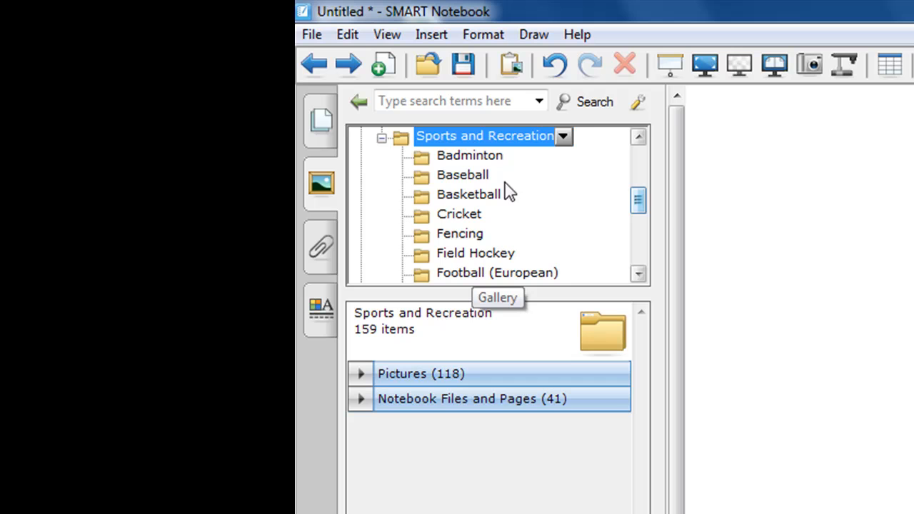
mouse_move(471, 174)
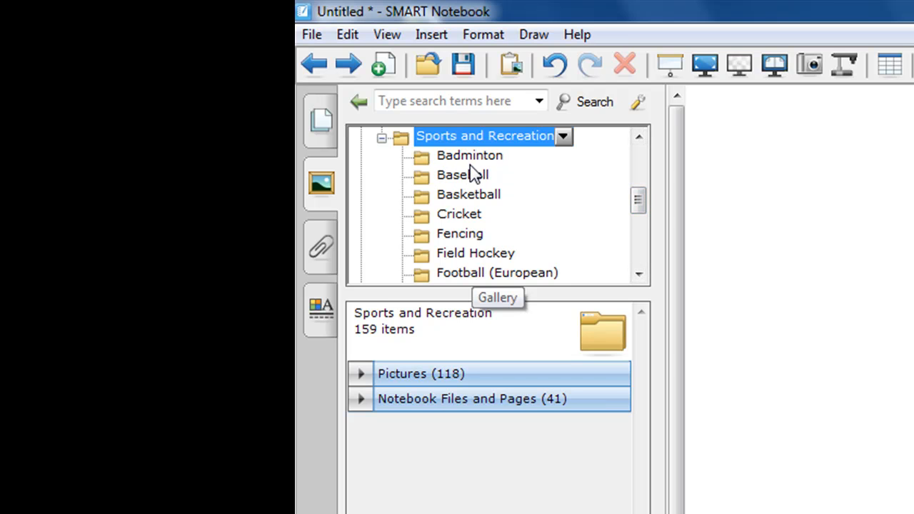
mouse_move(482, 171)
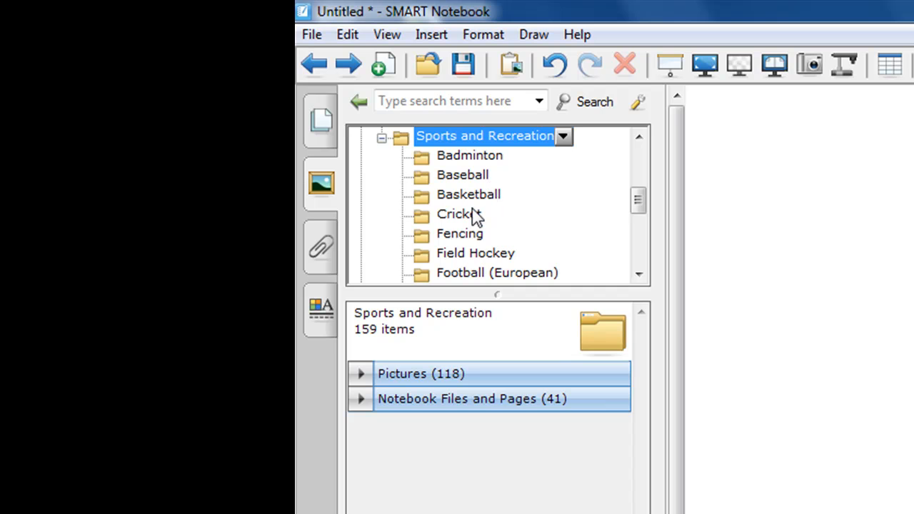
mouse_move(627, 221)
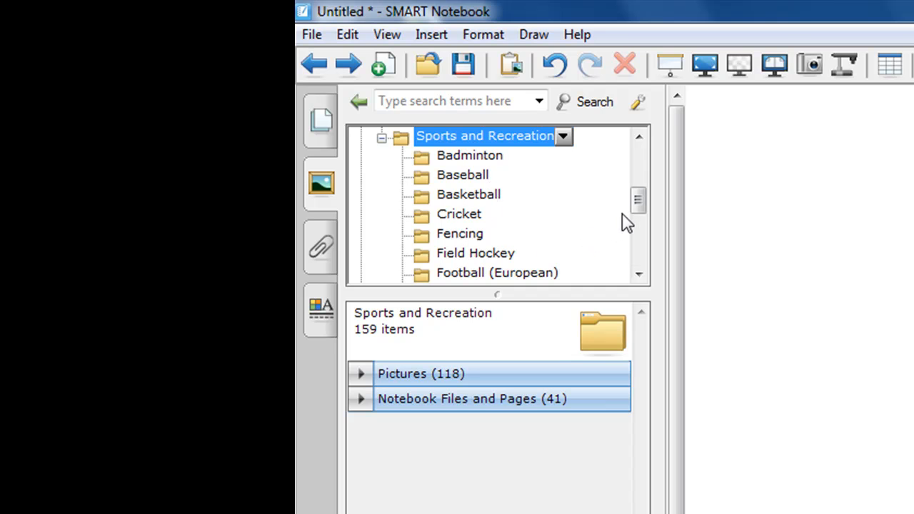
scroll("down", 3)
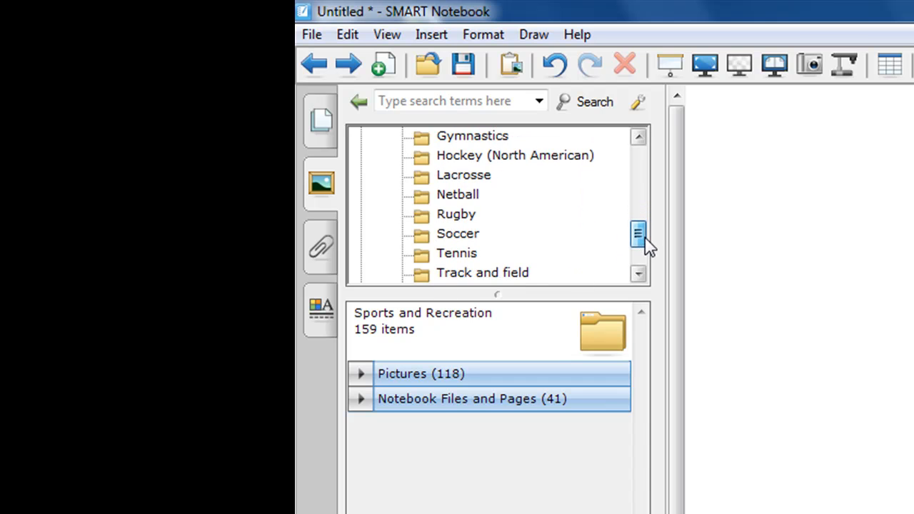
scroll("up", 3)
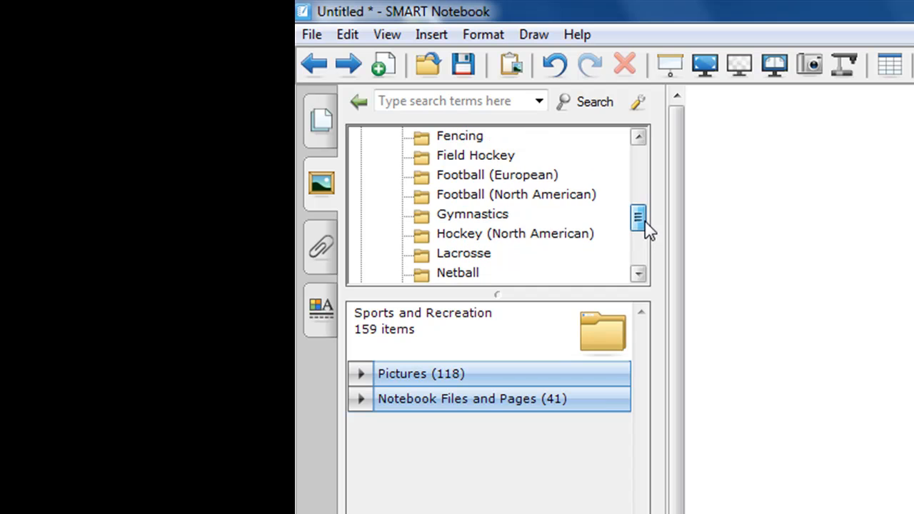
mouse_move(460, 217)
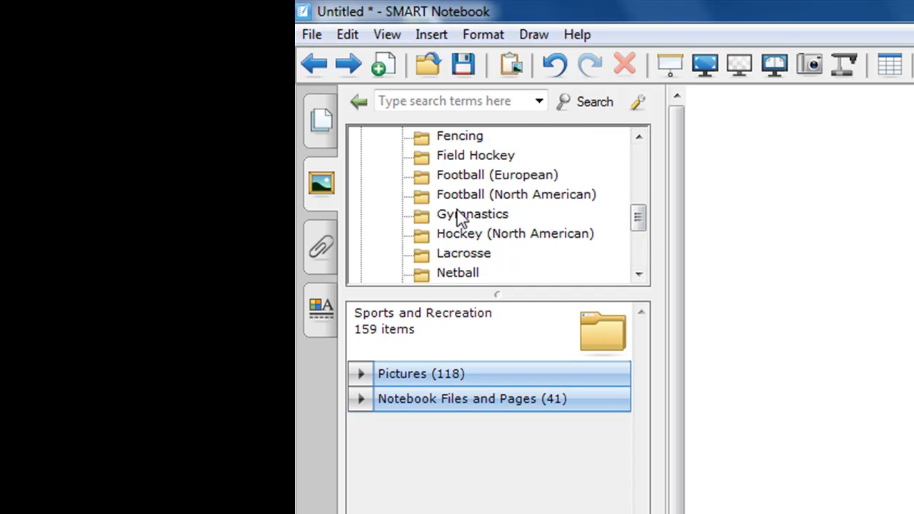
left_click(514, 194)
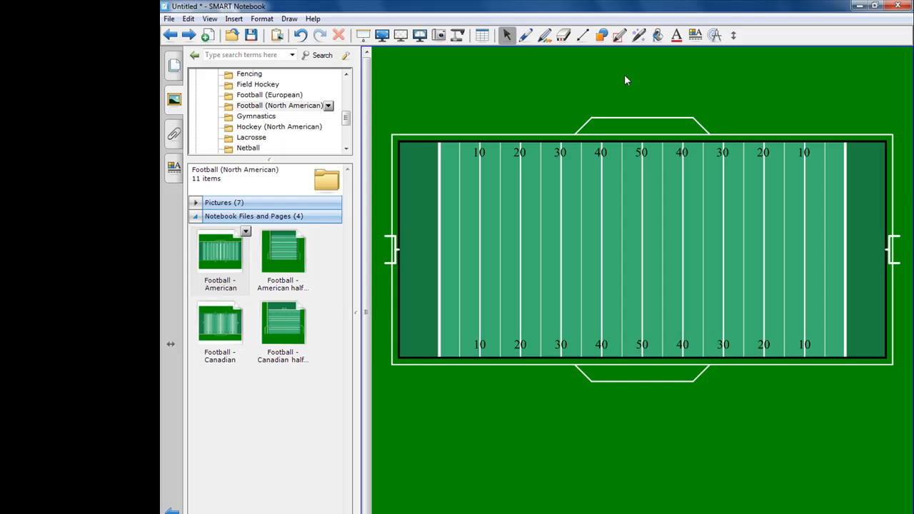
- Draw blue X player marks near the 20-yard line with the pen and expand the football Pictures collection
left_click(544, 35)
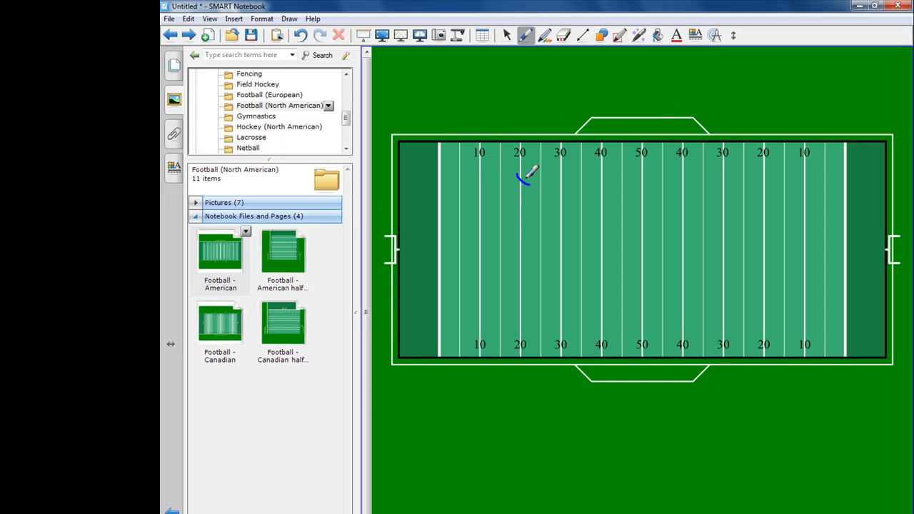
left_click_drag(521, 186, 526, 264)
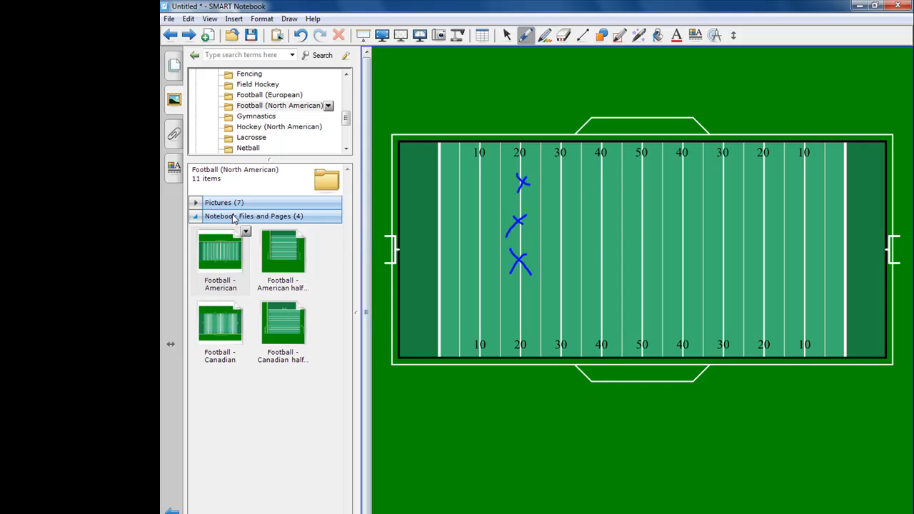
left_click(224, 203)
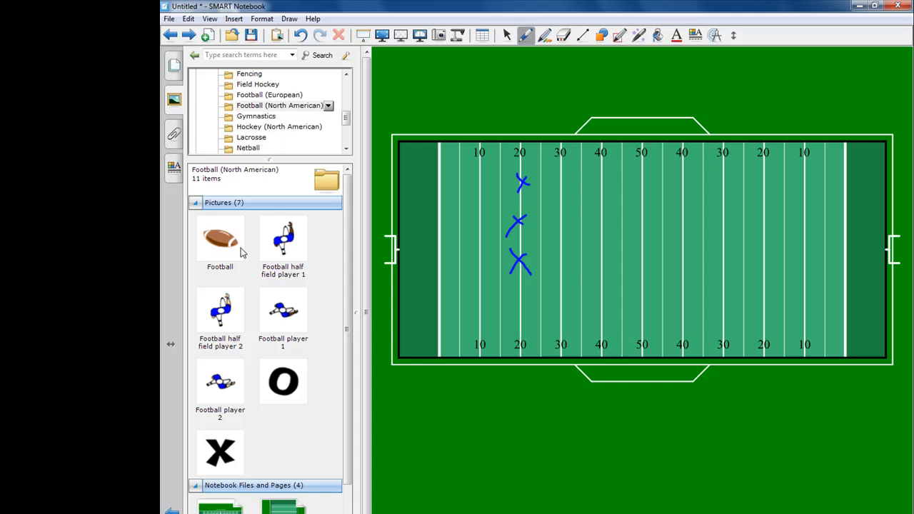
left_click_drag(220, 308, 559, 285)
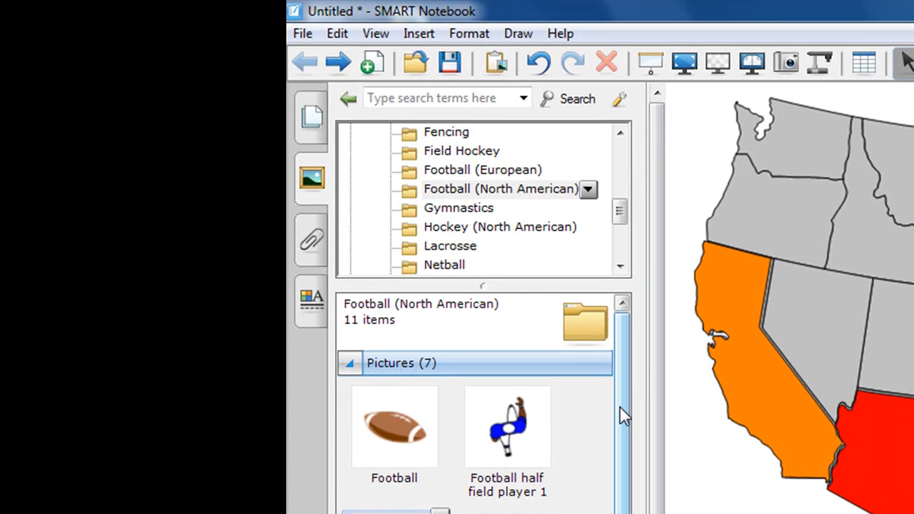
mouse_move(578, 236)
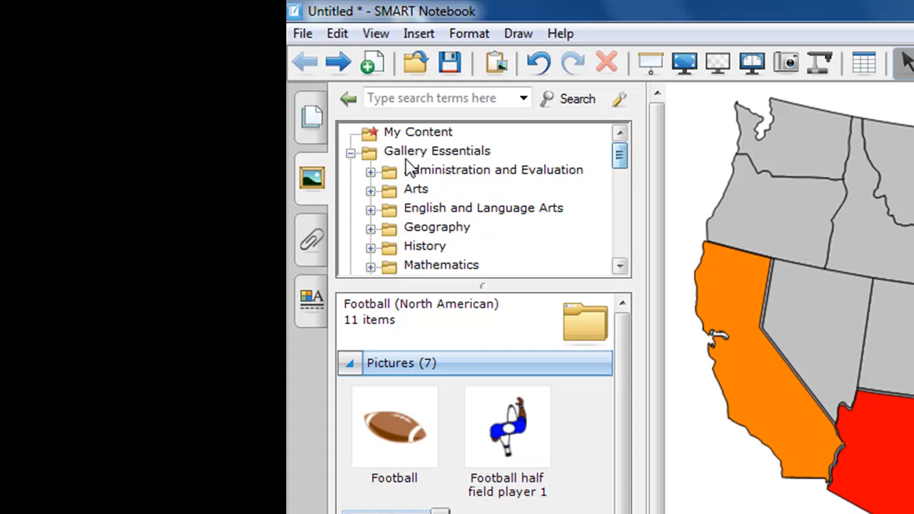
- Collapse Gallery Essentials so only the top-level collections show
left_click(437, 151)
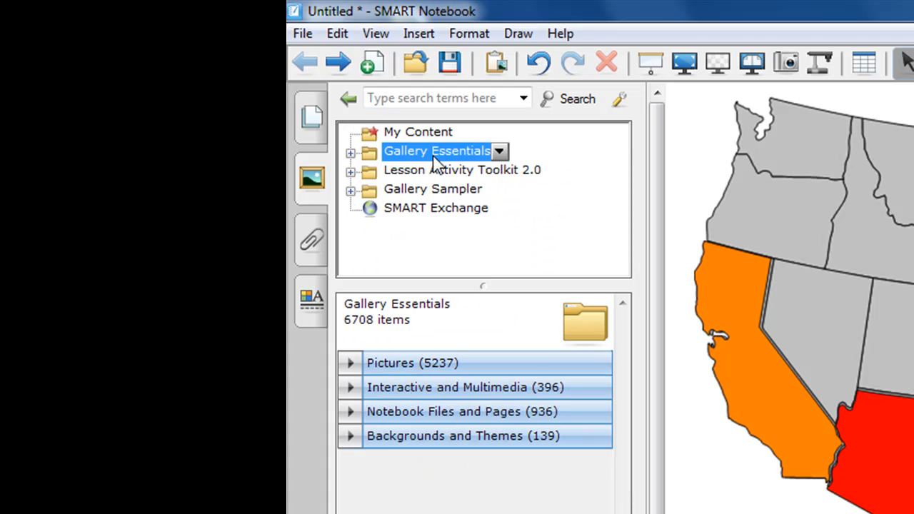
mouse_move(403, 177)
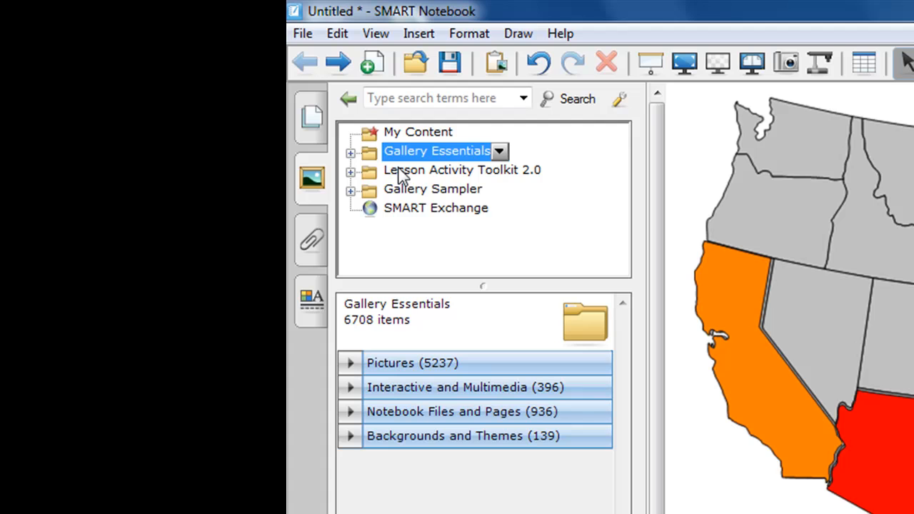
mouse_move(455, 186)
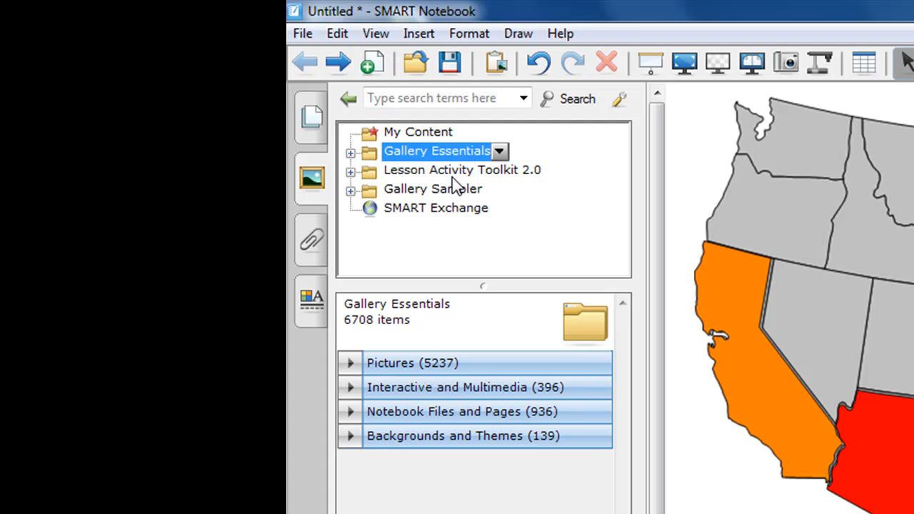
mouse_move(502, 178)
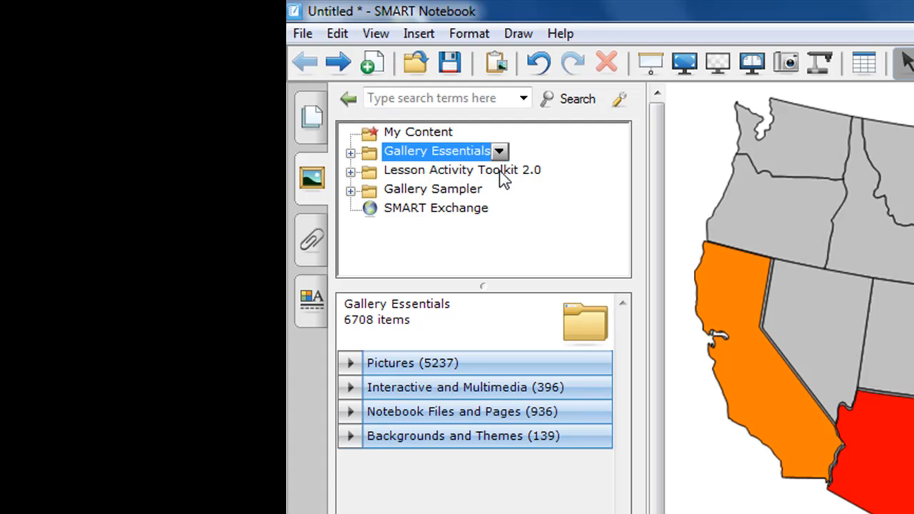
mouse_move(427, 182)
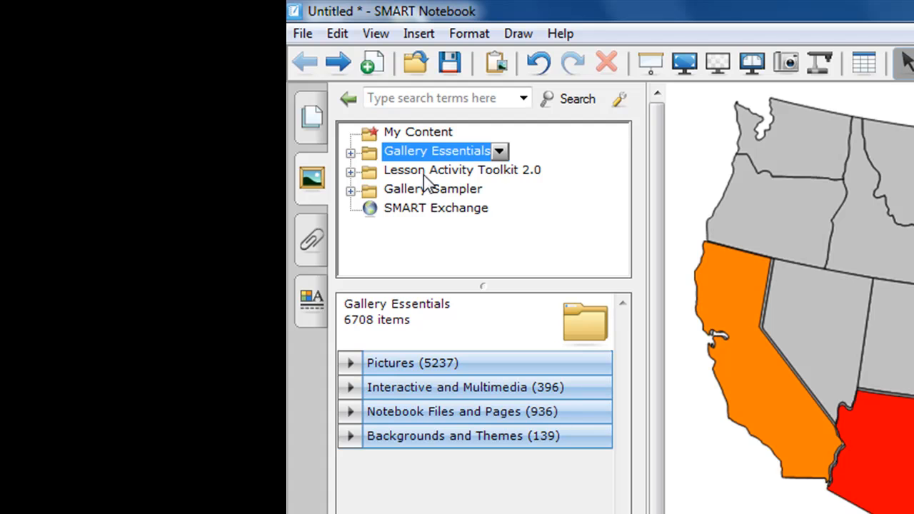